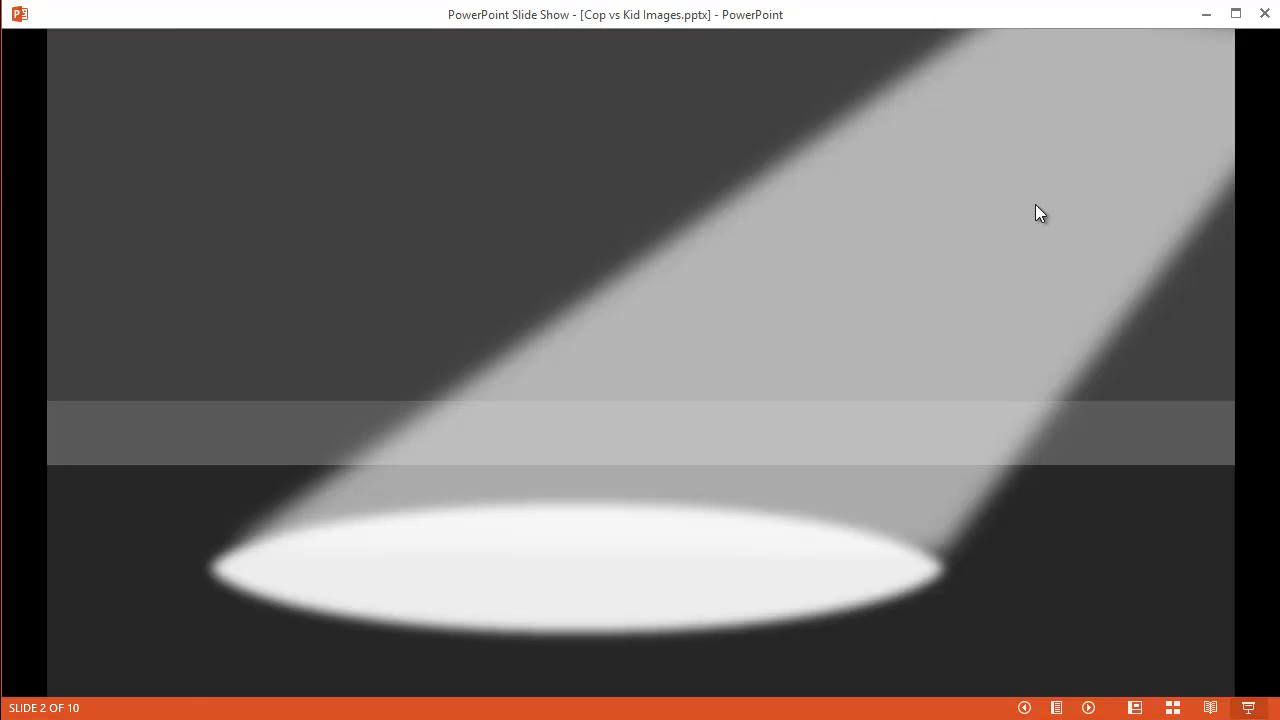
- Preview the Cop vs Kid deck as a slide show through slide 3, then end the show
key("right")
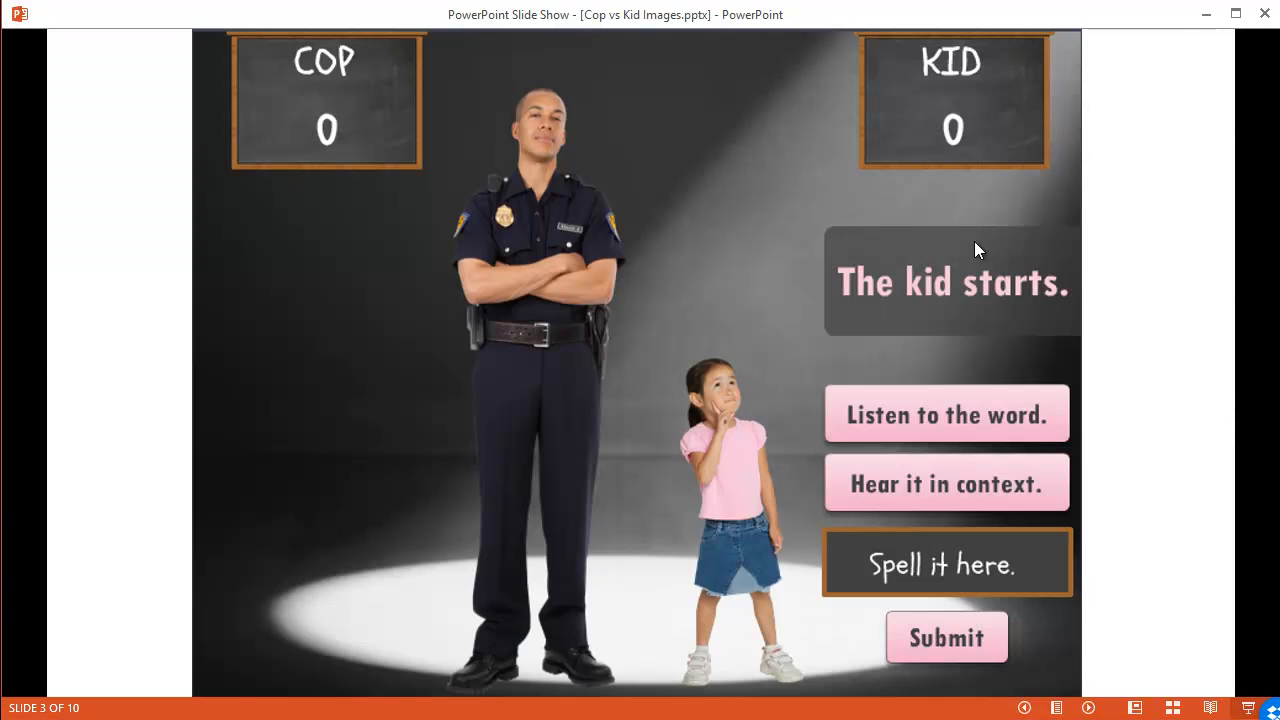
mouse_move(945, 216)
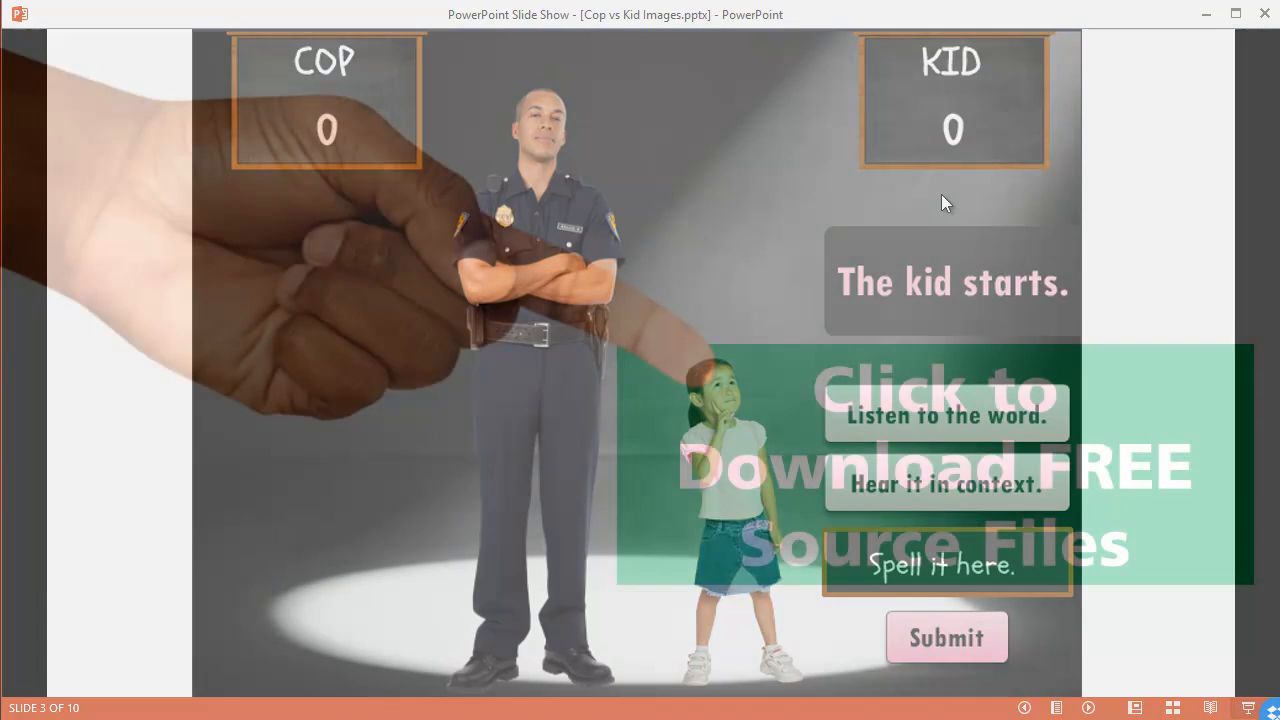
right_click(947, 203)
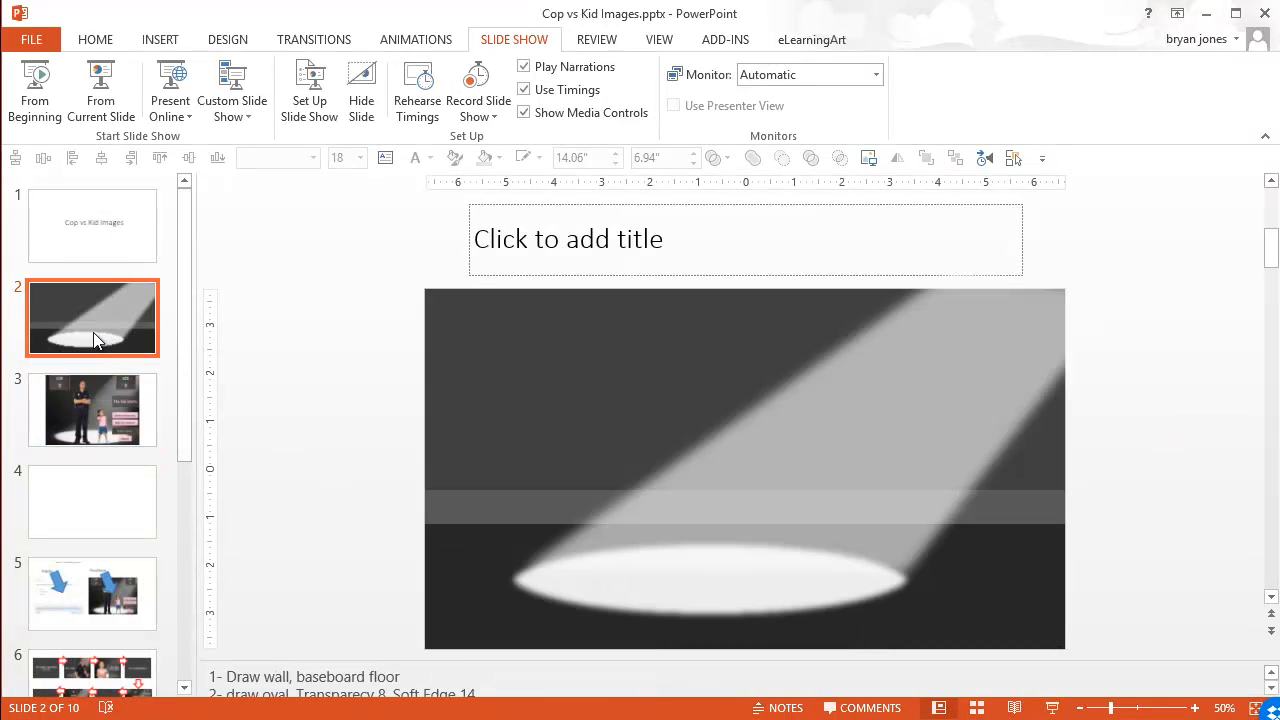
mouse_move(1119, 380)
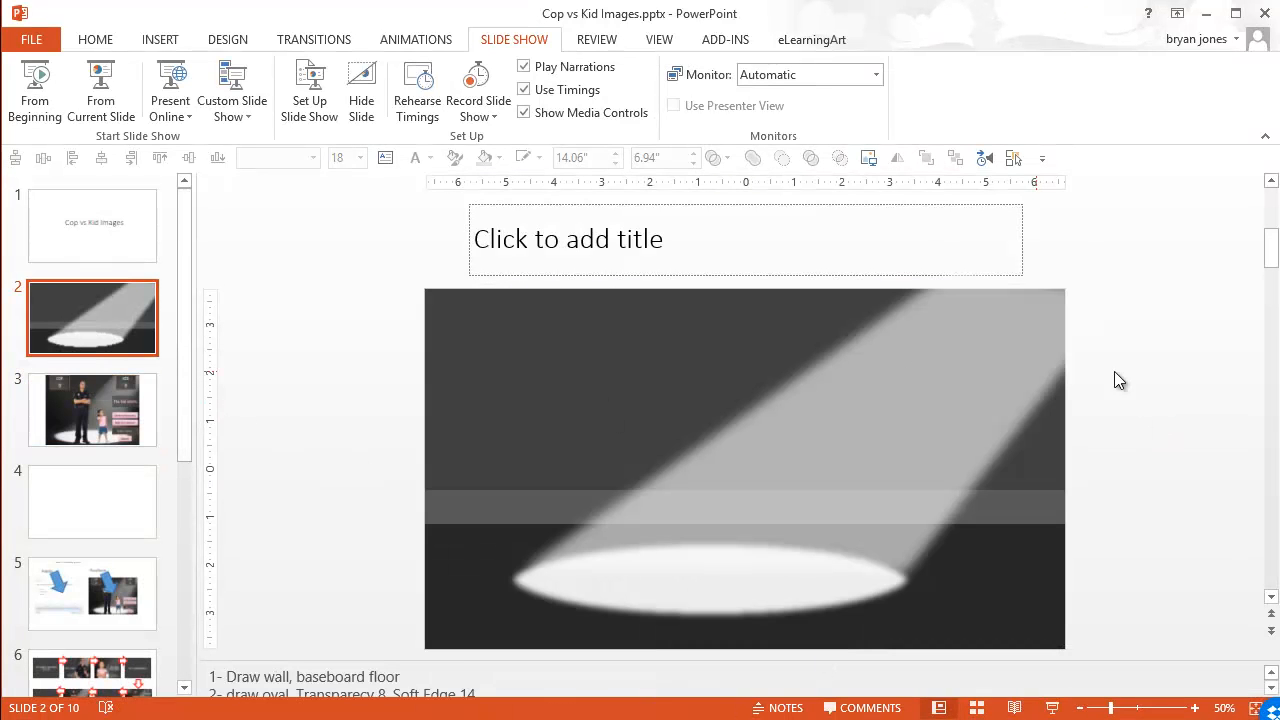
- Show the Selection Pane listing slide 2's objects, from air spotlight down to Title 1
left_click(1015, 158)
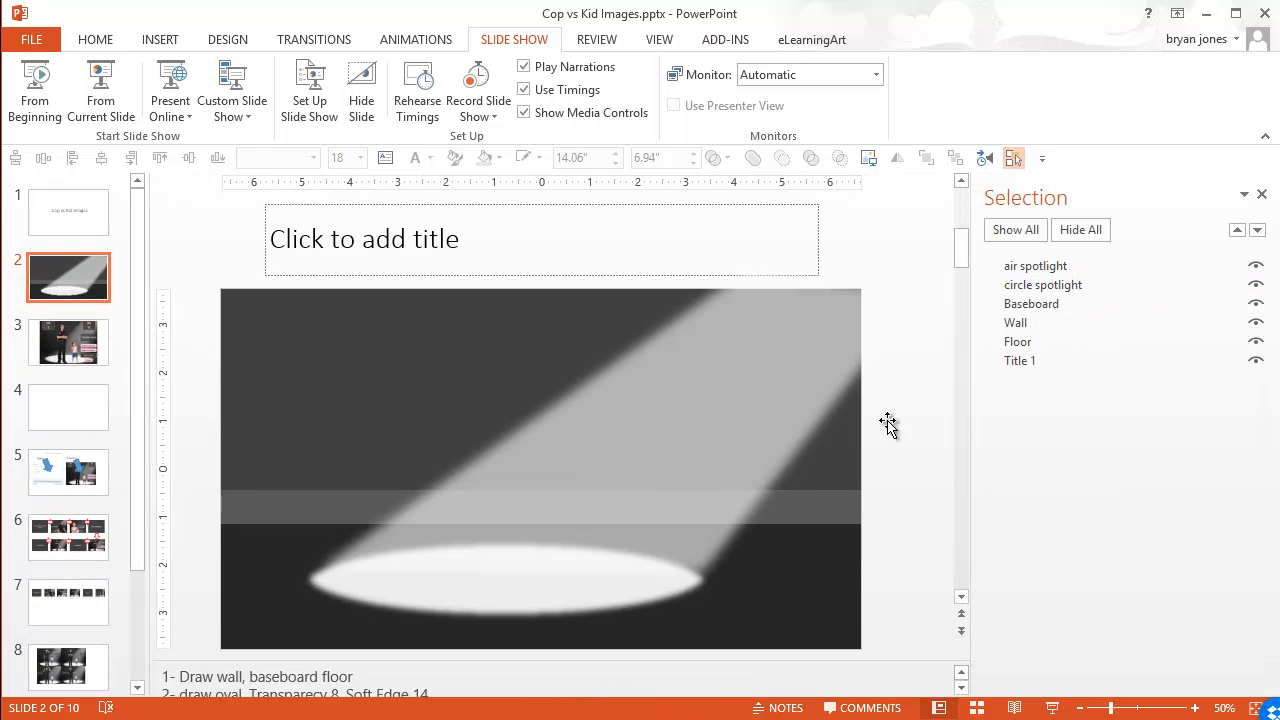
mouse_move(368, 533)
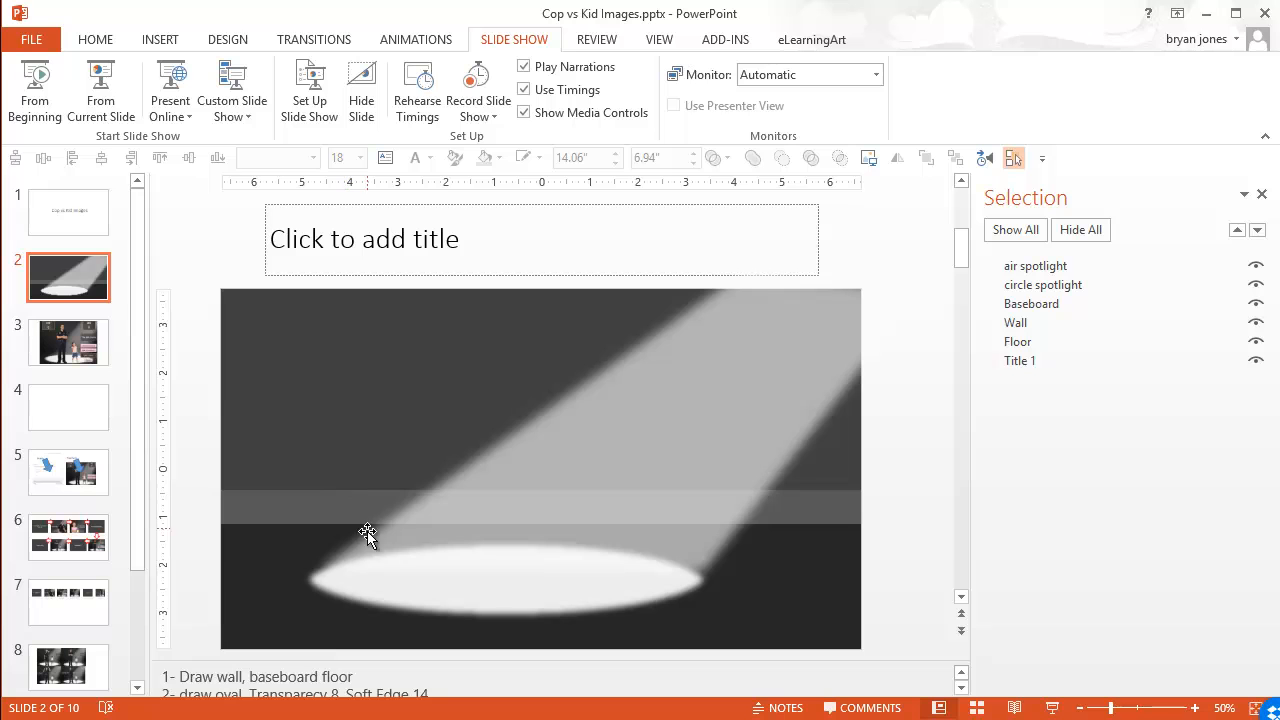
mouse_move(697, 503)
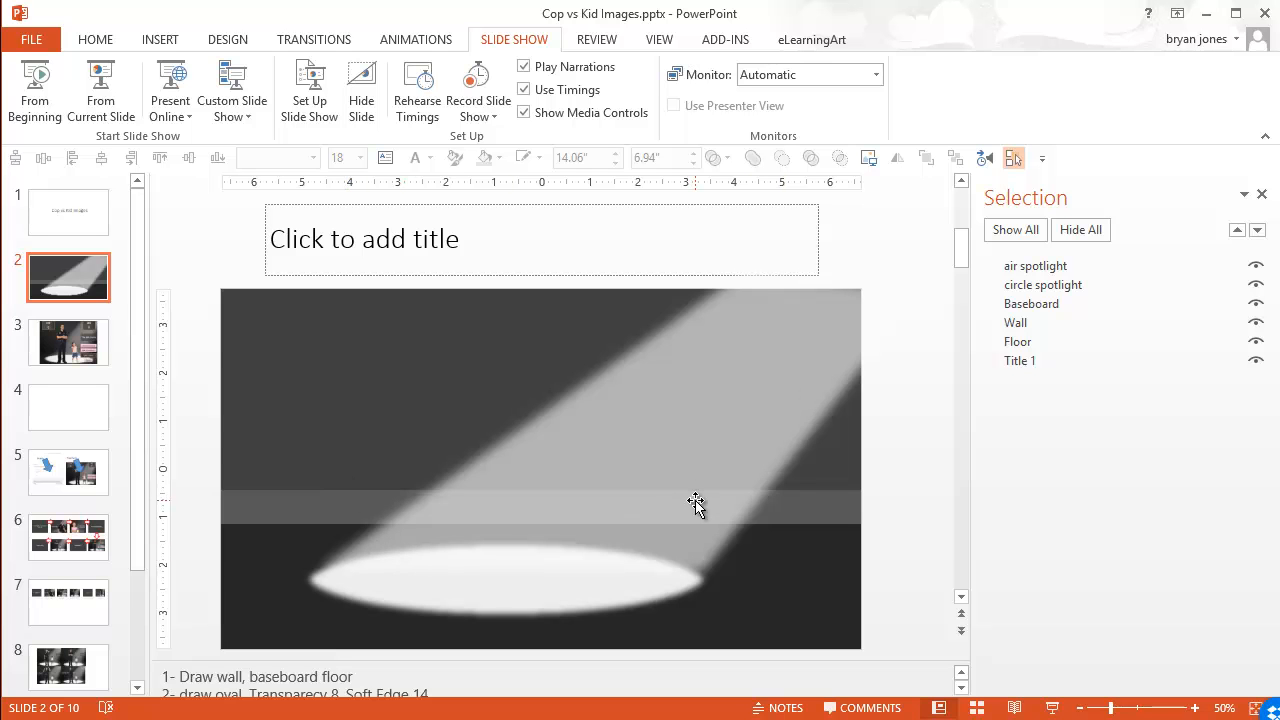
mouse_move(625, 442)
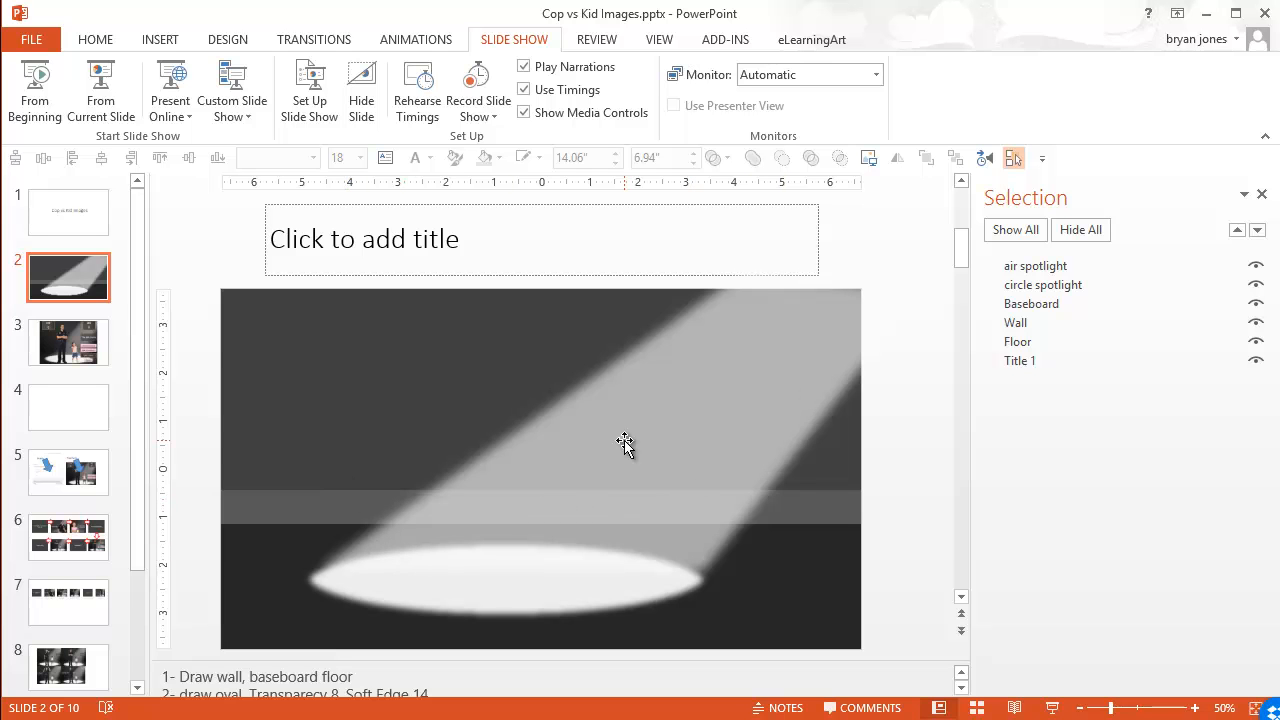
mouse_move(67, 407)
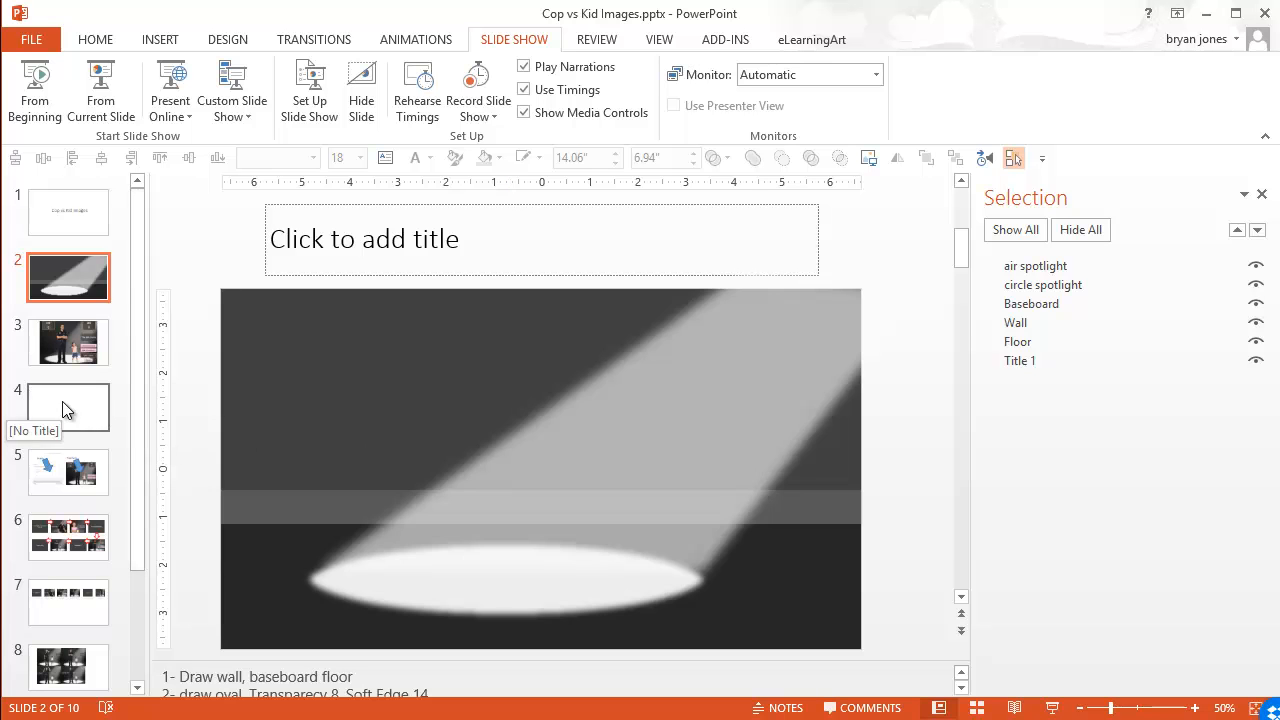
- On blank slide 4, draw a rectangle across the upper part of the slide
left_click(68, 407)
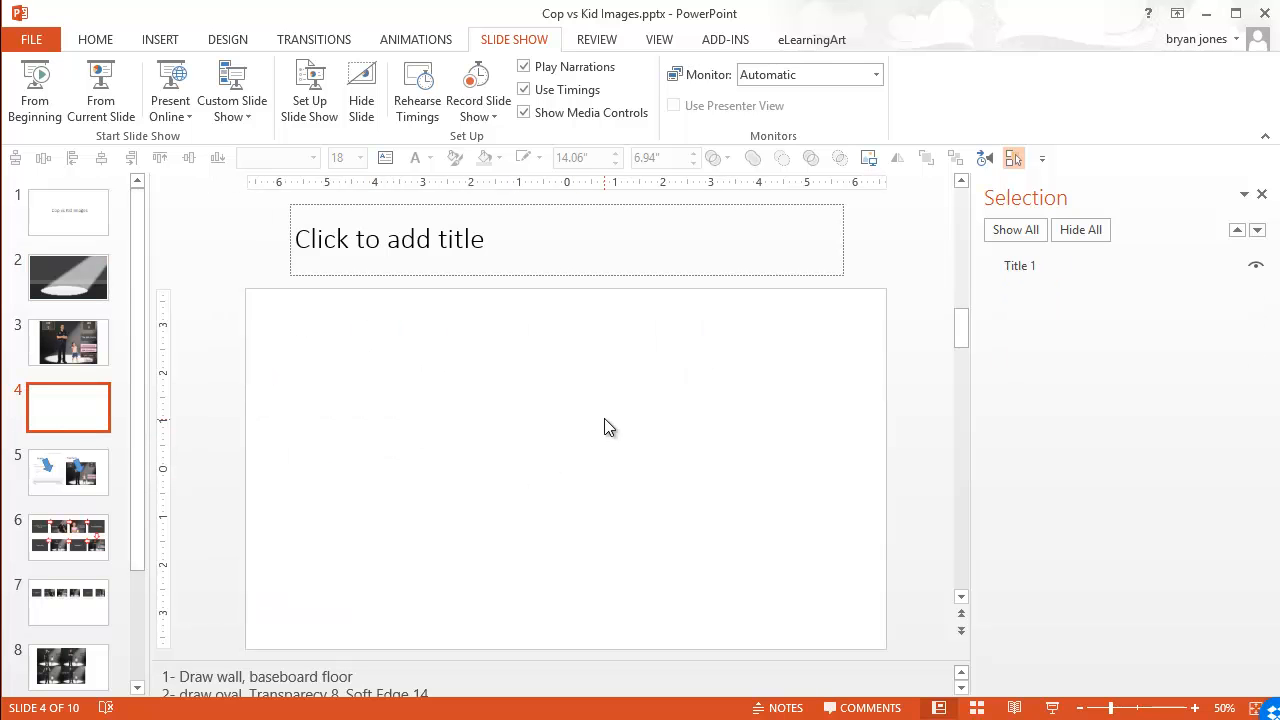
left_click(95, 39)
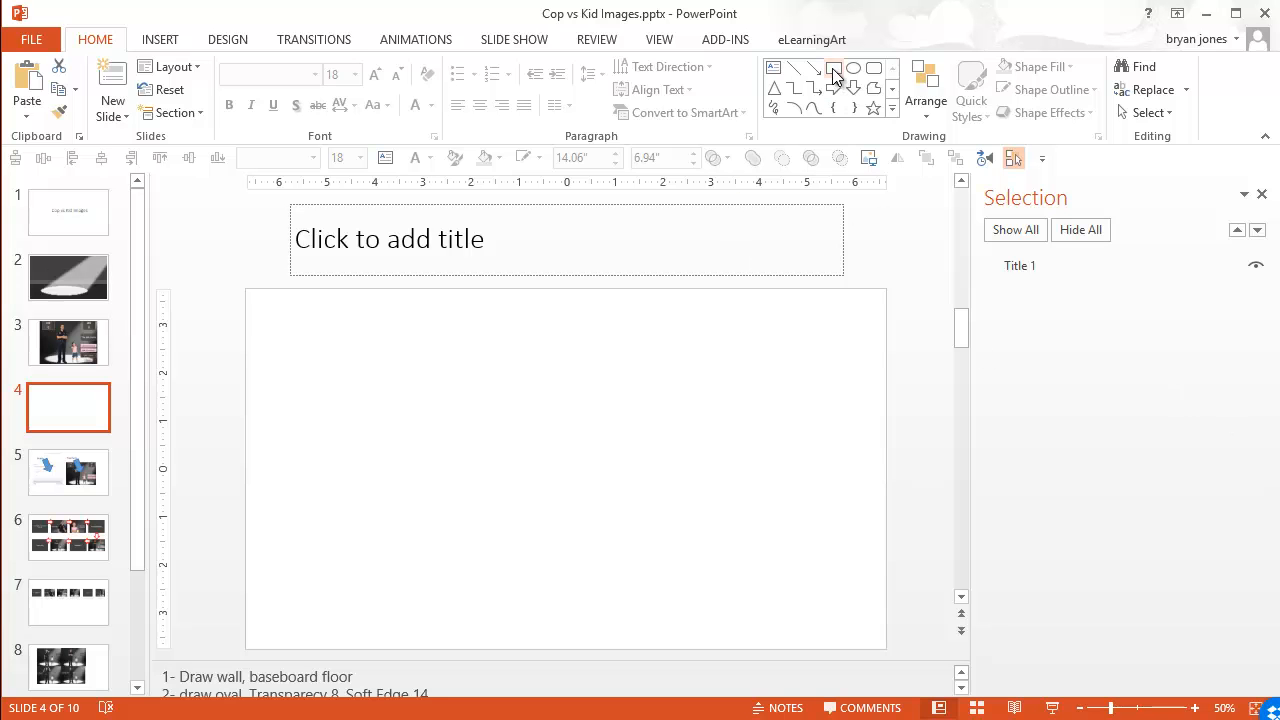
left_click(833, 68)
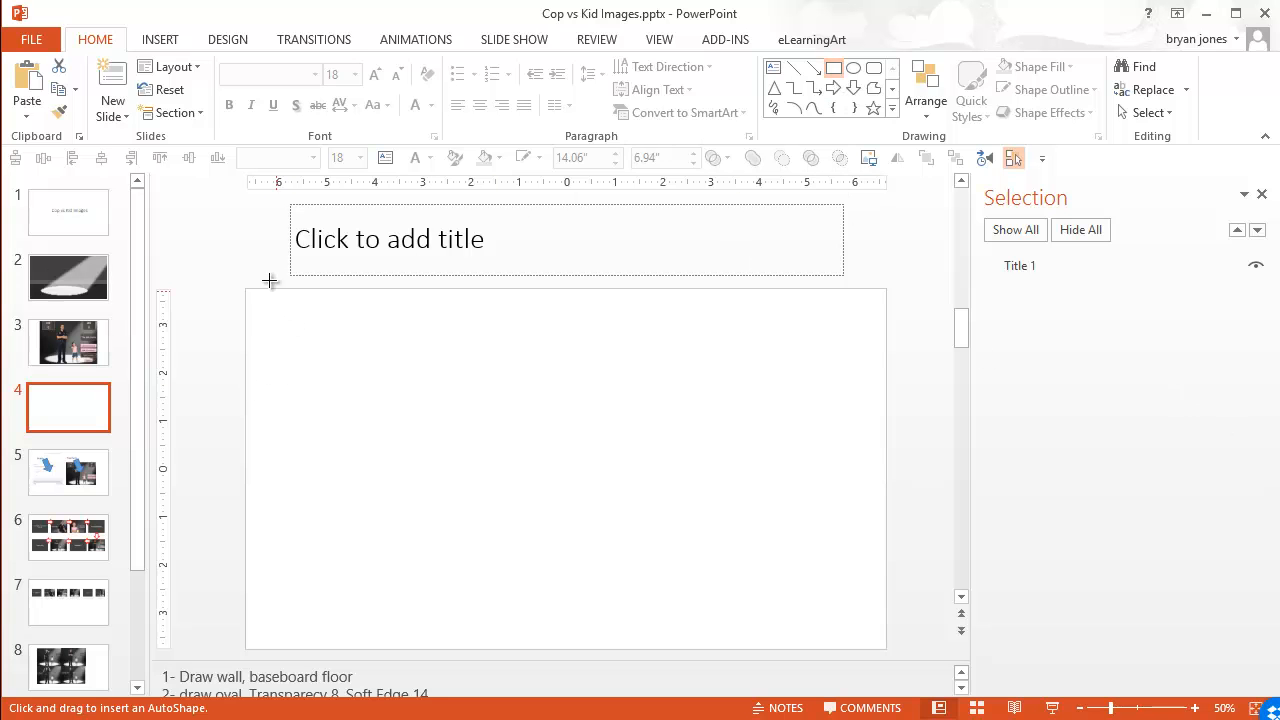
mouse_move(247, 290)
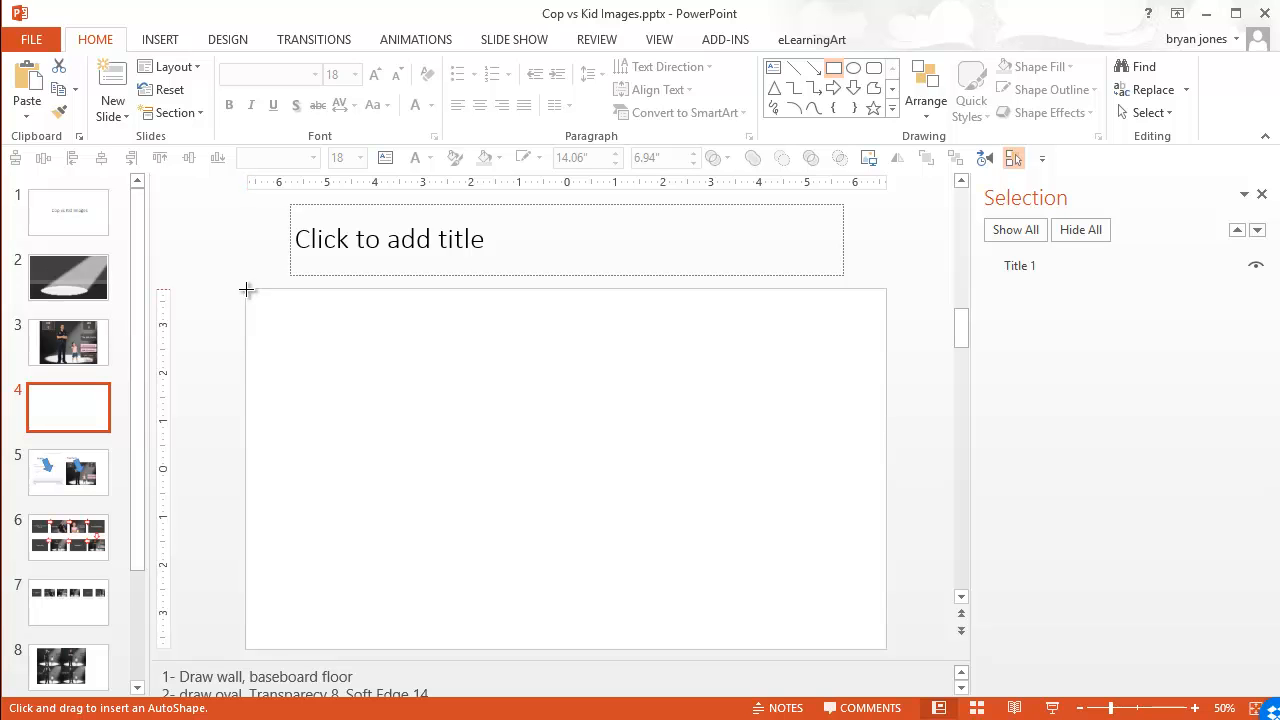
left_click_drag(248, 290, 886, 582)
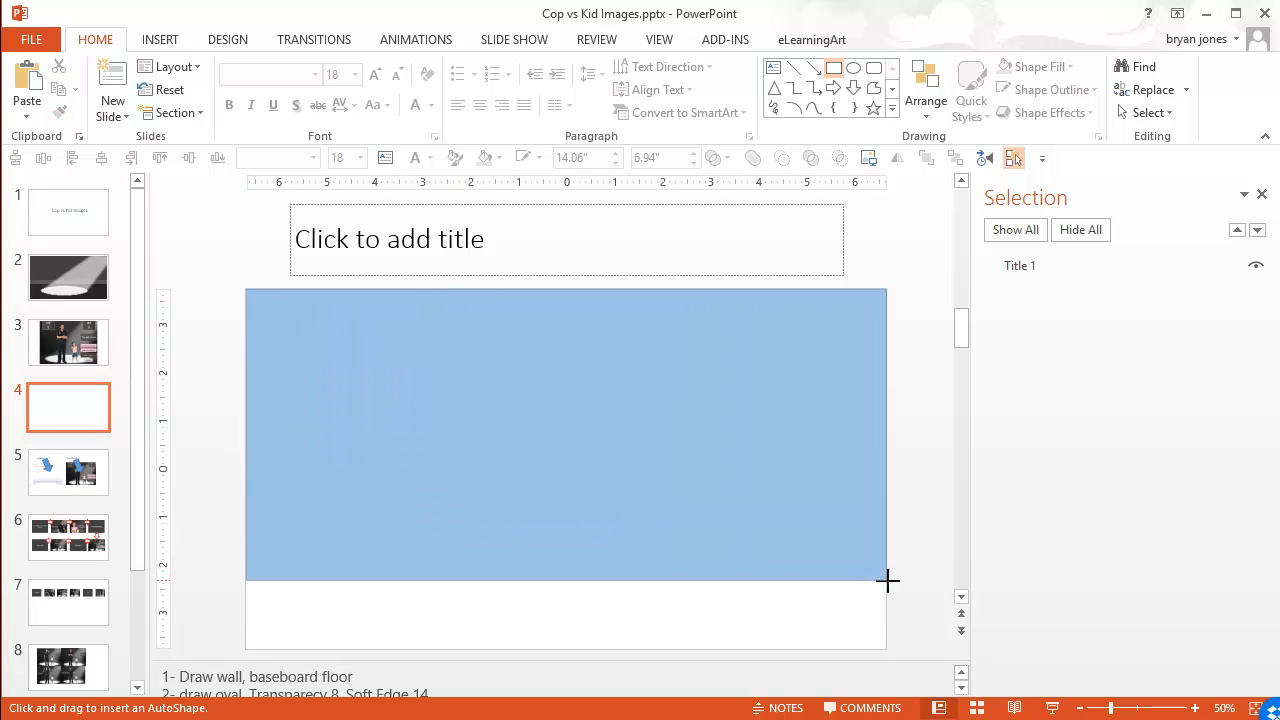
left_click_drag(888, 580, 883, 551)
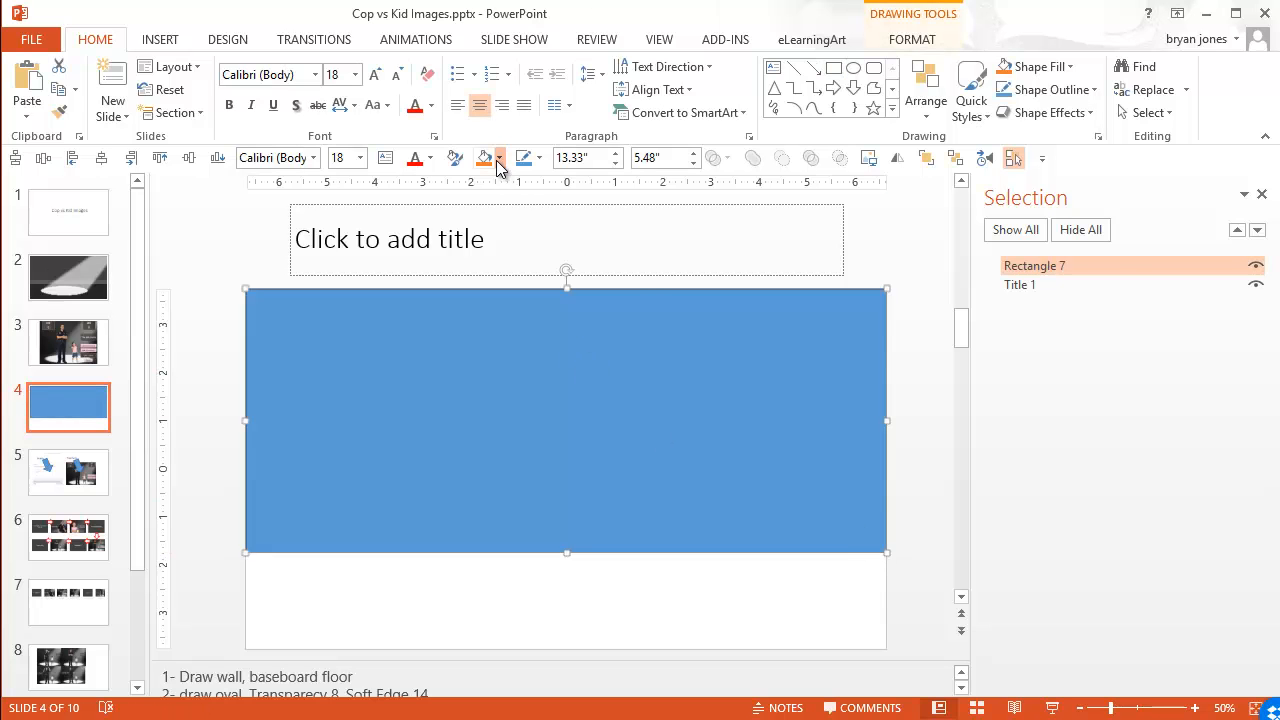
- Fill the rectangle dark grey and rename it 'wall'
left_click(487, 158)
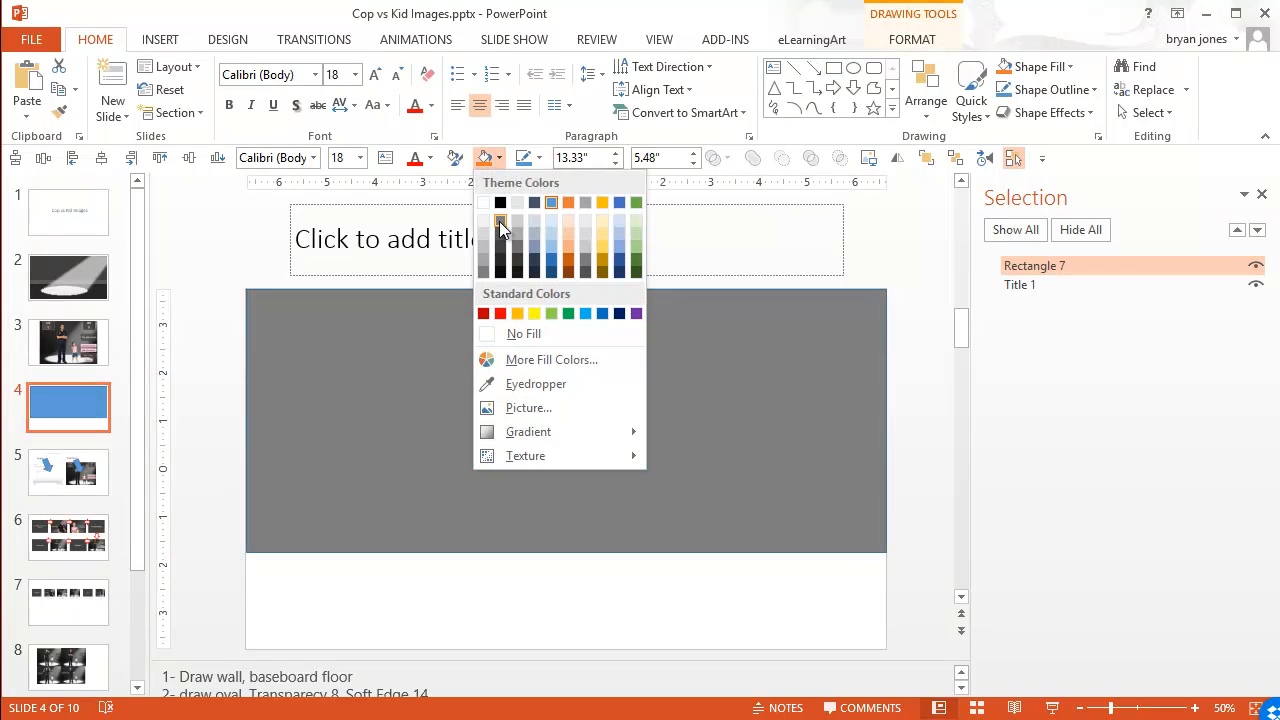
left_click(500, 224)
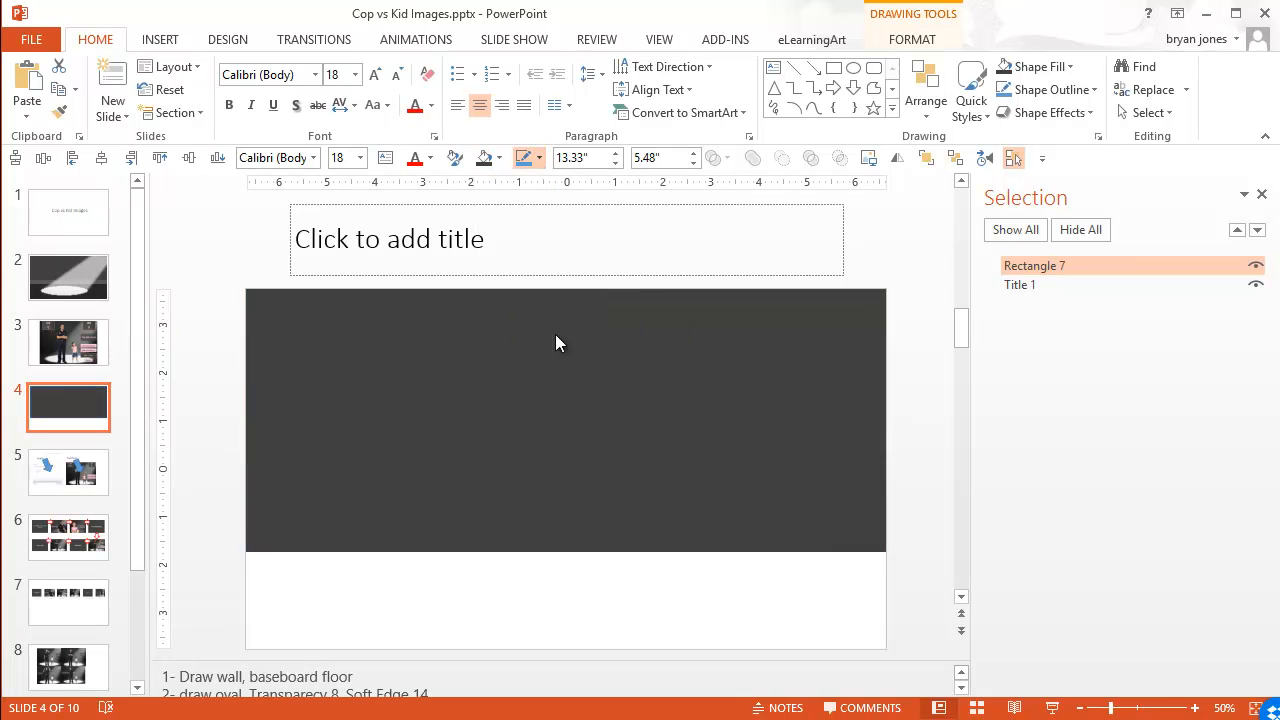
left_click(560, 343)
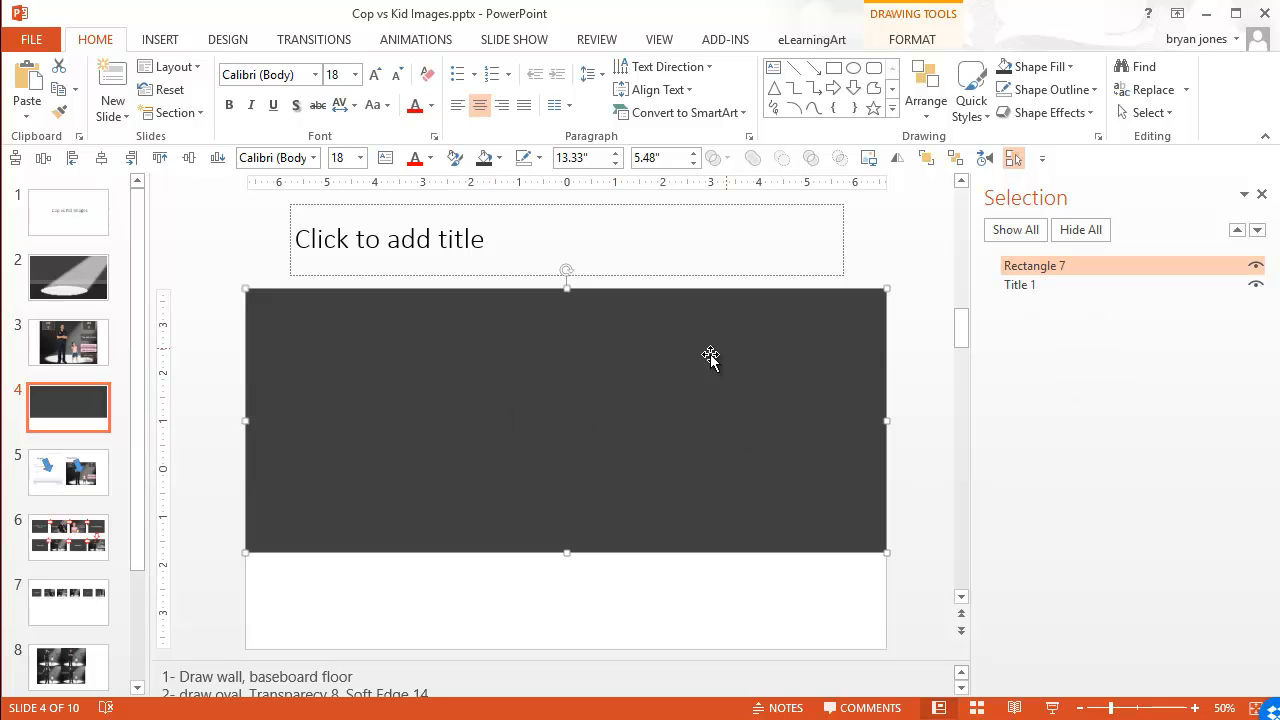
double_click(1034, 265)
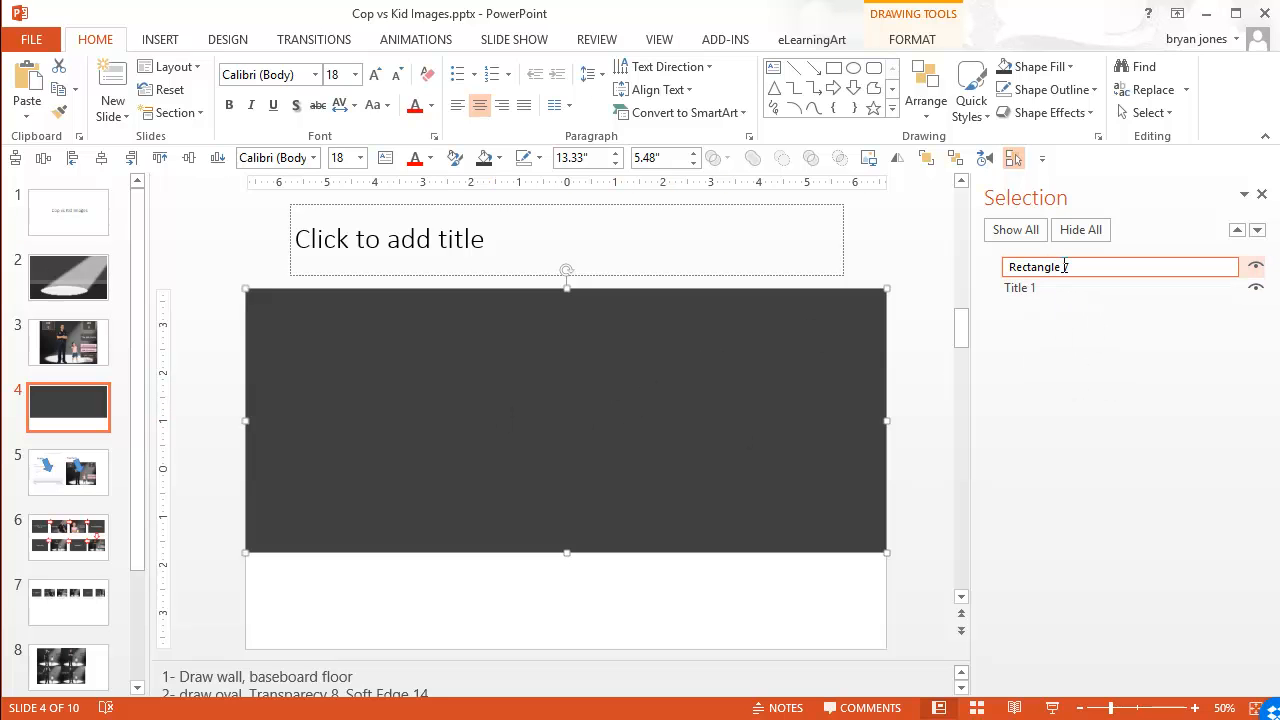
type("wall")
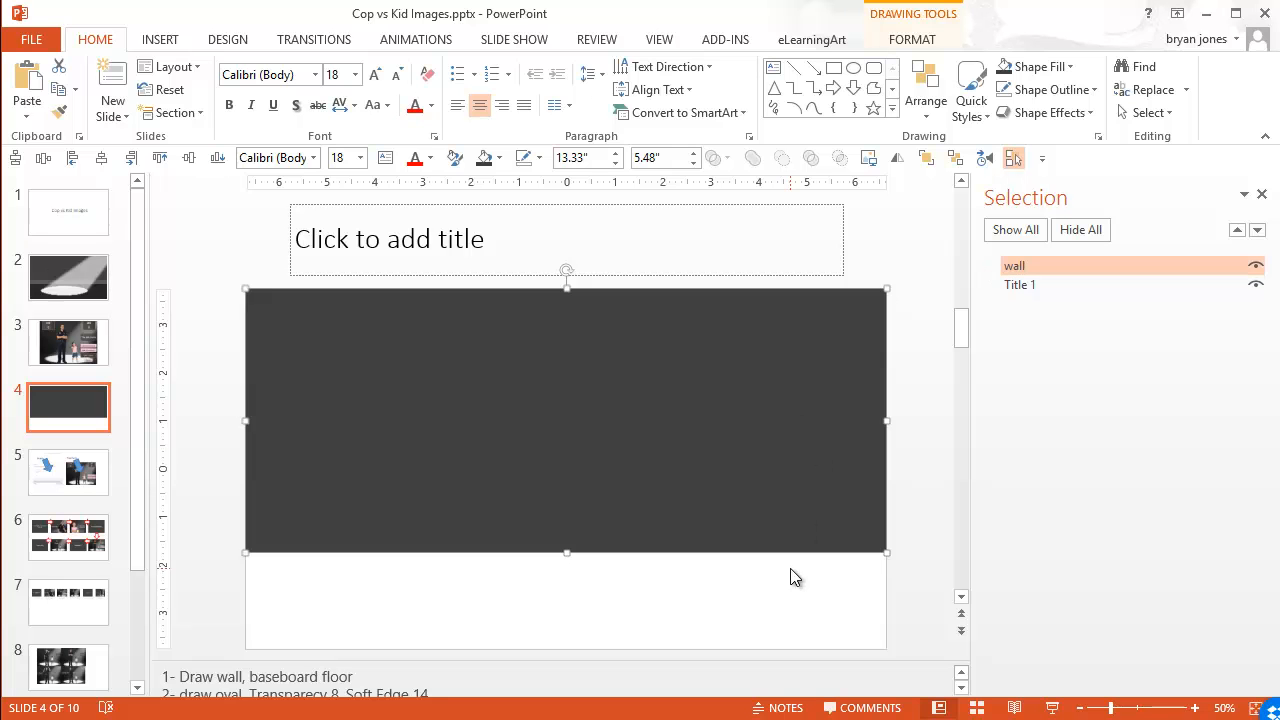
mouse_move(620, 385)
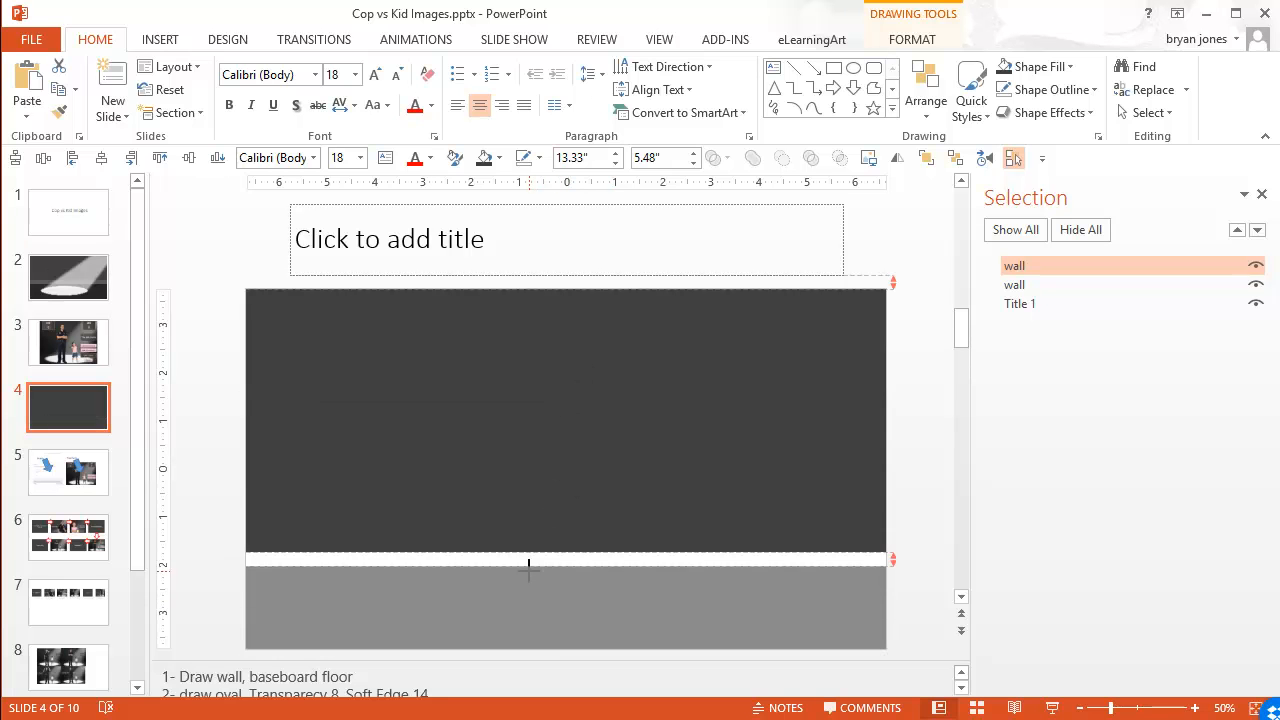
- Place a copy of the wall lower down and rename it 'floor'
left_click(566, 607)
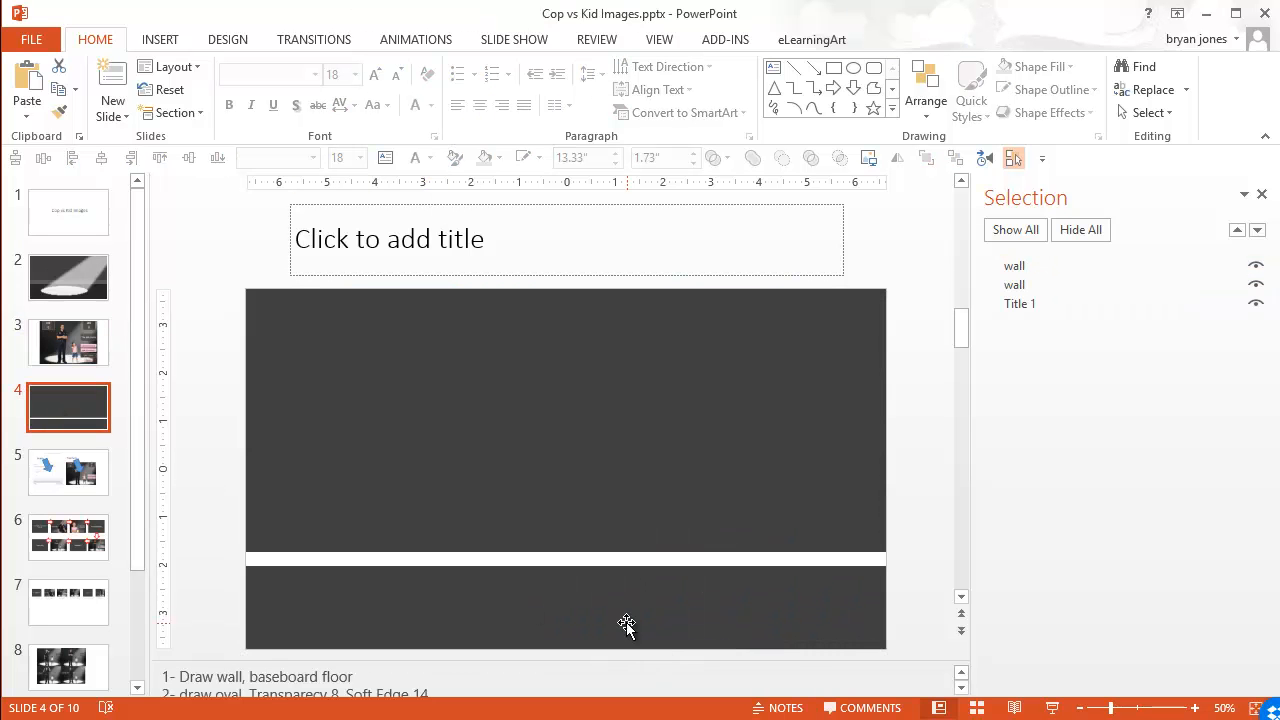
left_click(1014, 265)
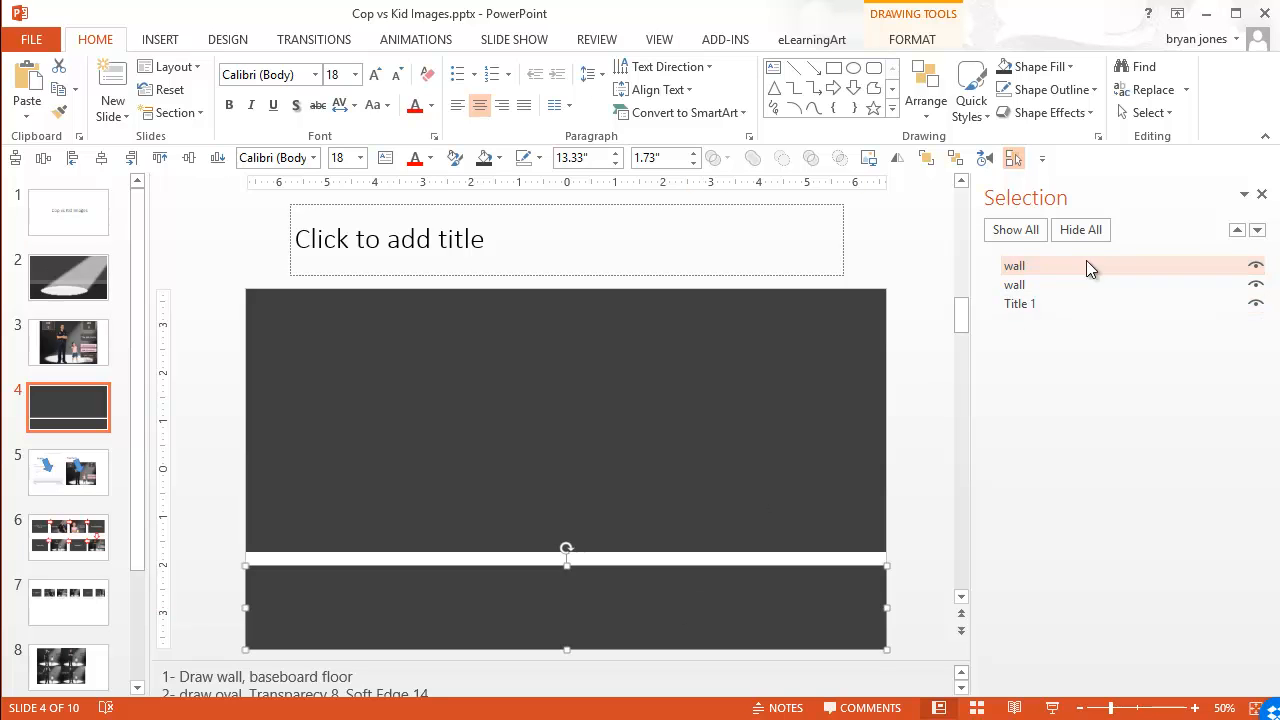
double_click(1014, 266)
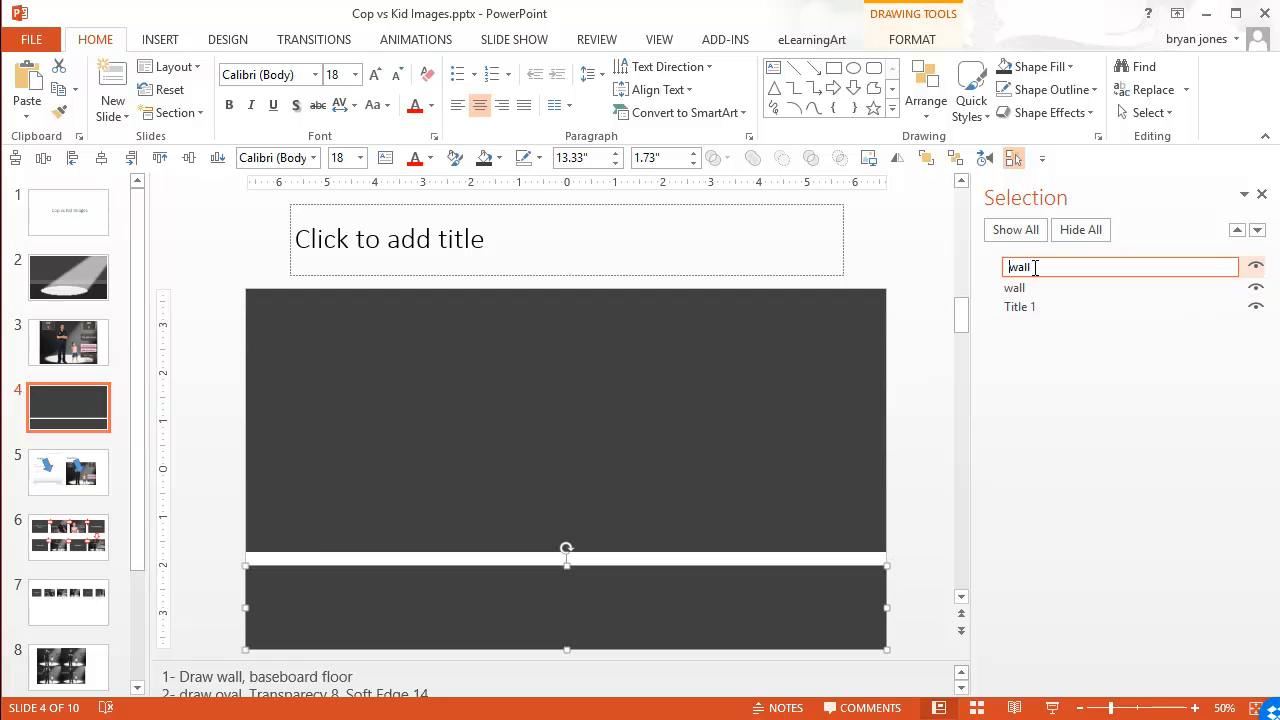
type("floor")
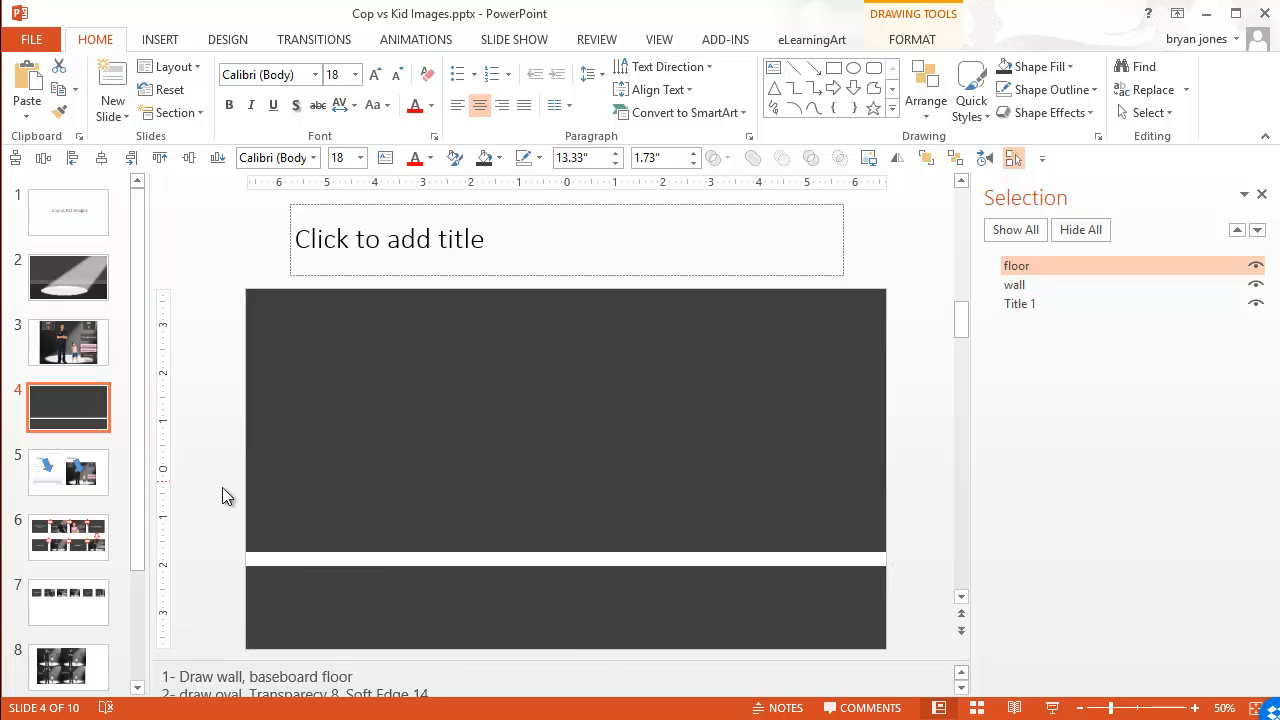
- Make the floor darker grey with a lighter strip above it, then view slide 3
left_click(497, 158)
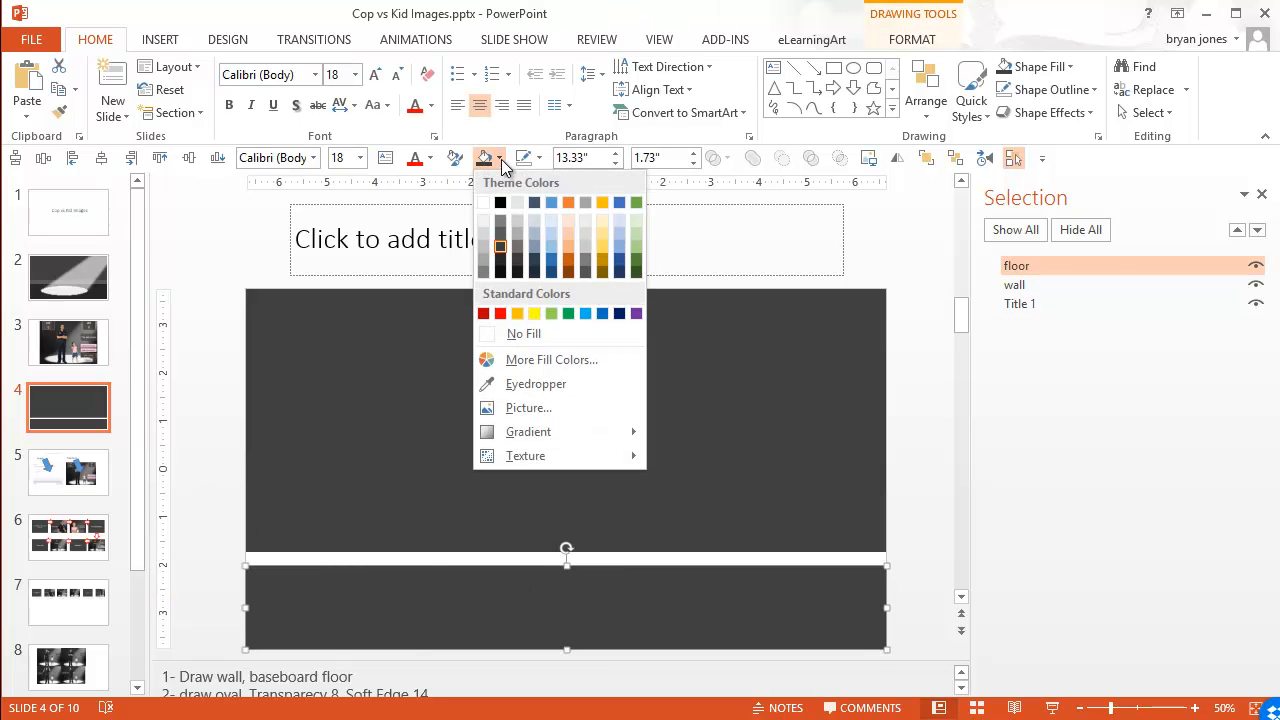
left_click(500, 264)
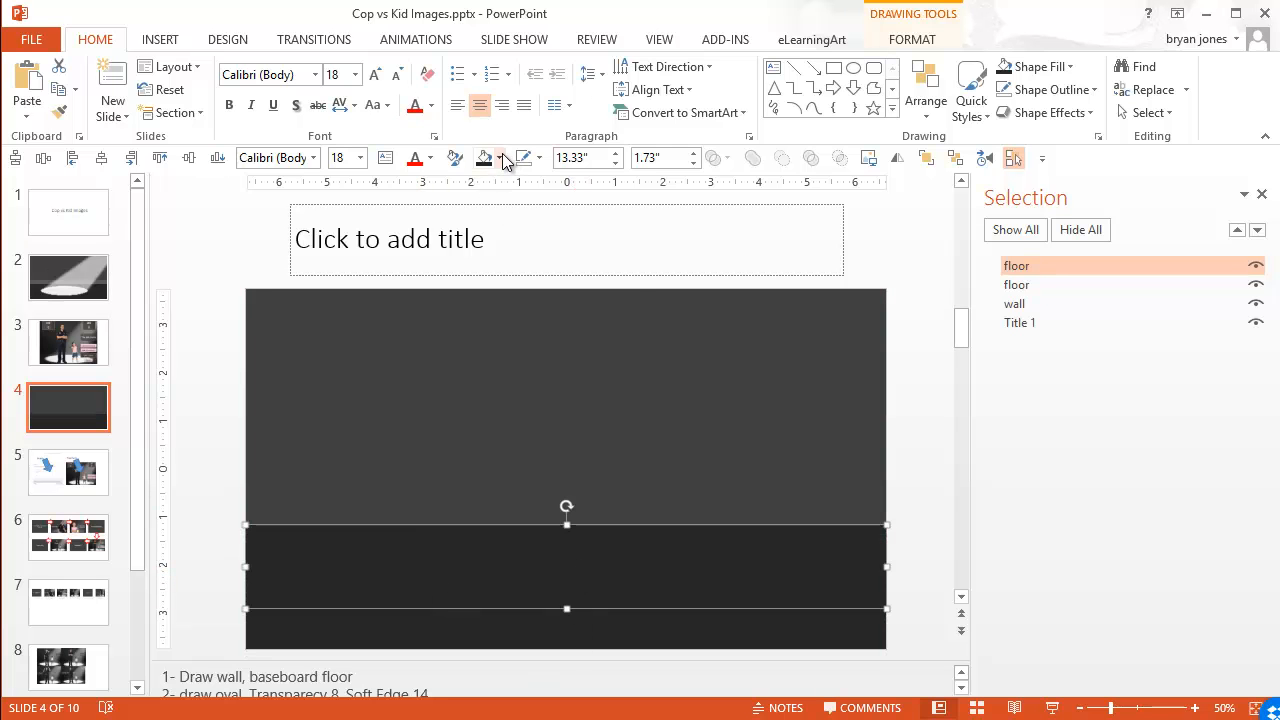
left_click(487, 158)
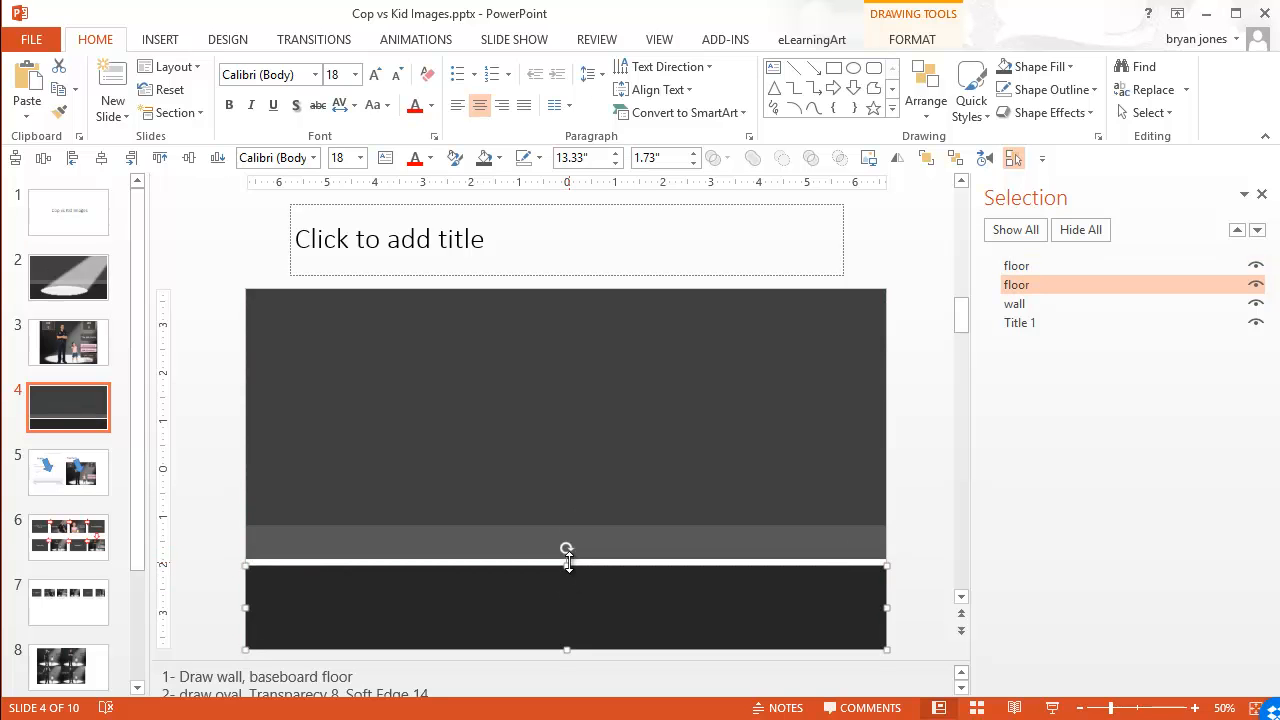
left_click_drag(567, 563, 567, 552)
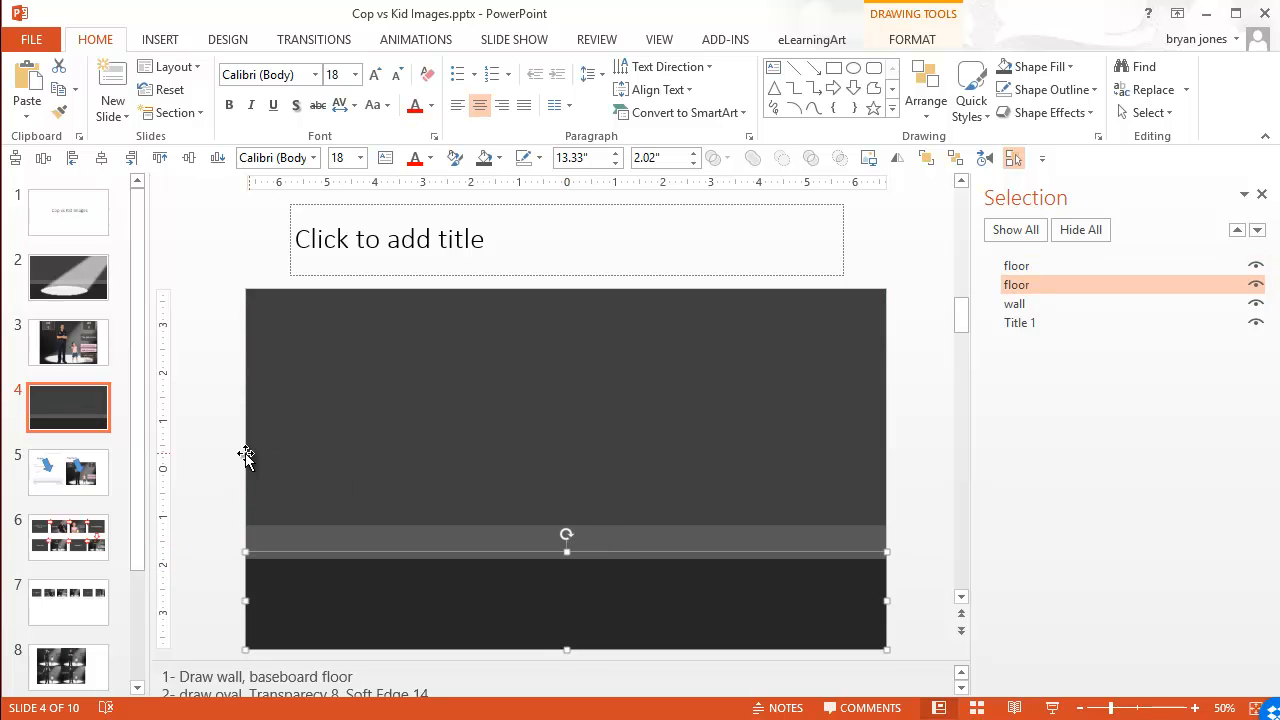
left_click(68, 342)
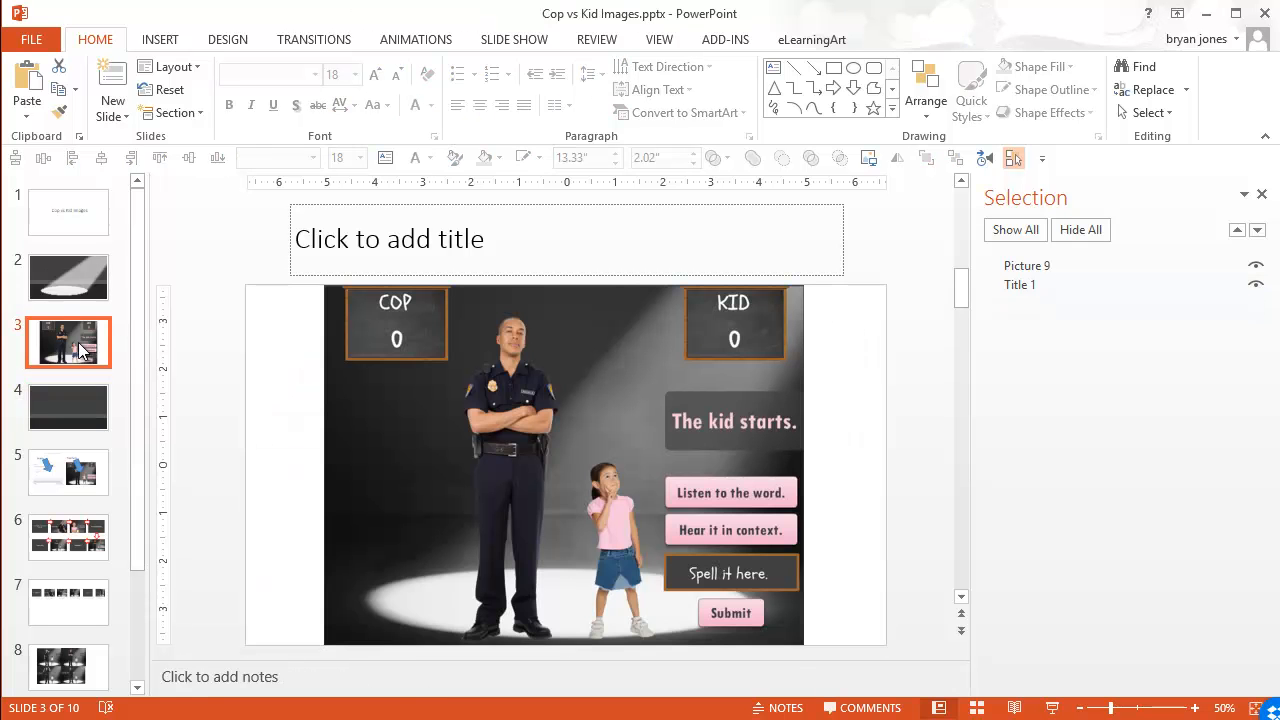
- Return to slide 4 and raise the baseboard and floor to cover the lower half
left_click(68, 407)
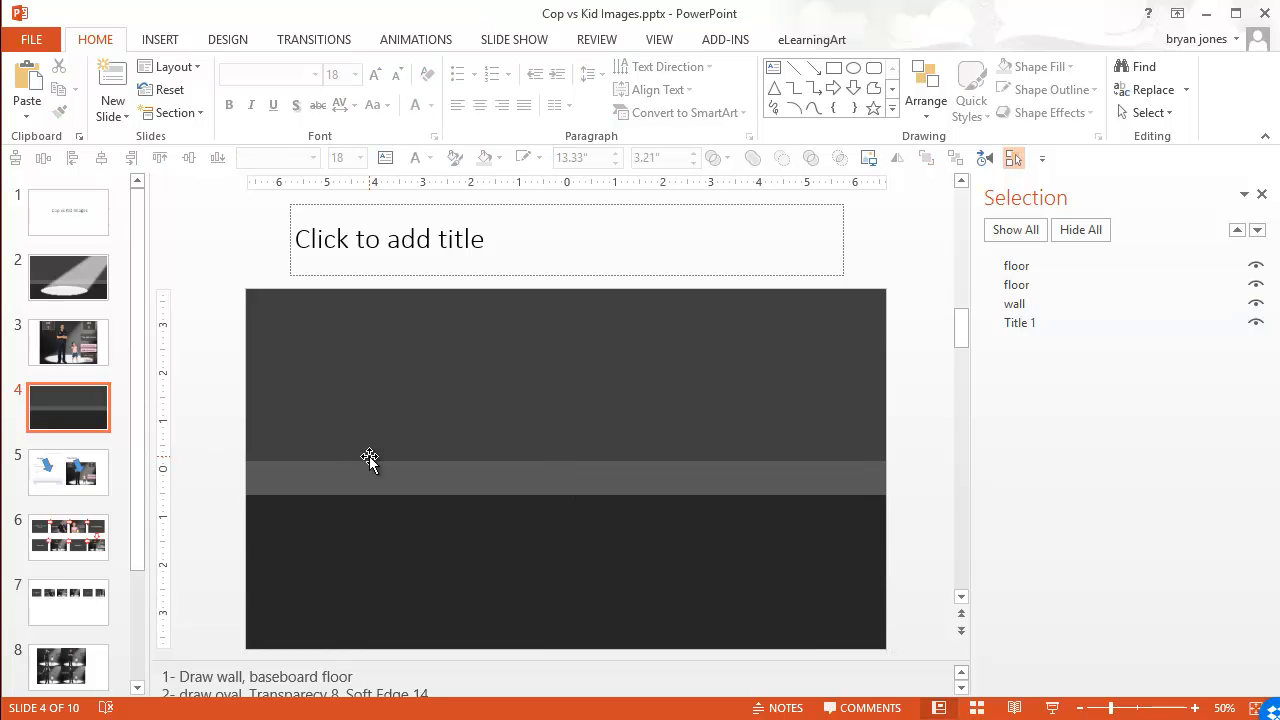
mouse_move(250, 378)
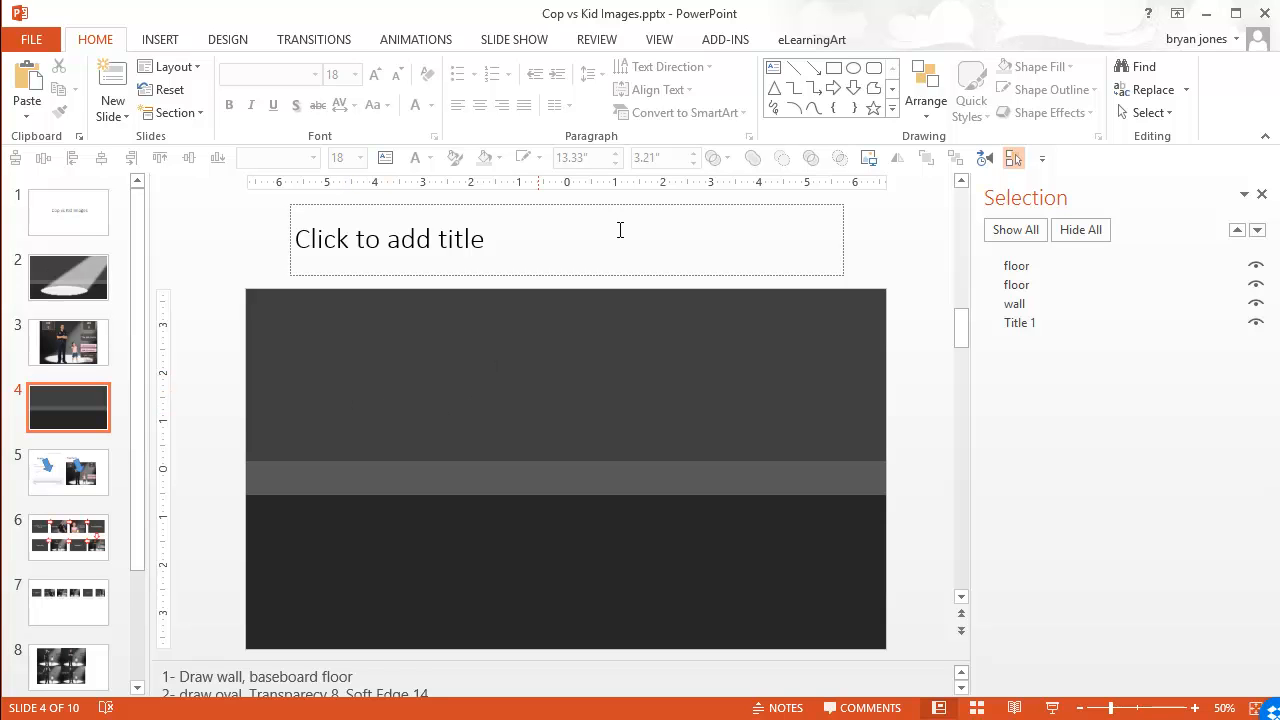
- Draw a wide oval on the dark floor, slightly left of centre
left_click(853, 68)
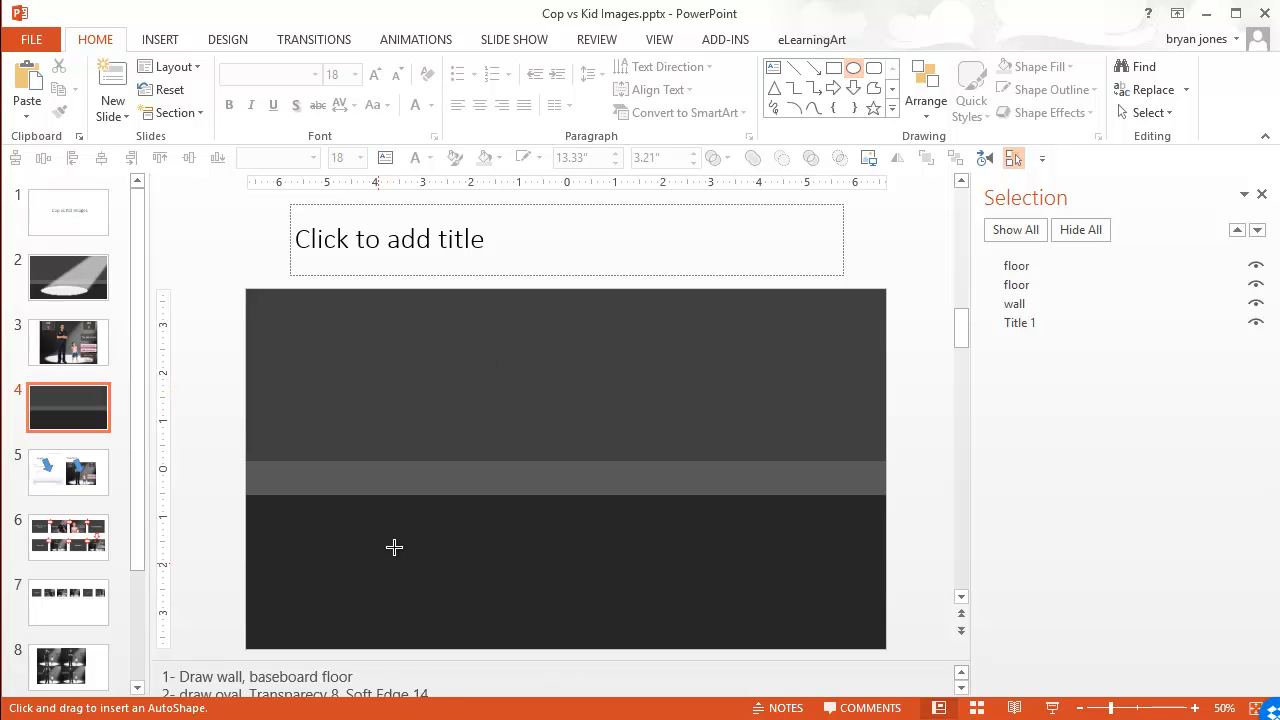
left_click_drag(394, 547, 610, 593)
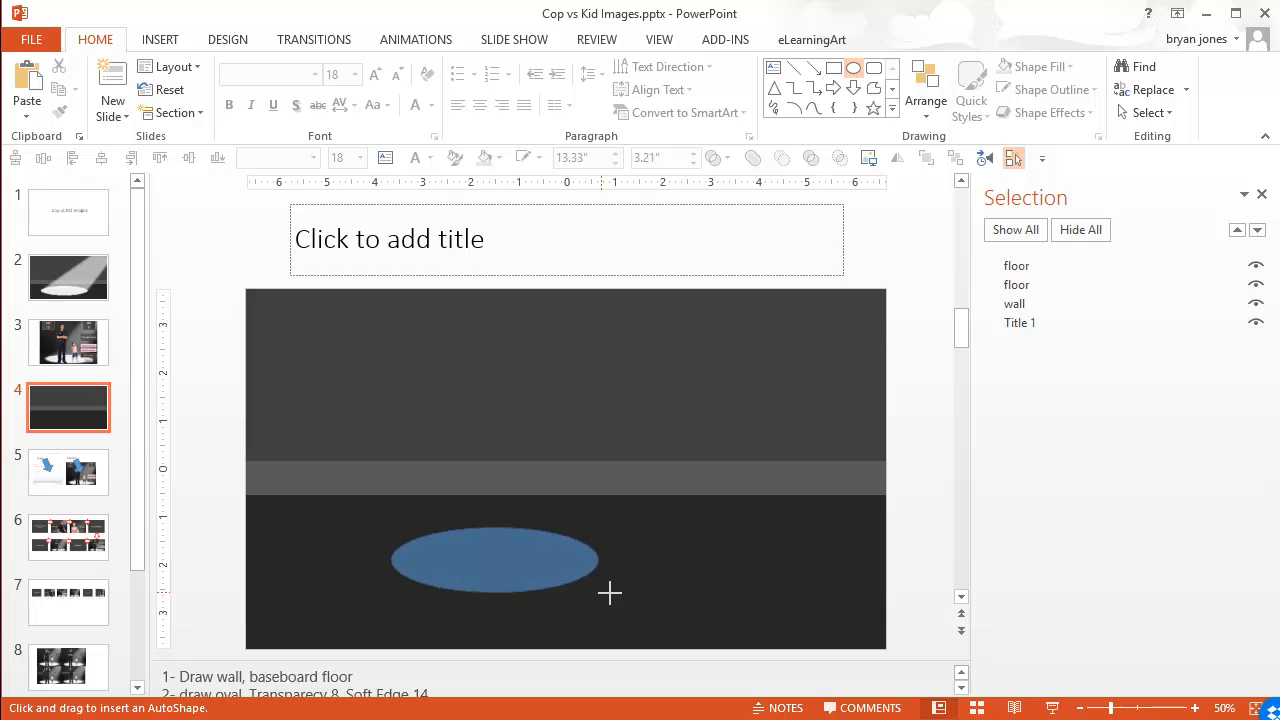
left_click_drag(610, 593, 750, 614)
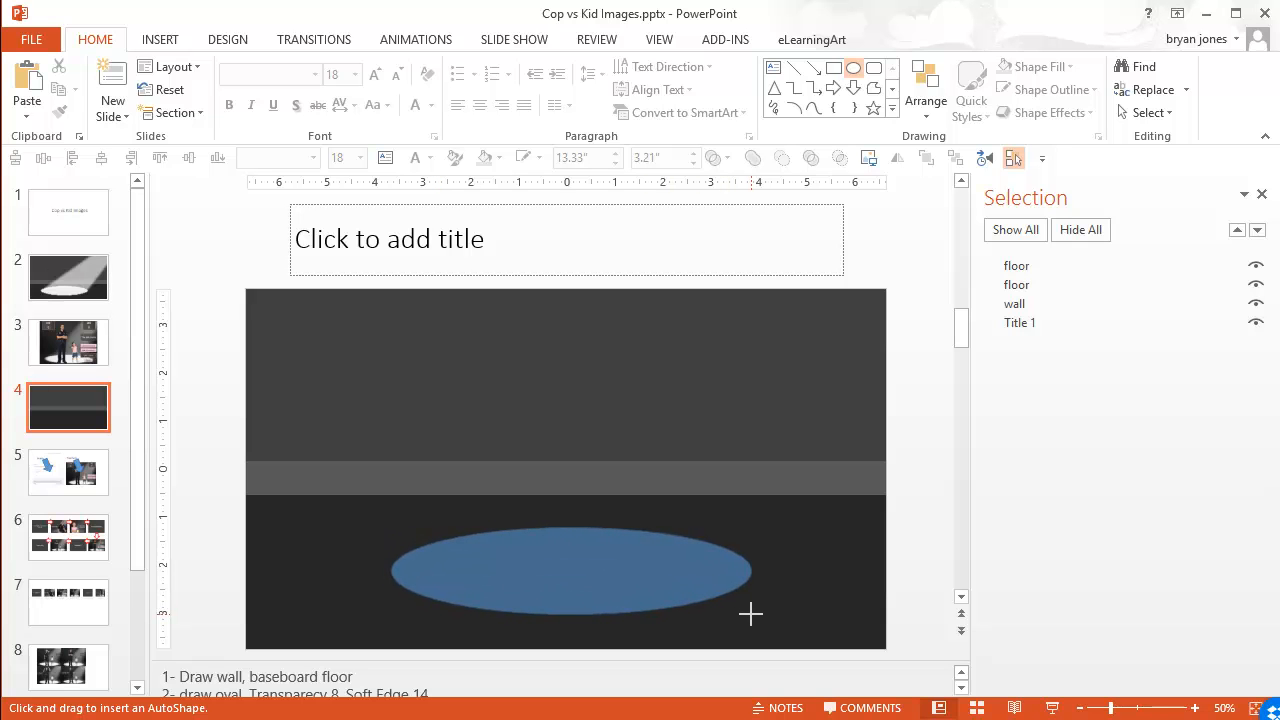
left_click(573, 571)
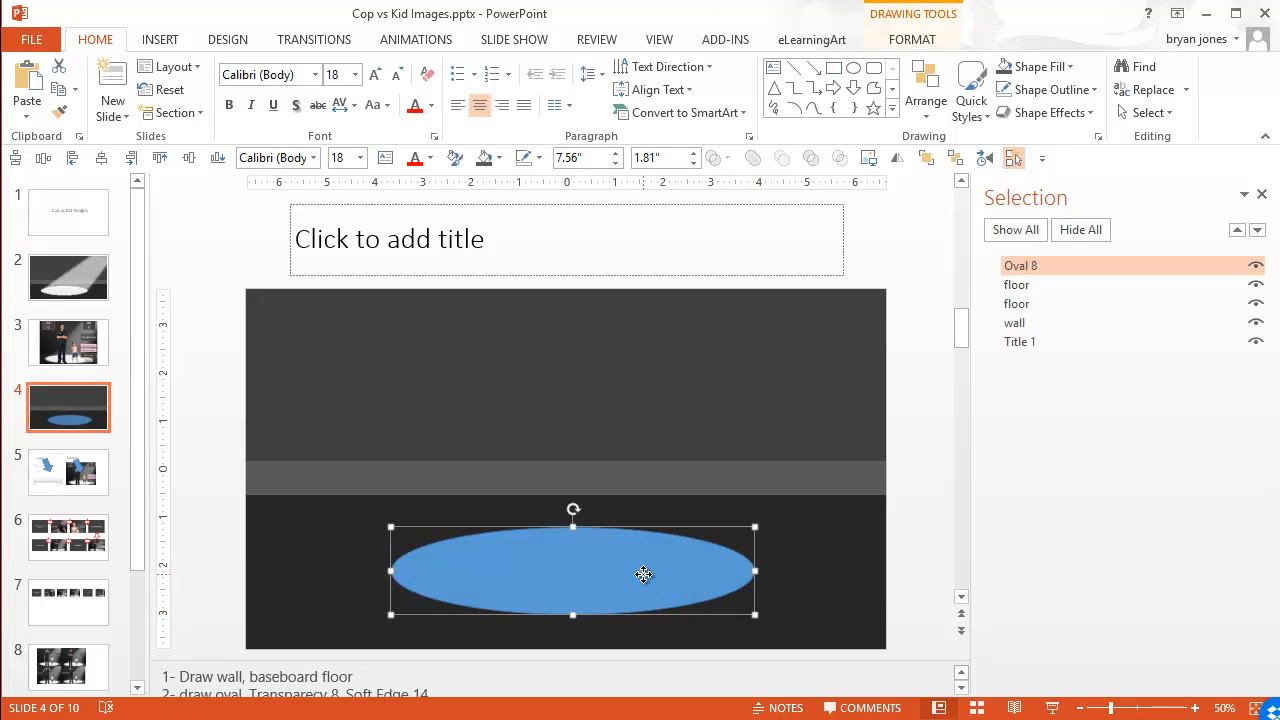
left_click_drag(643, 574, 487, 571)
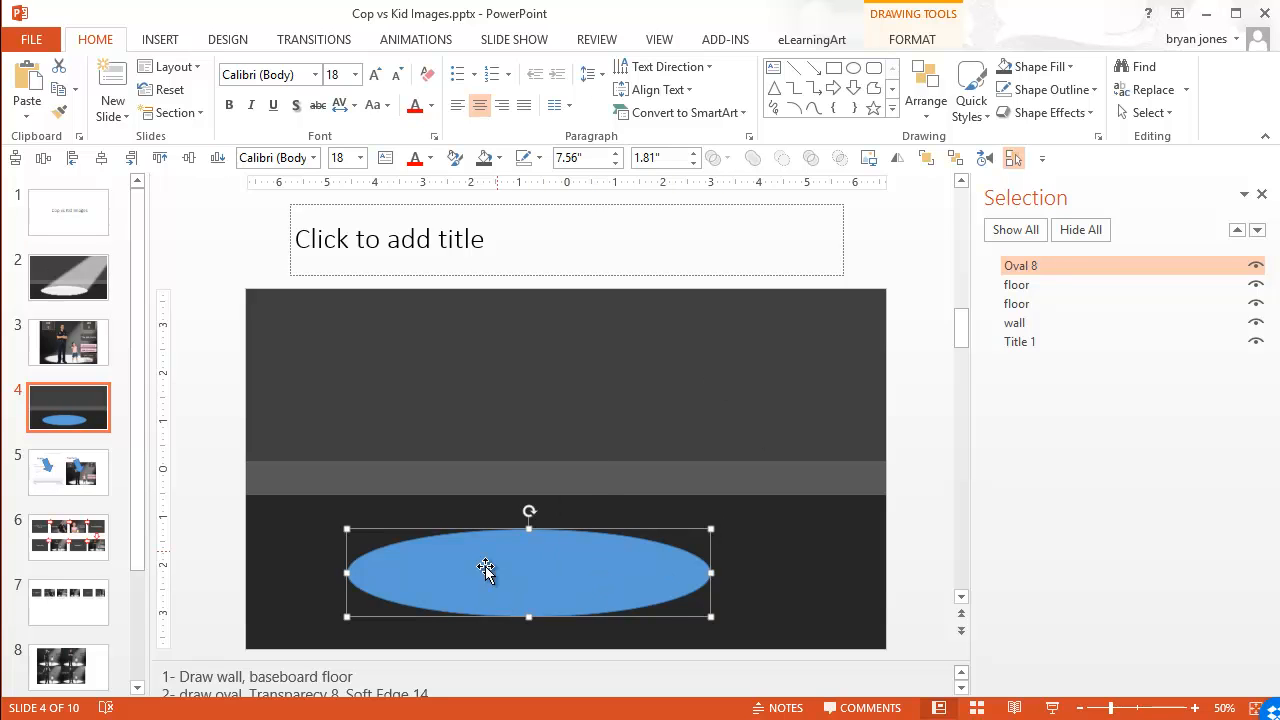
mouse_move(645, 498)
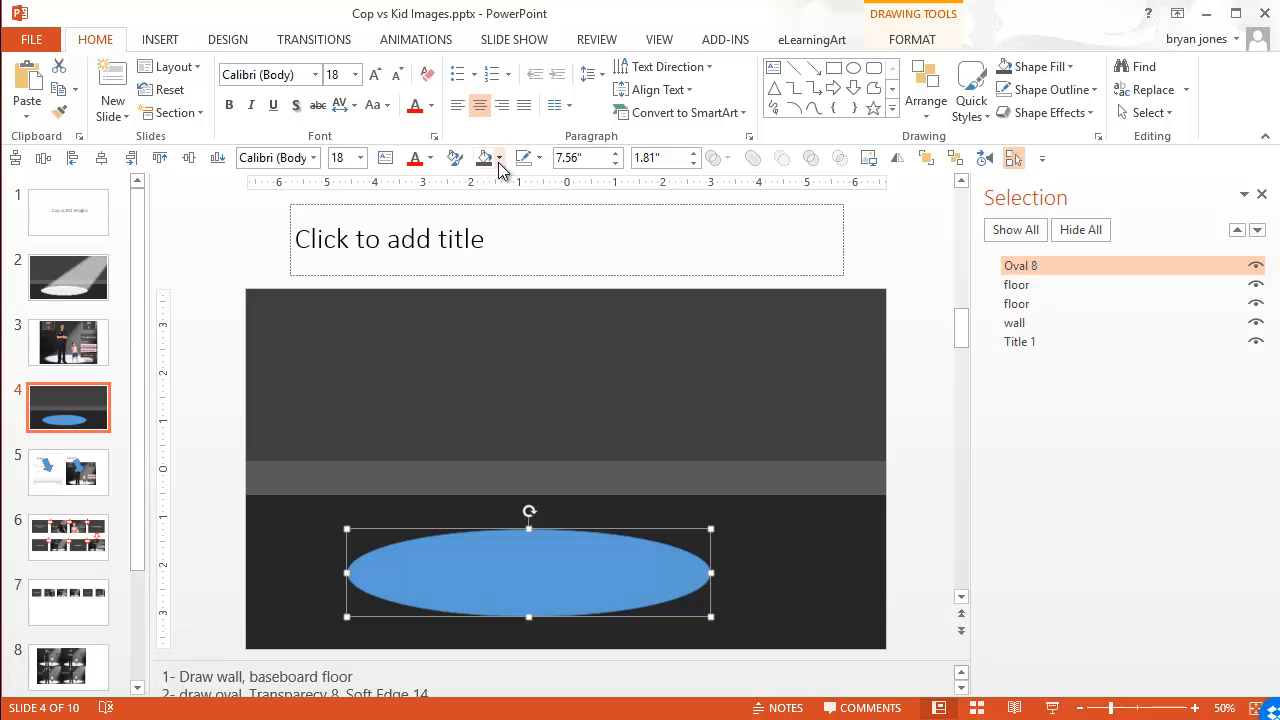
left_click(500, 158)
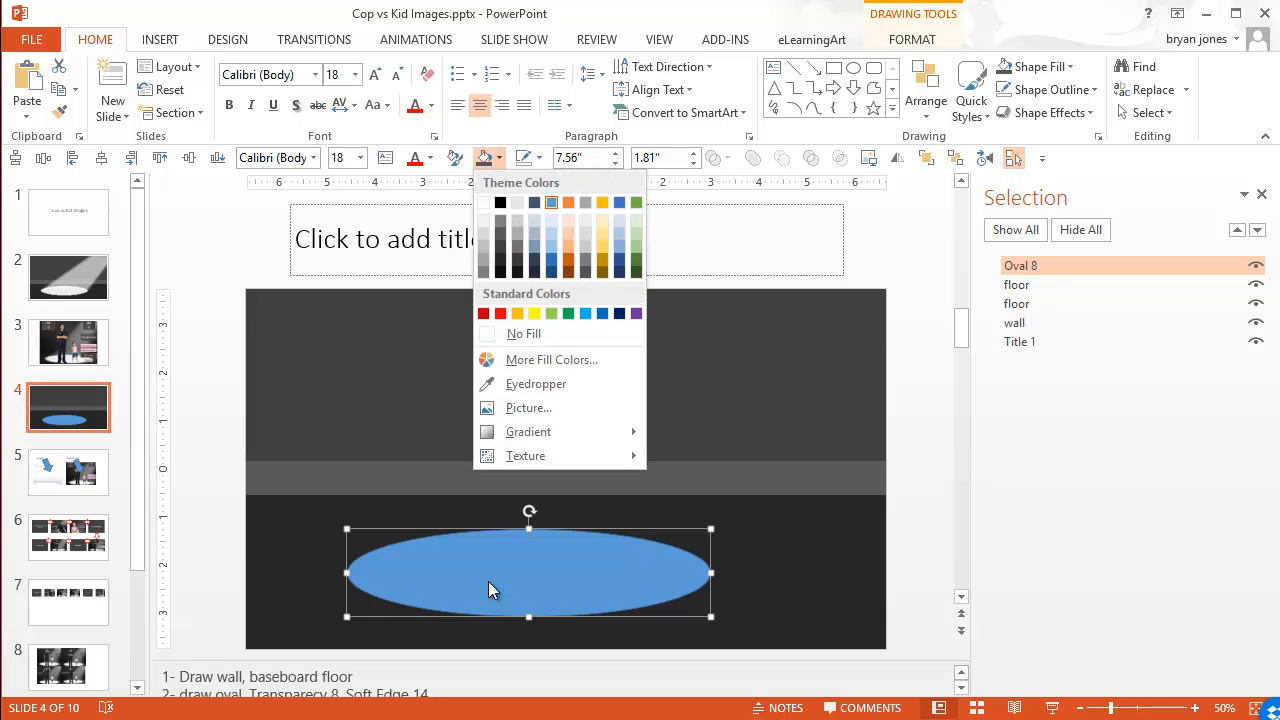
- Fill the floor oval with solid white through Format Shape
right_click(490, 588)
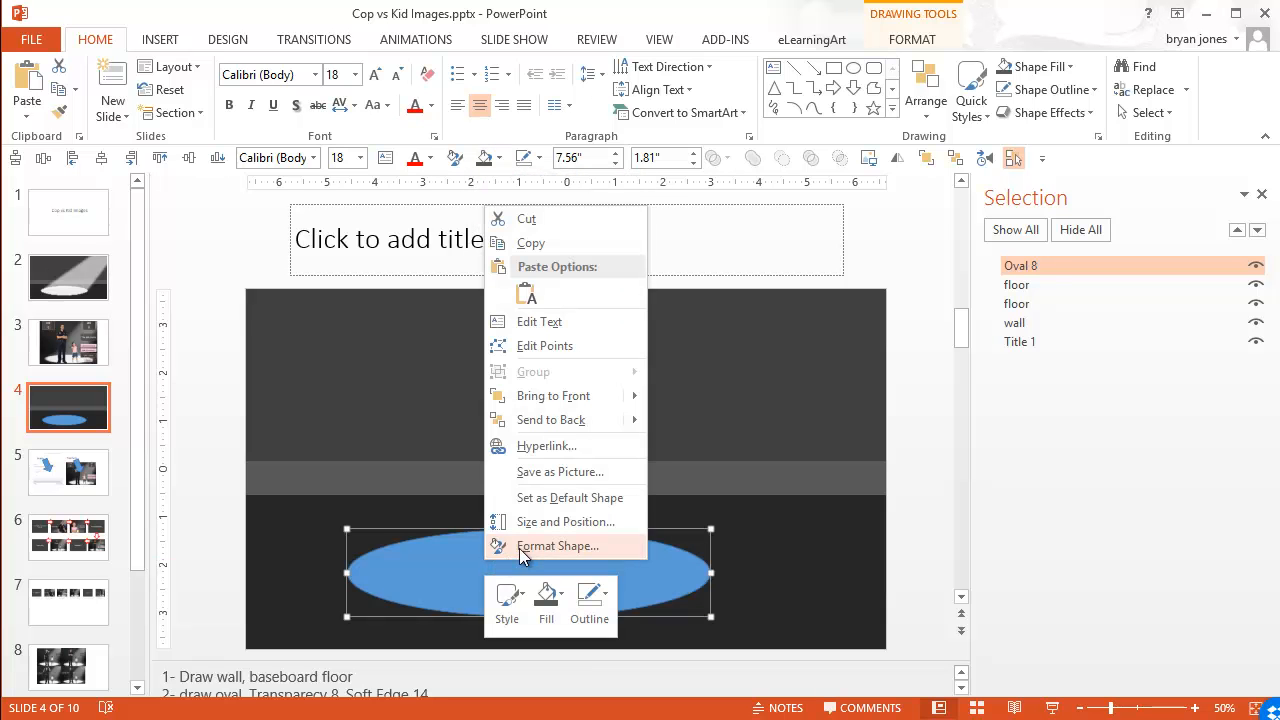
left_click(558, 546)
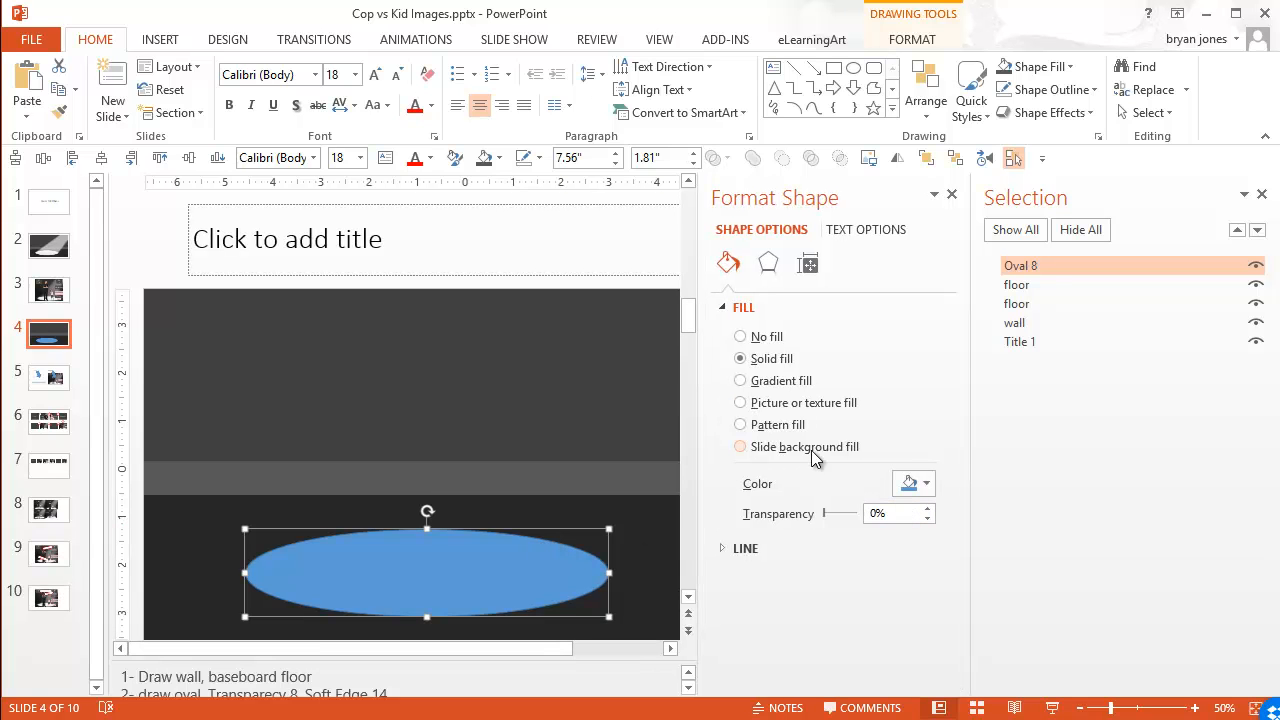
left_click(925, 483)
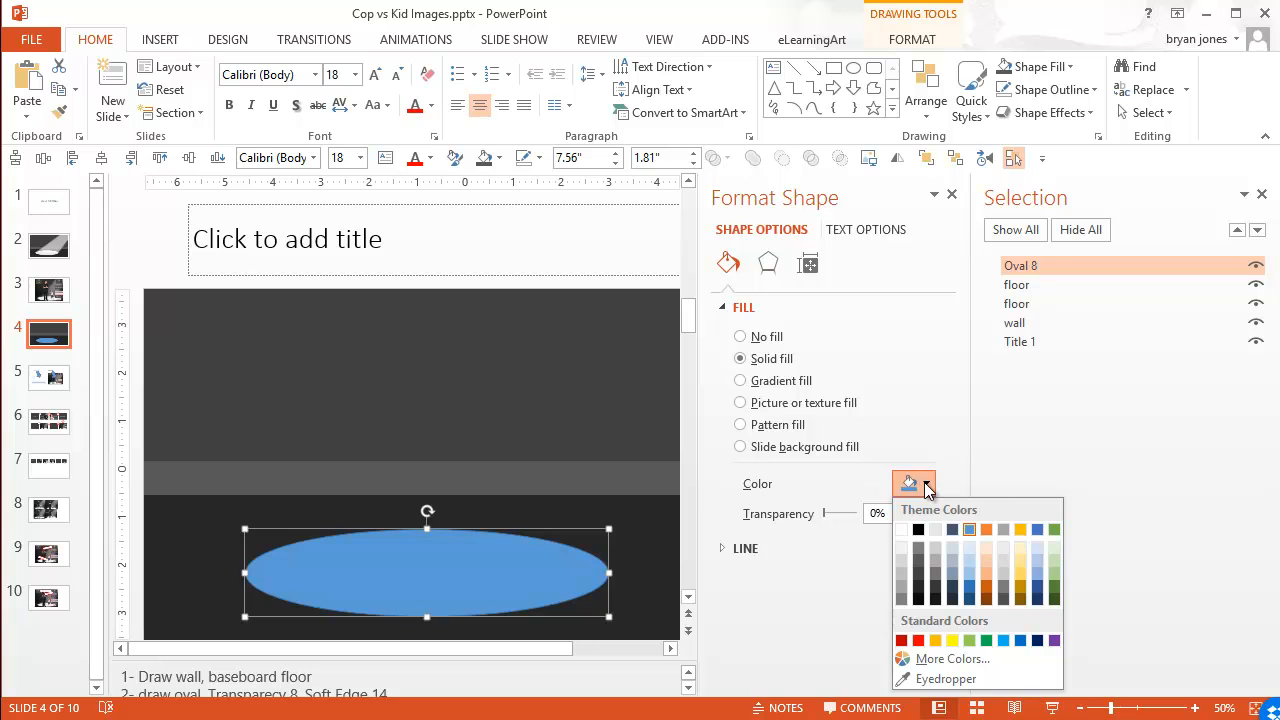
mouse_move(930, 550)
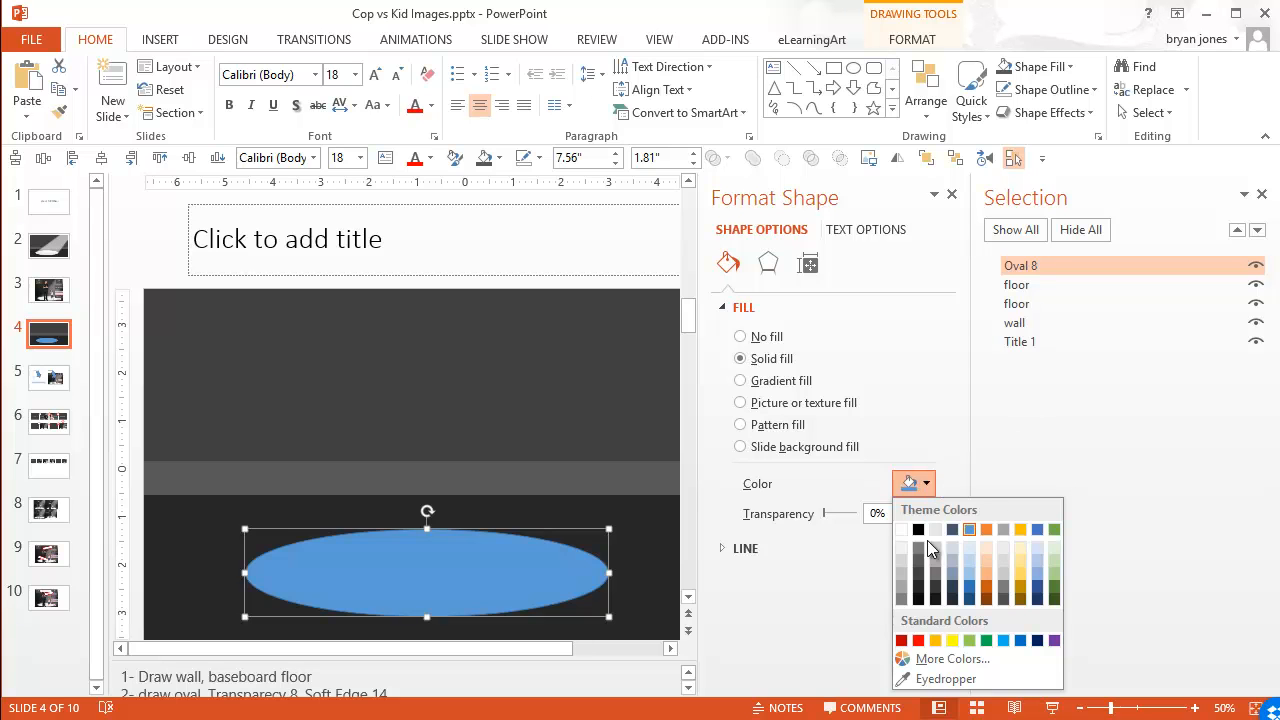
left_click(904, 529)
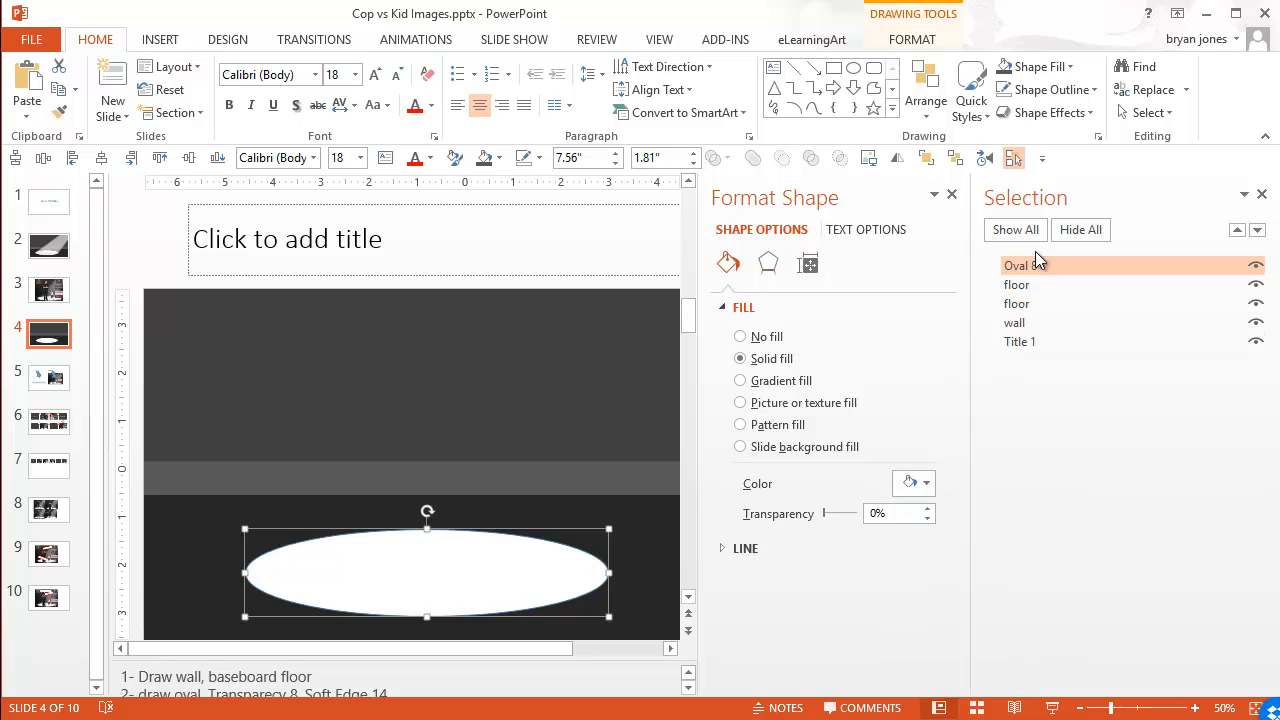
- Rename the oval 'circle spotlight' and set it to 9% transparency with no line
double_click(1024, 265)
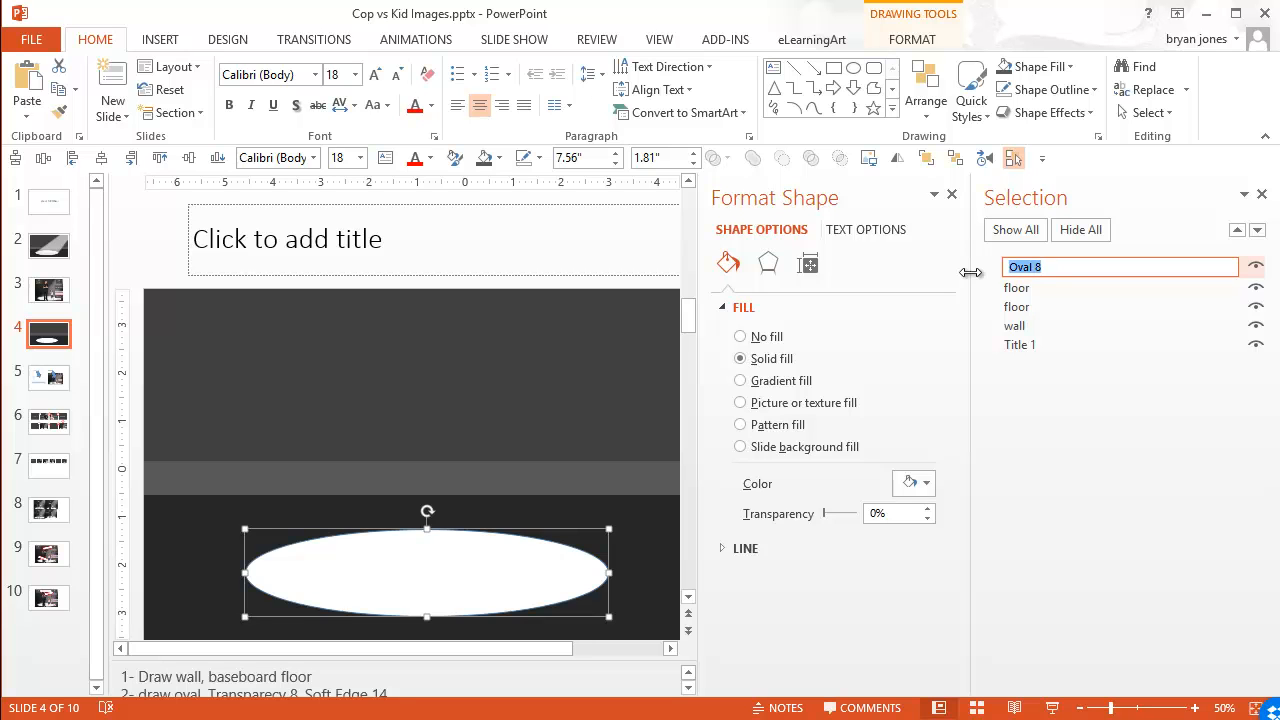
type("circle spo")
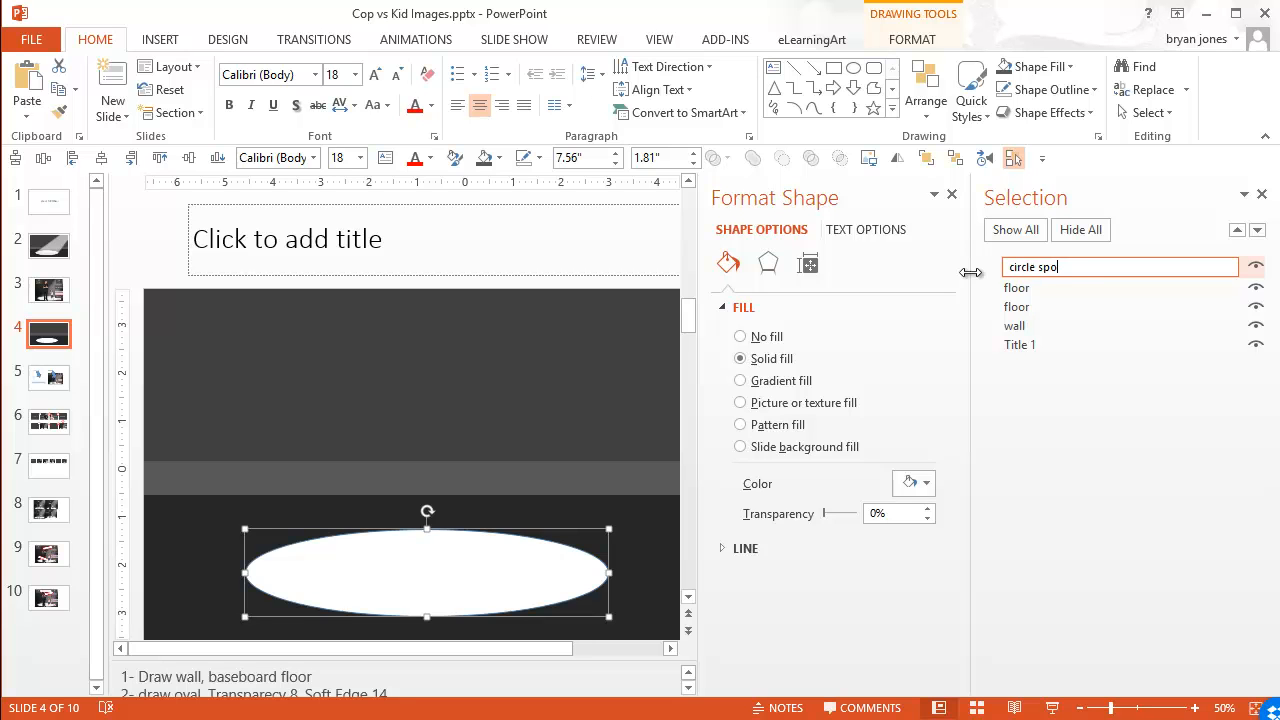
type("tlight")
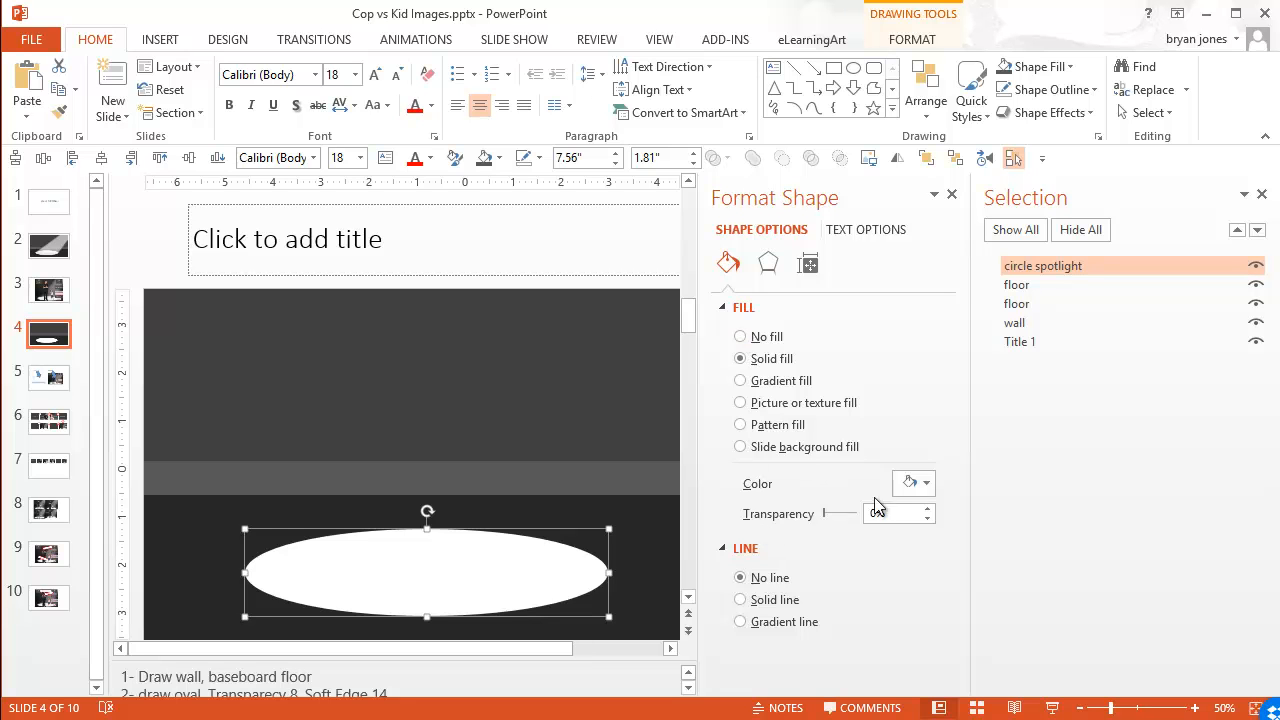
left_click(927, 508)
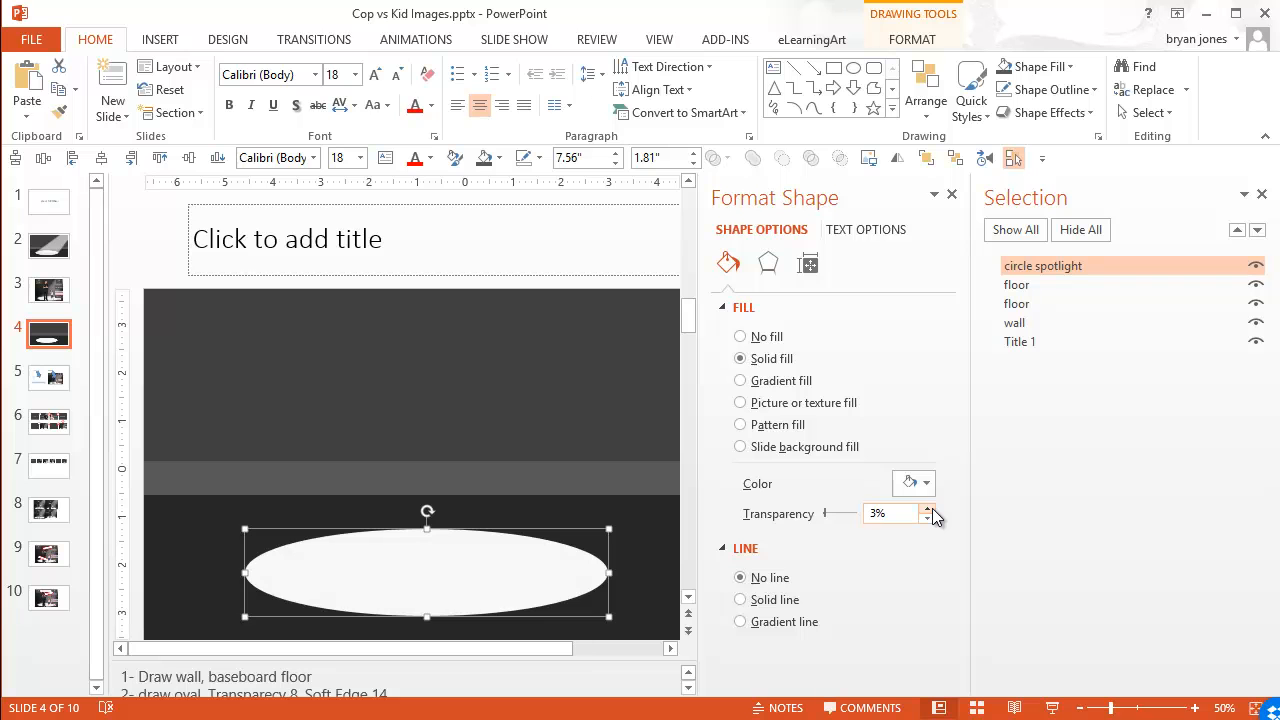
left_click(929, 509)
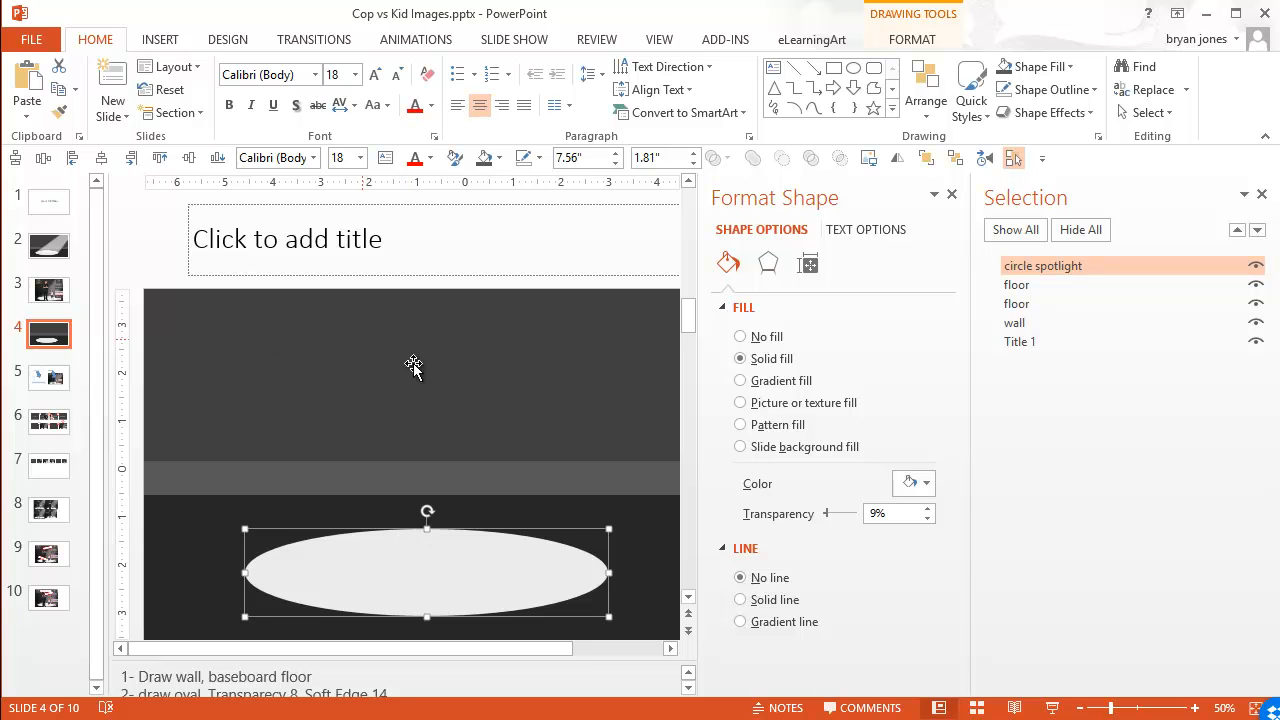
mouse_move(782, 316)
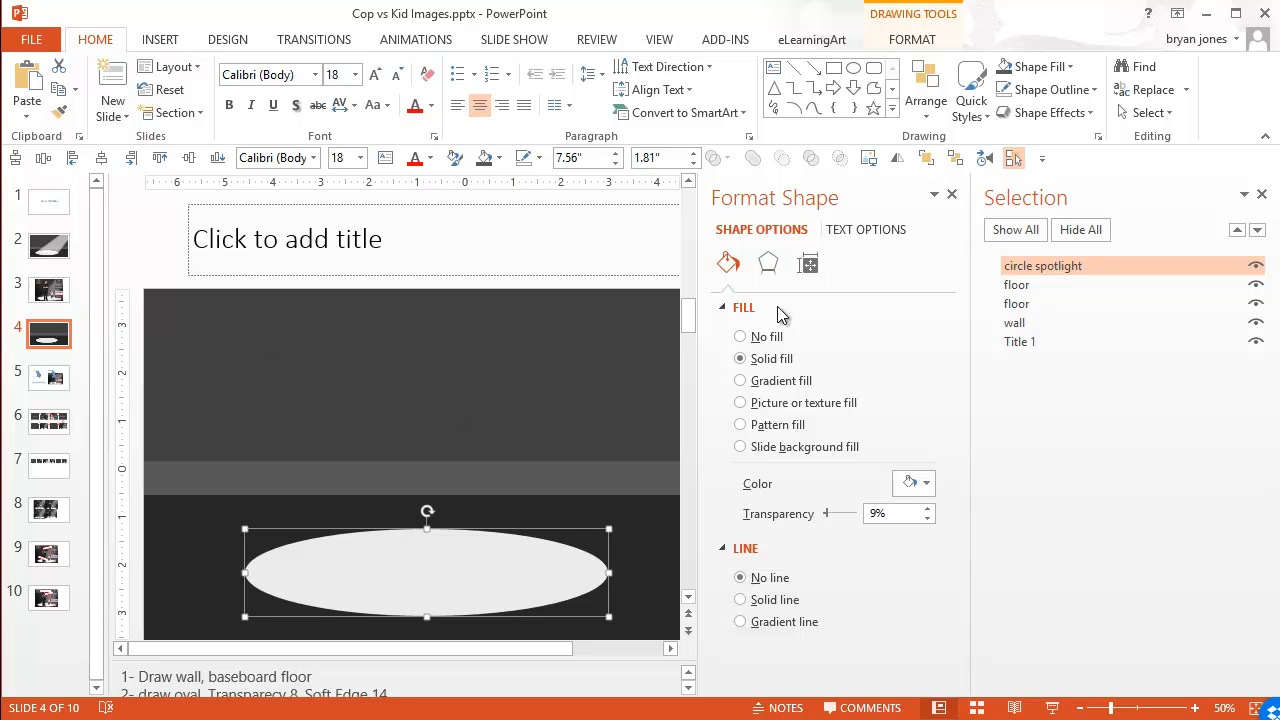
- Give the circle spotlight oval soft edges of 14 pt
left_click(768, 263)
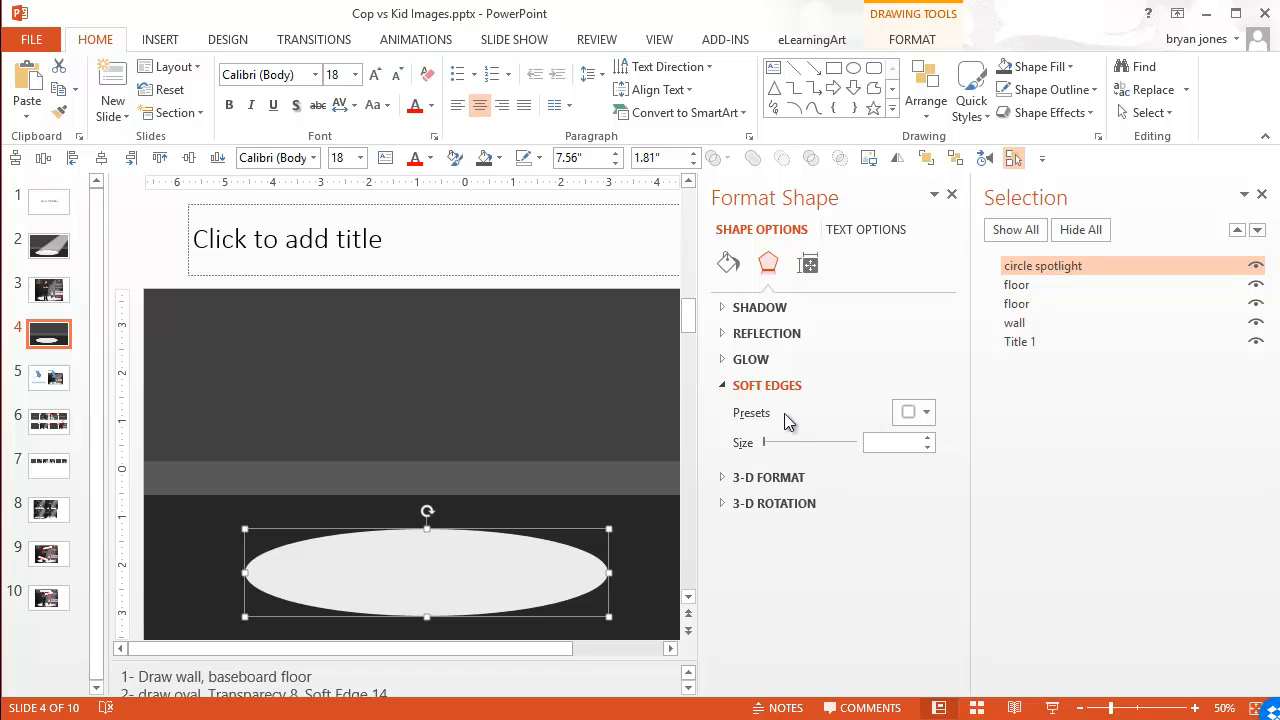
mouse_move(884, 470)
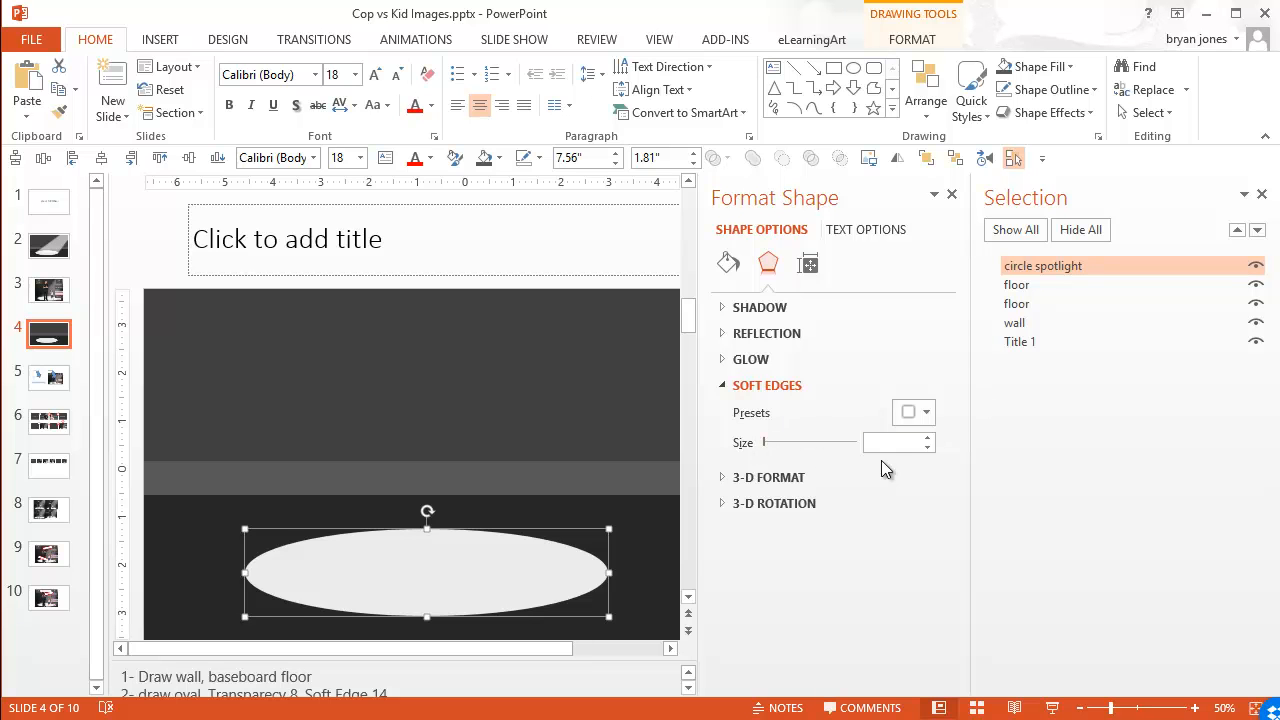
left_click(927, 437)
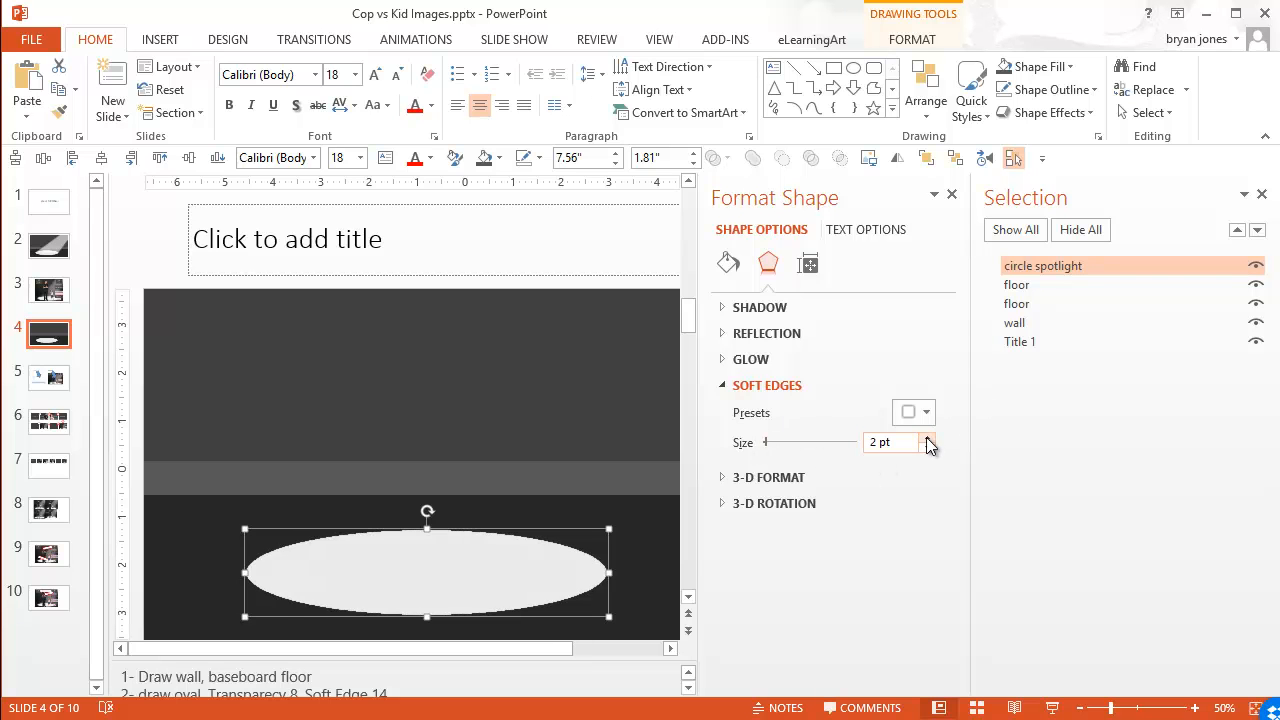
left_click(923, 437)
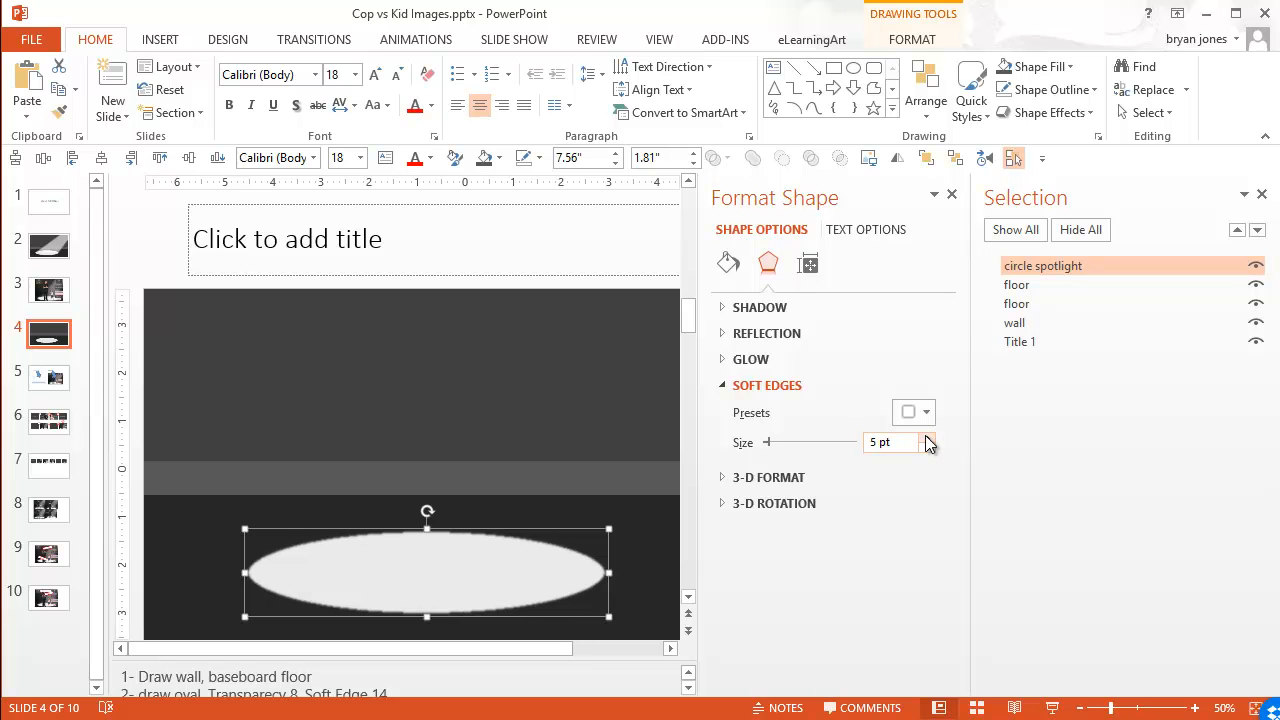
left_click(926, 436)
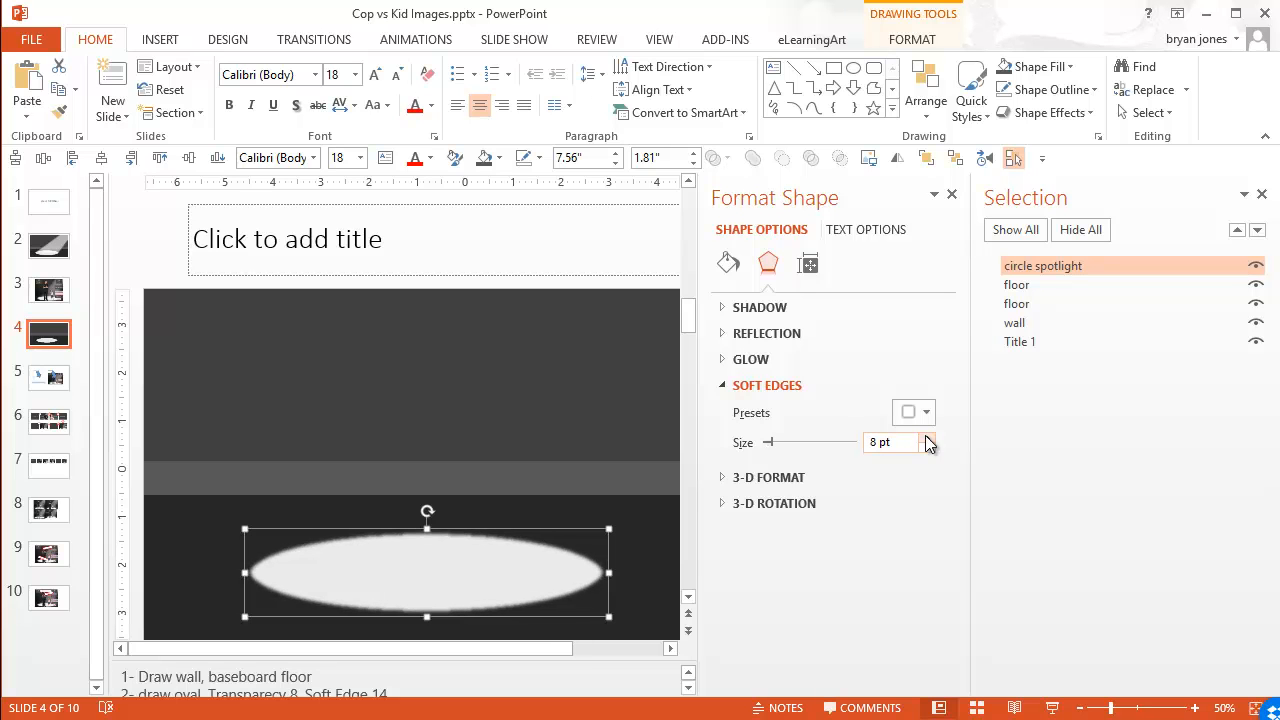
left_click(927, 437)
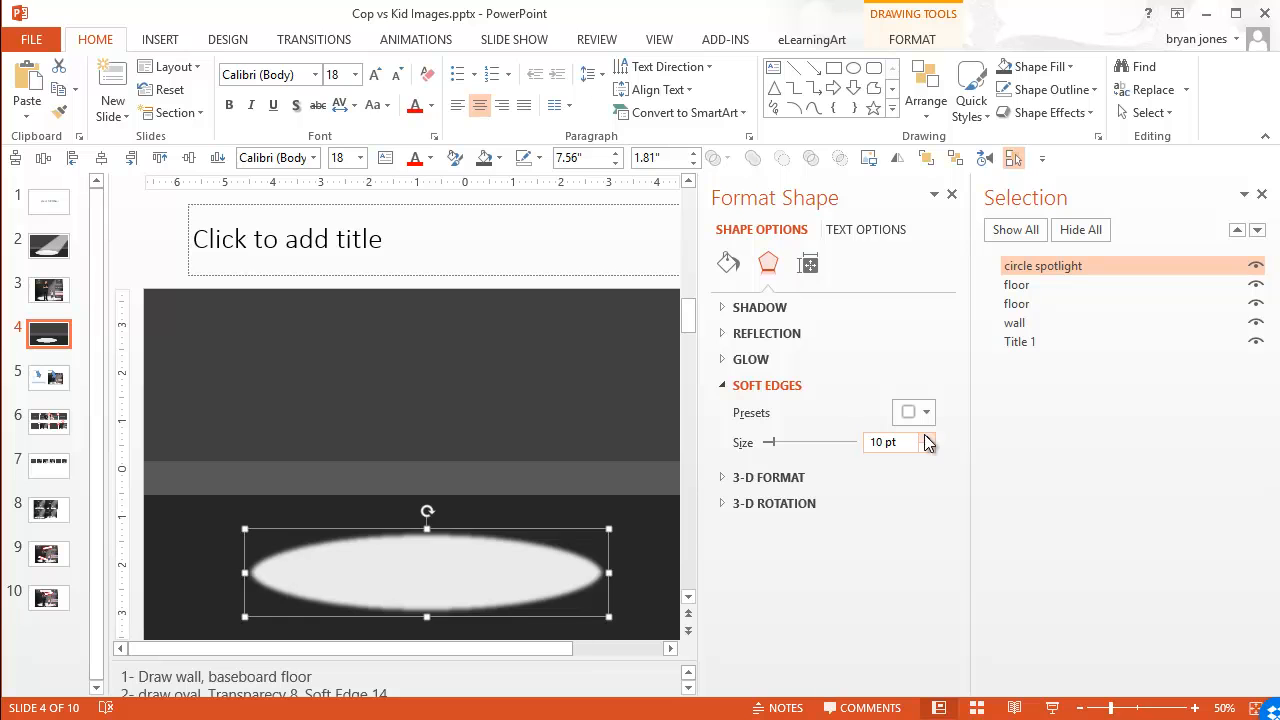
left_click(923, 437)
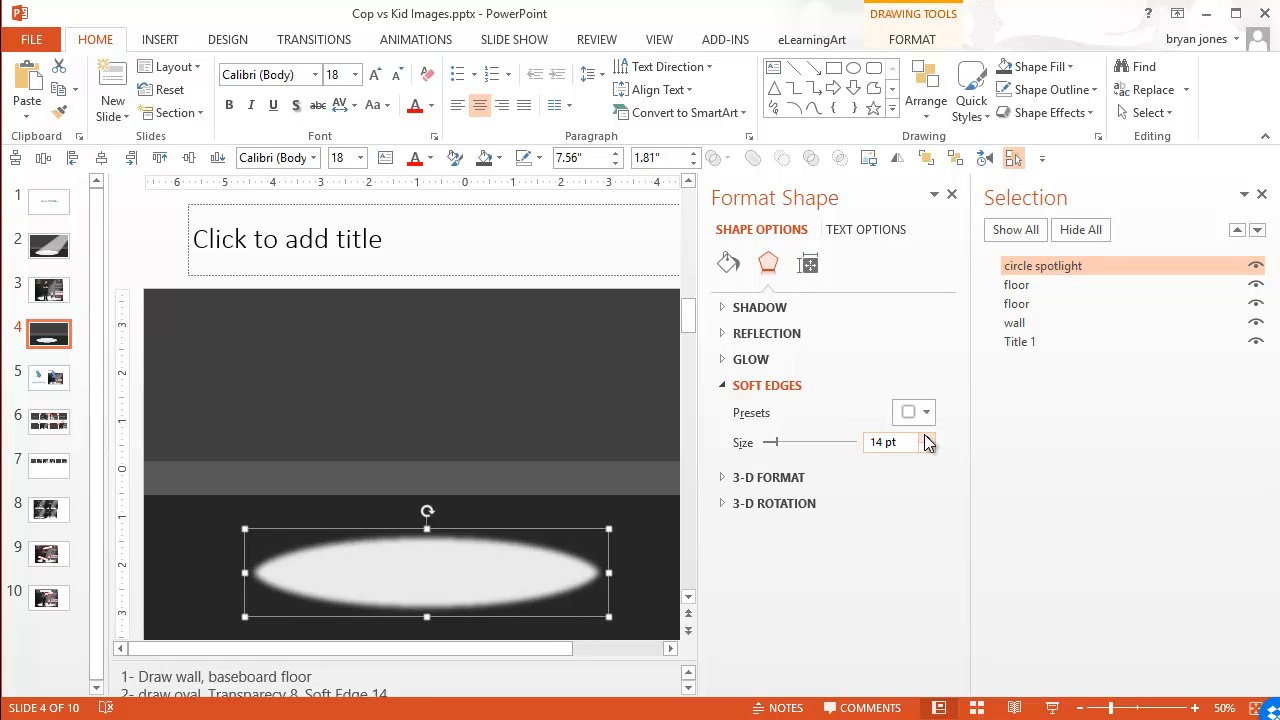
left_click(927, 437)
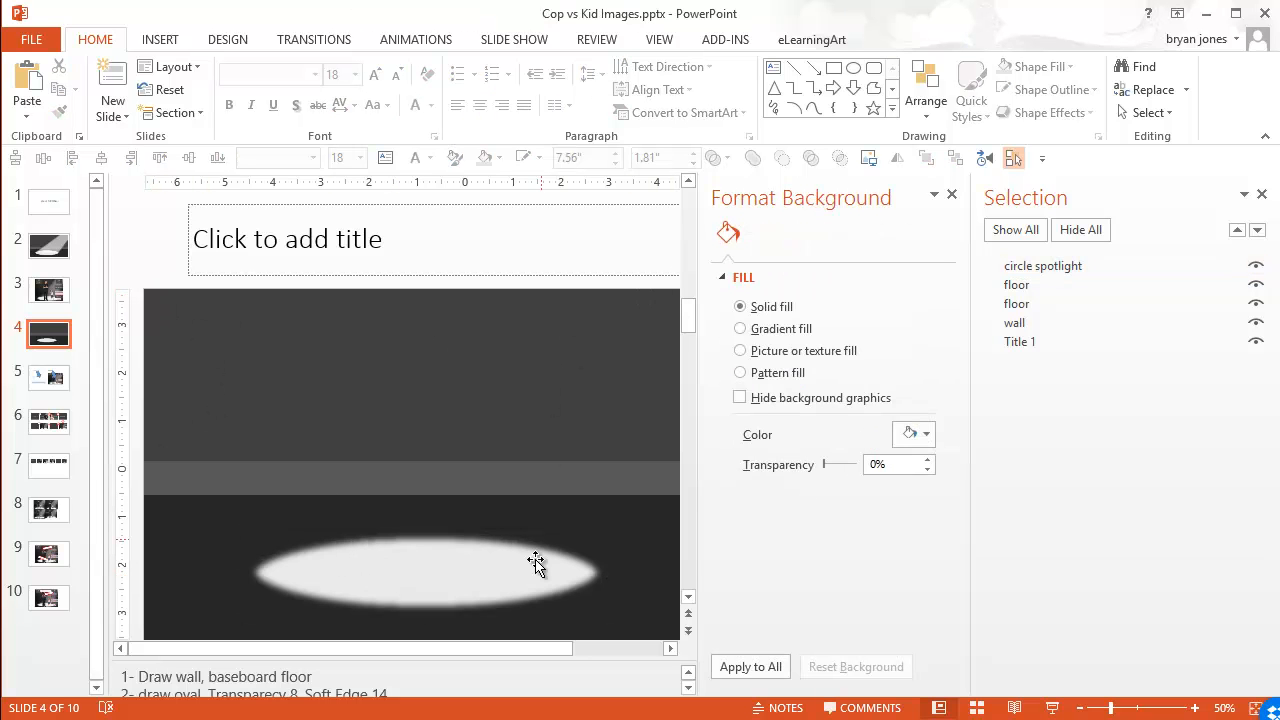
mouse_move(636, 356)
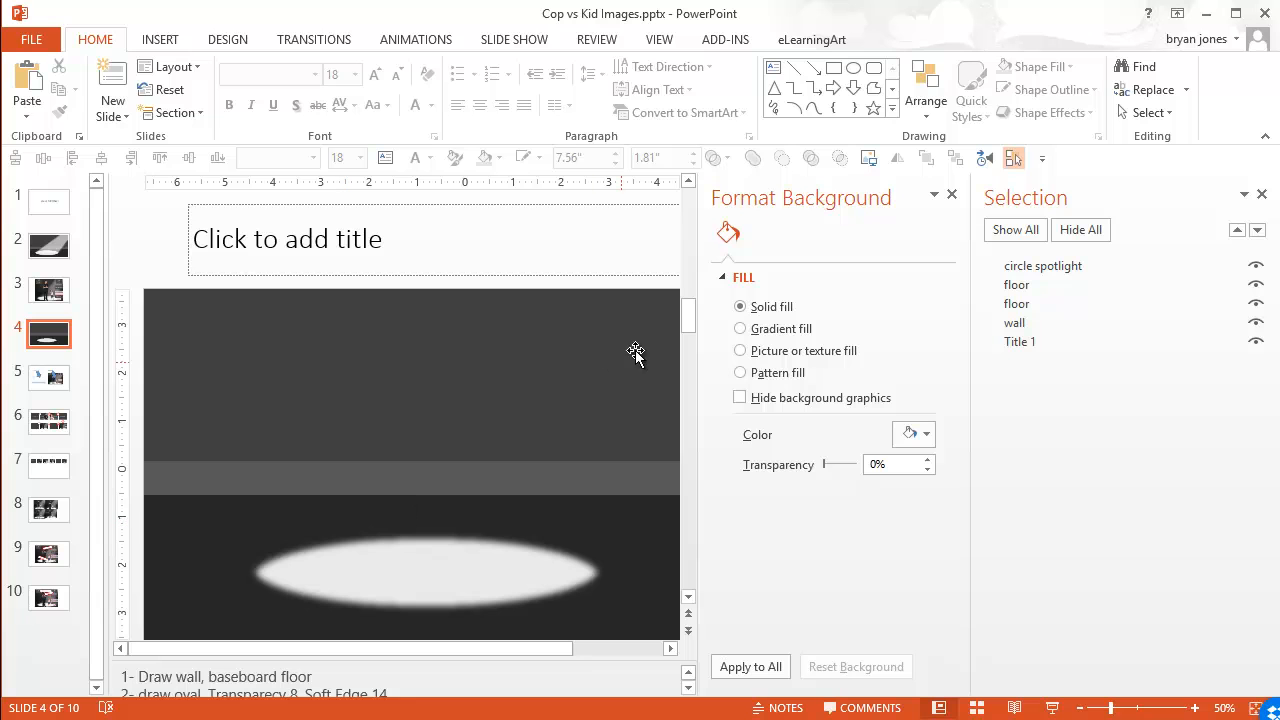
mouse_move(1235, 199)
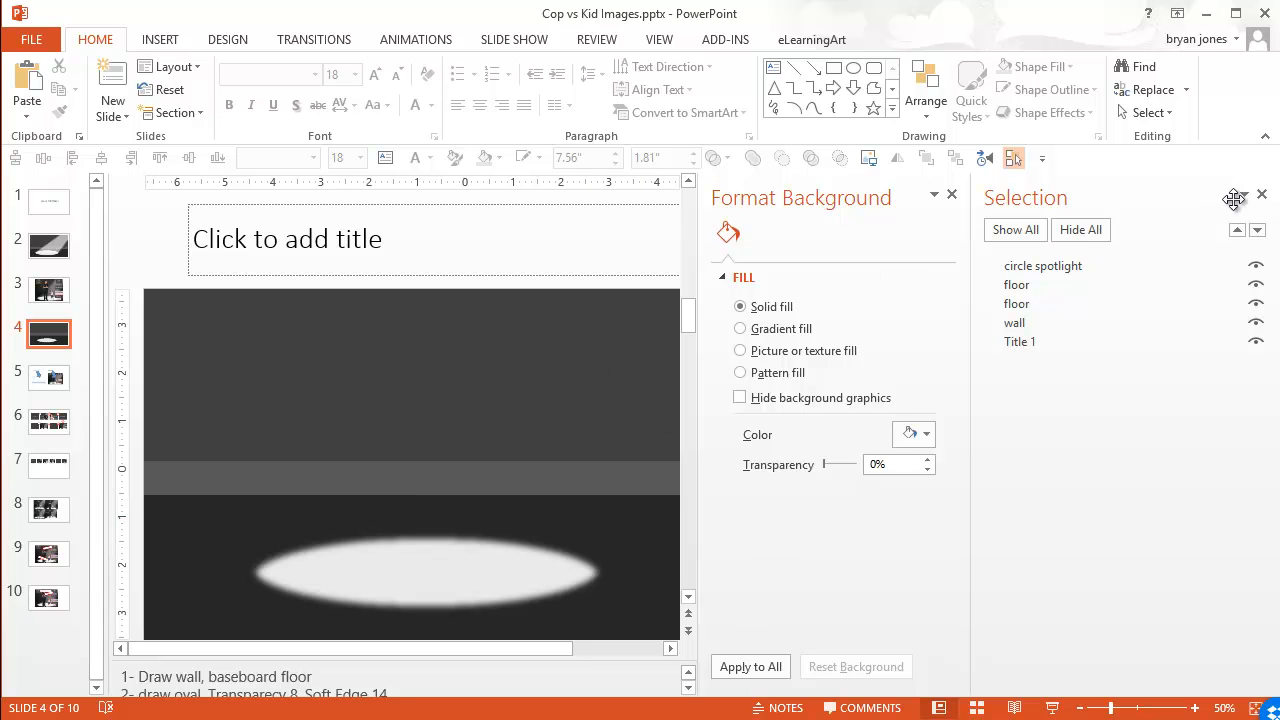
mouse_move(963, 207)
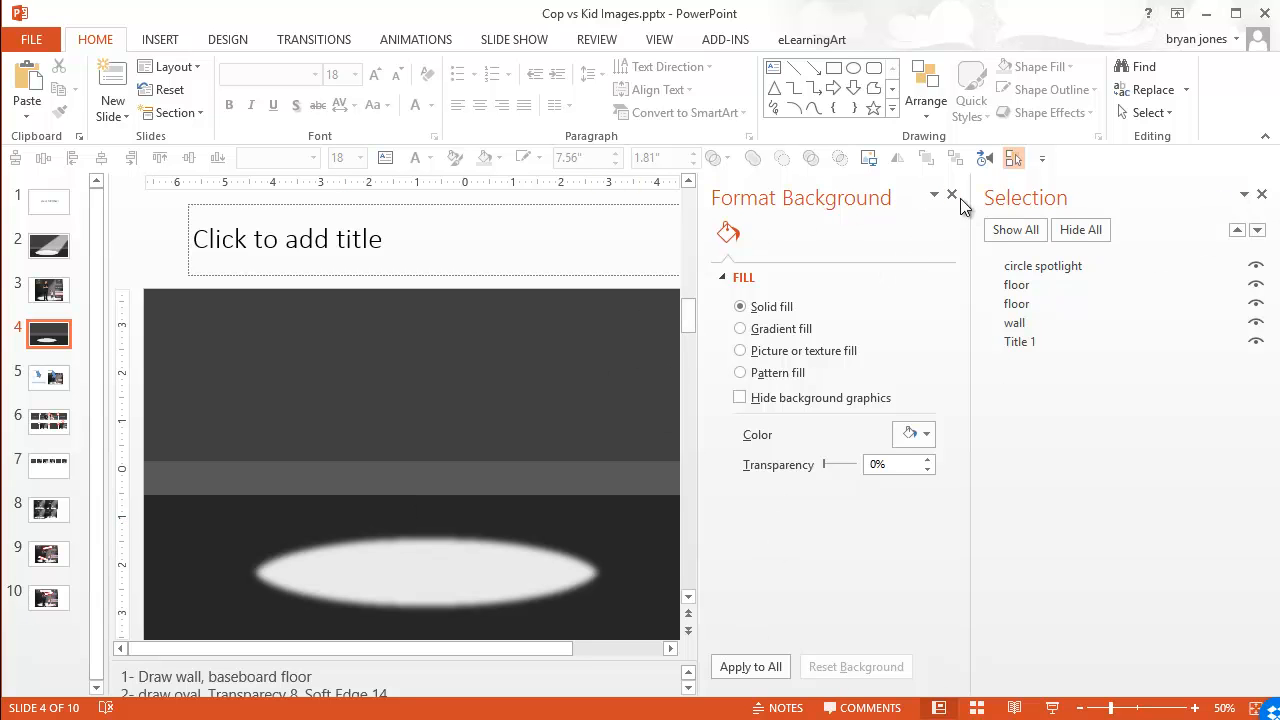
- Close the Format Background pane so the stage scene shows unobstructed
left_click(951, 193)
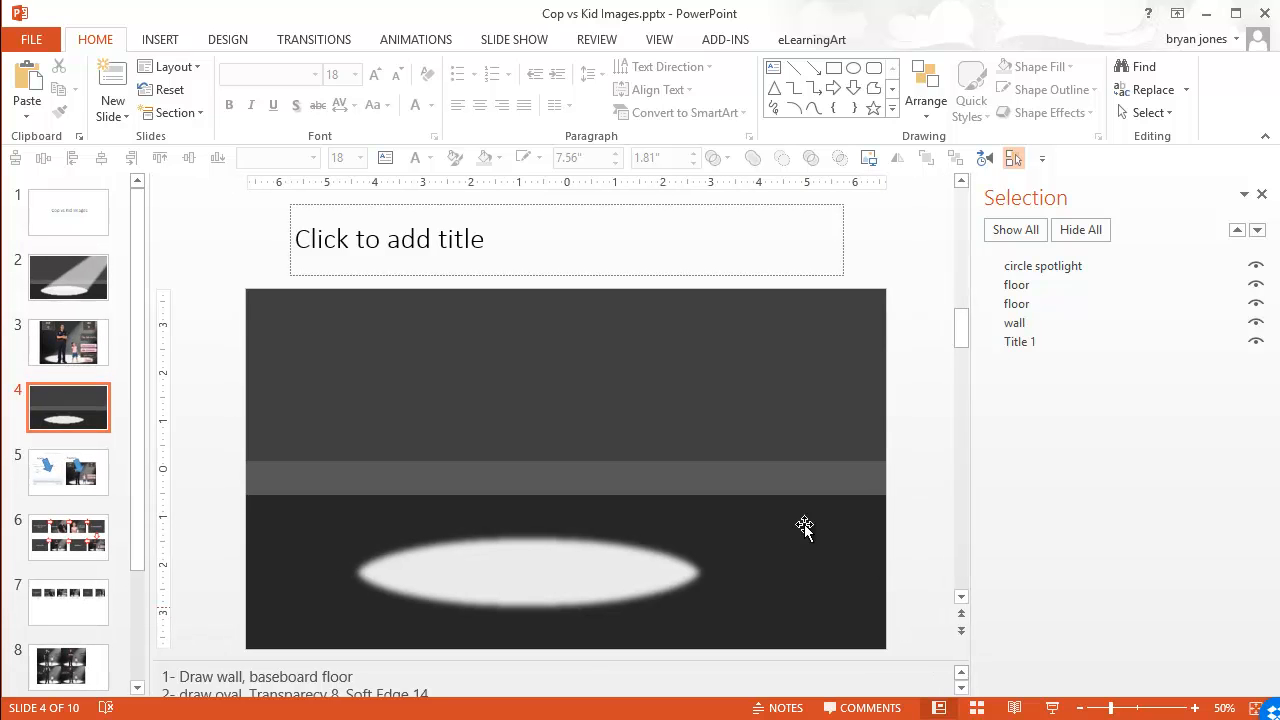
mouse_move(1085, 113)
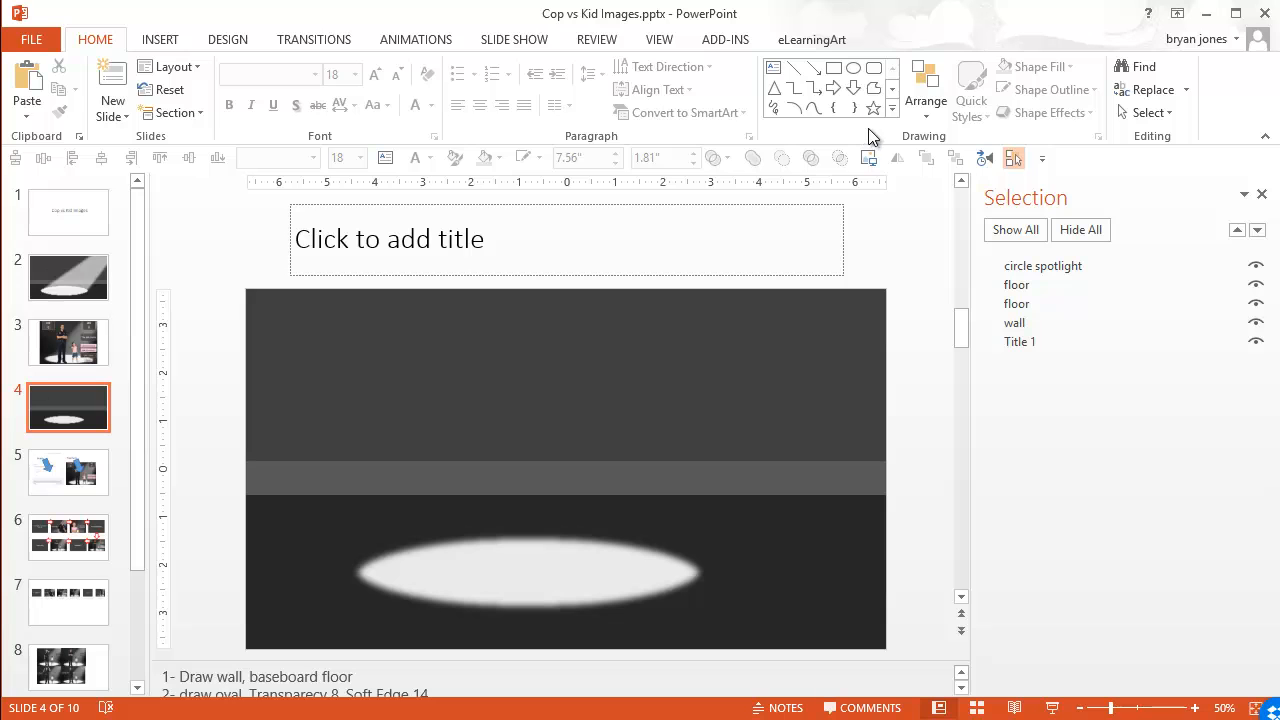
- Draw a freeform beam from the oval's ends up to the slide top, then right-click it
left_click(874, 88)
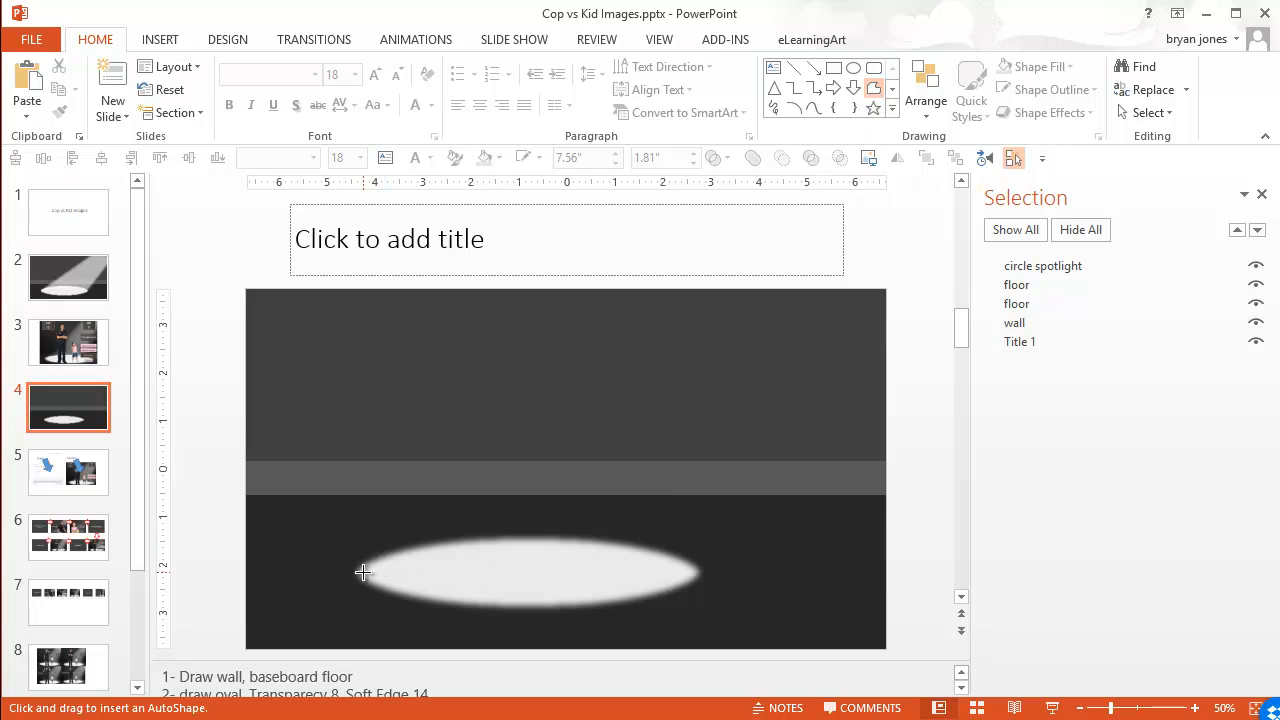
mouse_move(366, 568)
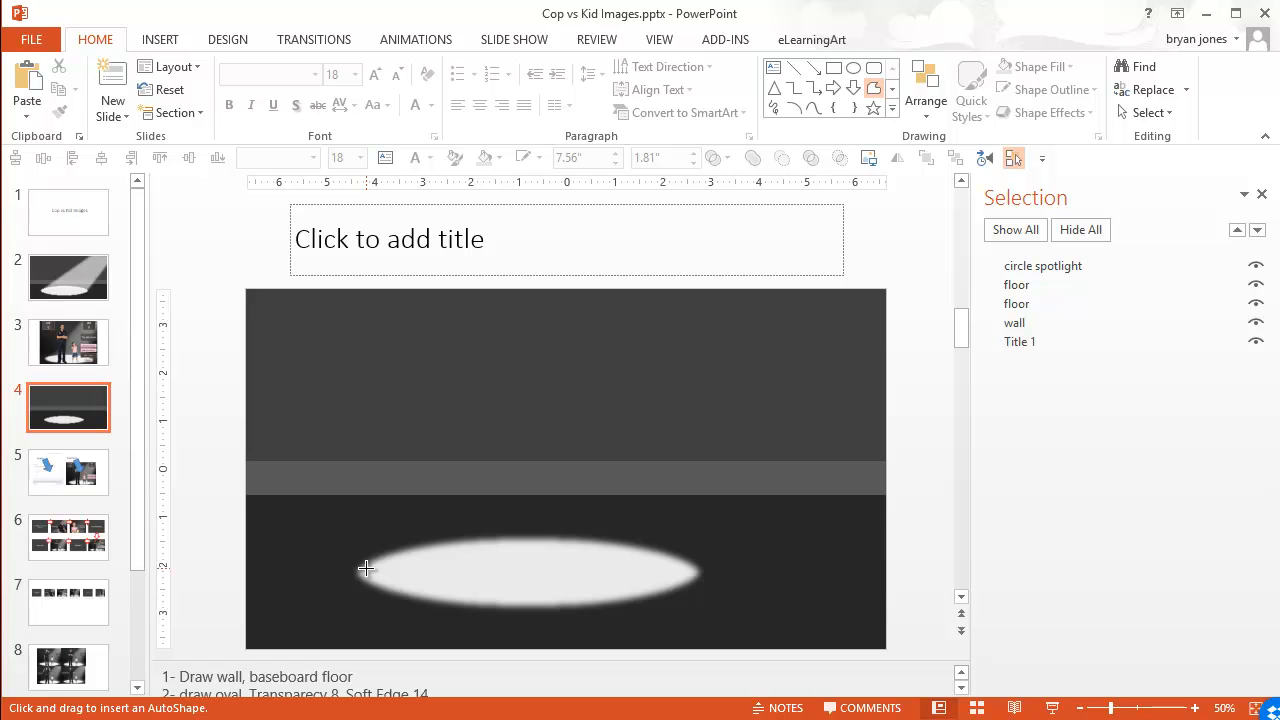
left_click_drag(367, 570, 697, 572)
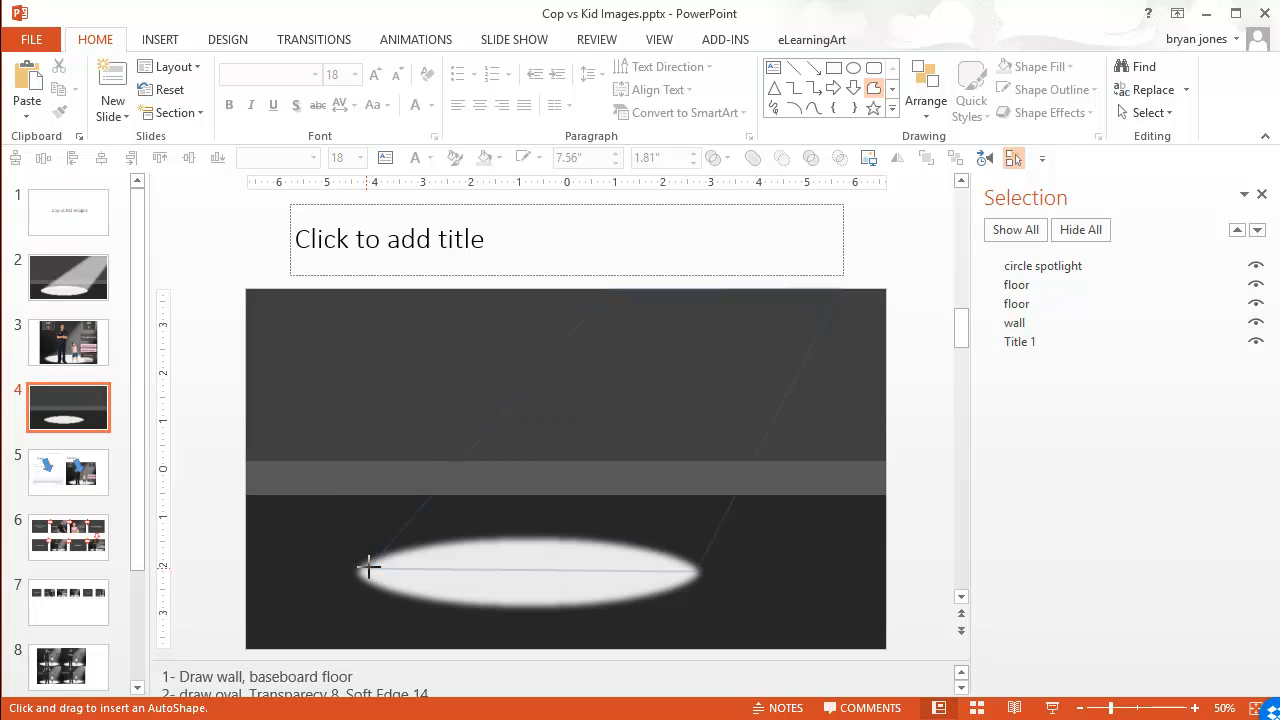
mouse_move(387, 567)
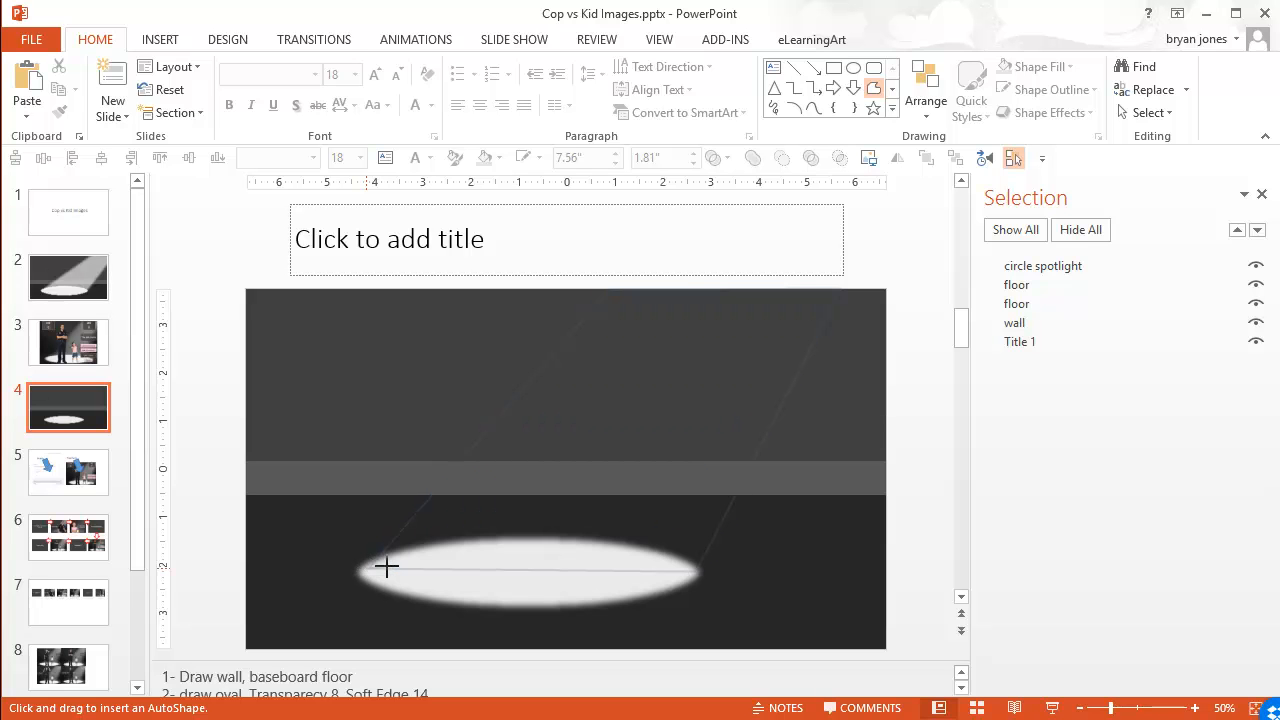
mouse_move(371, 572)
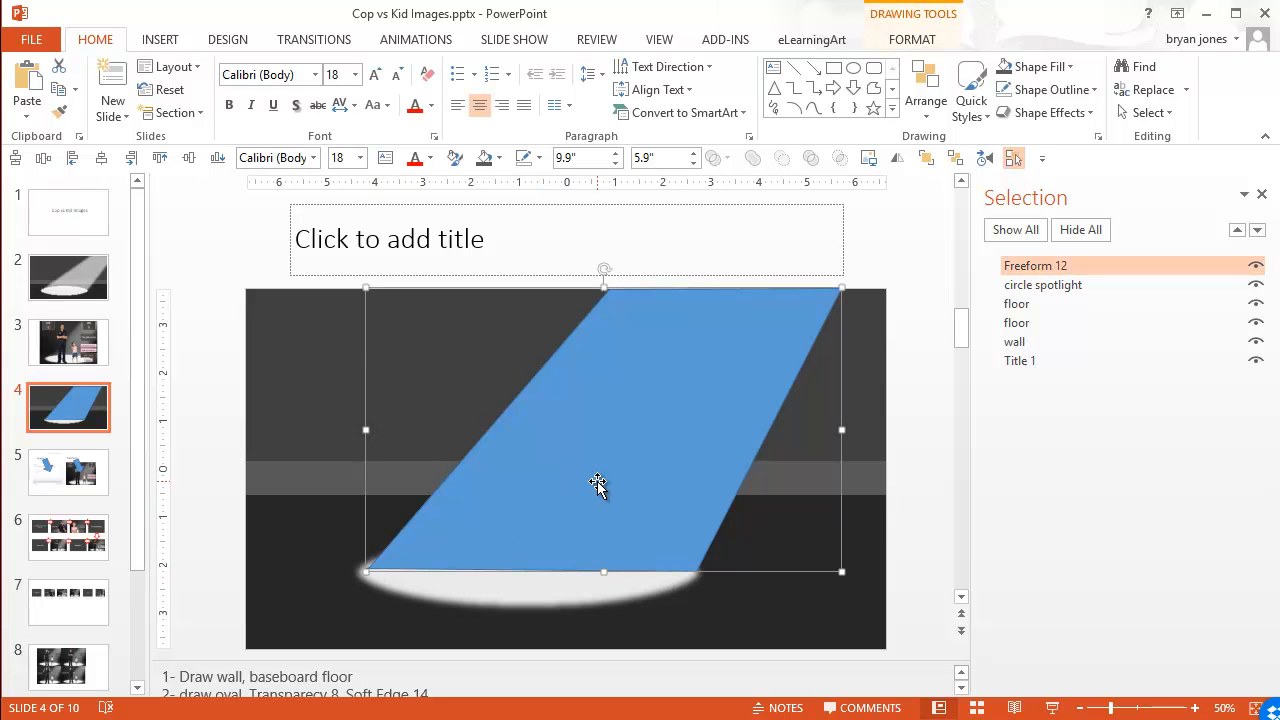
mouse_move(655, 440)
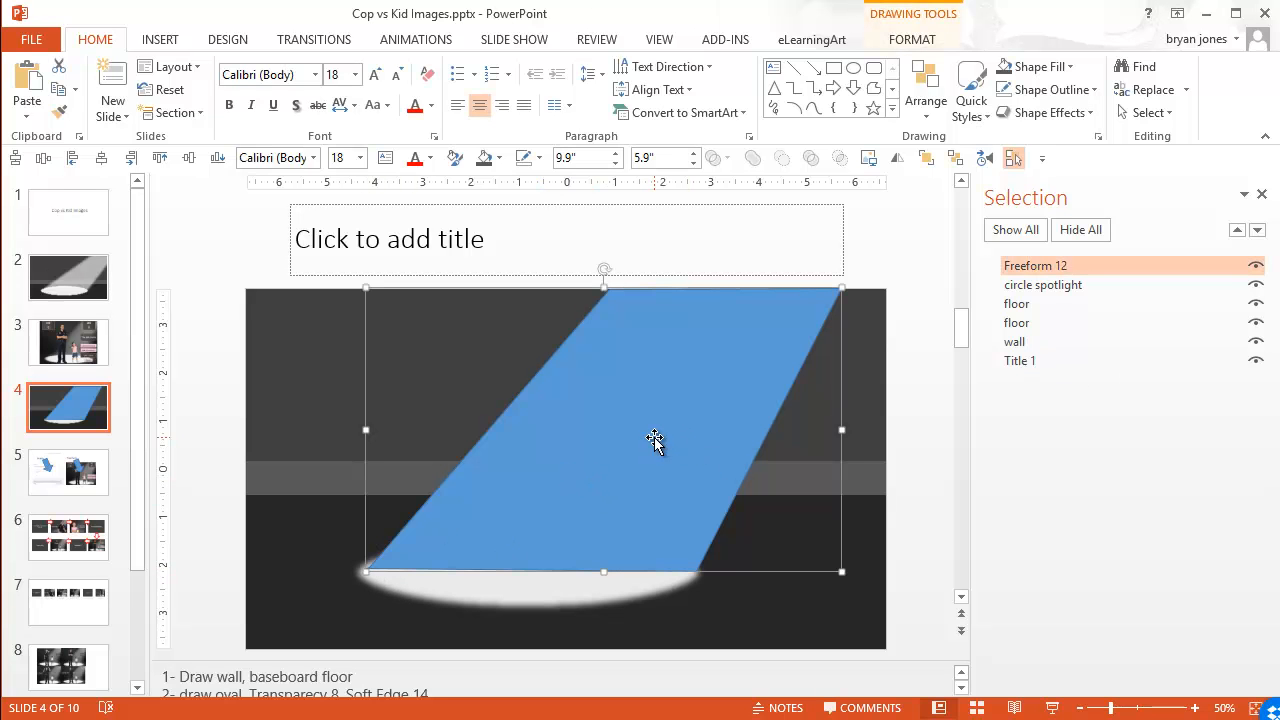
right_click(654, 441)
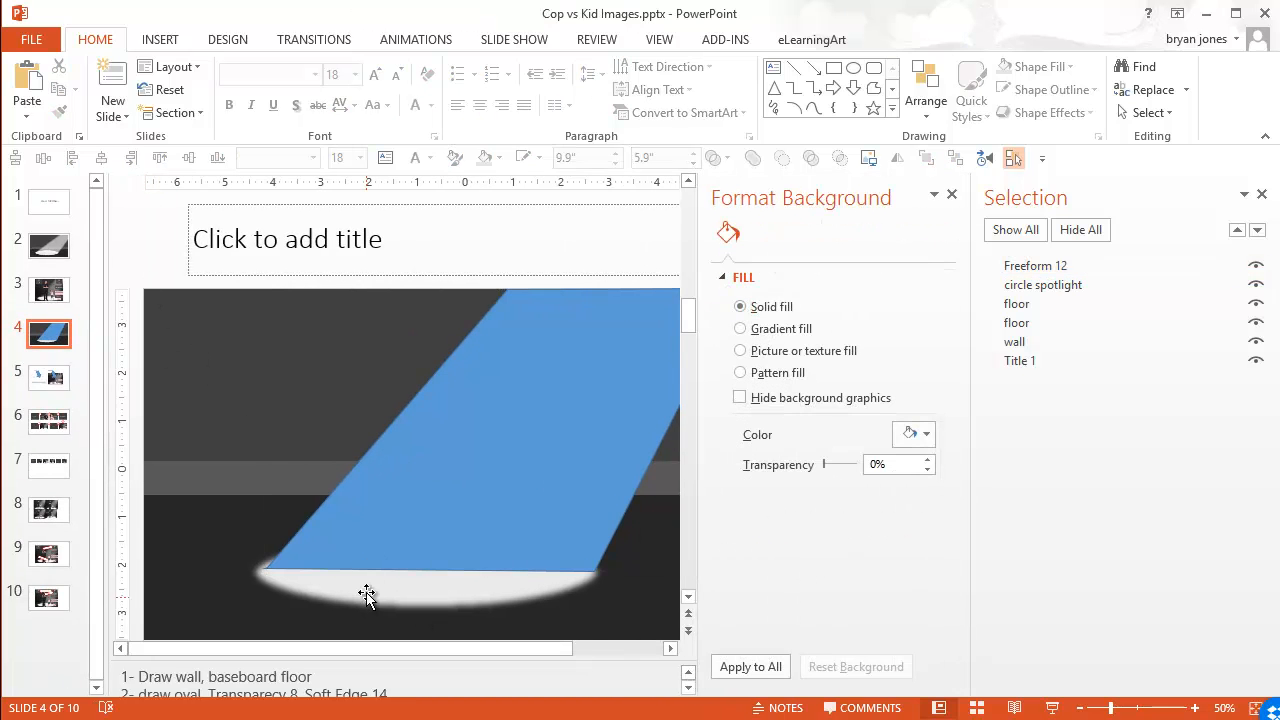
- Make the beam white, soft-edged and slightly transparent, then close the Format Shape pane
left_click(367, 595)
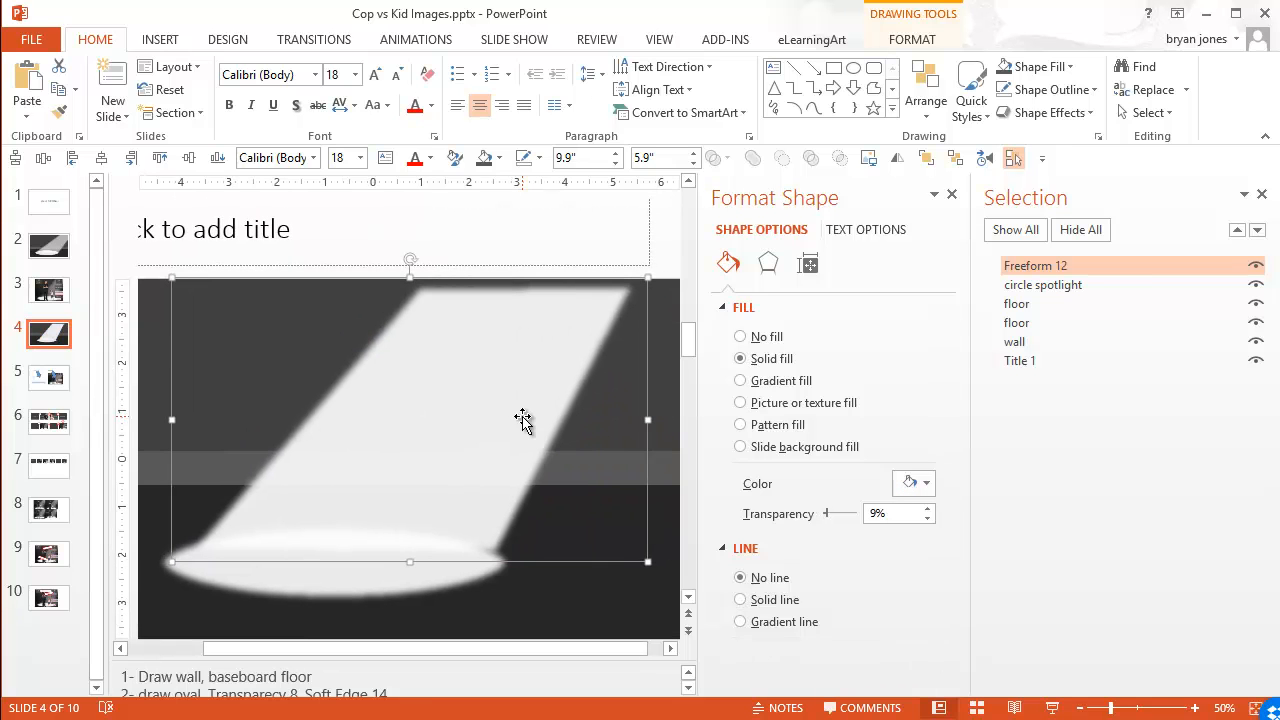
mouse_move(422, 476)
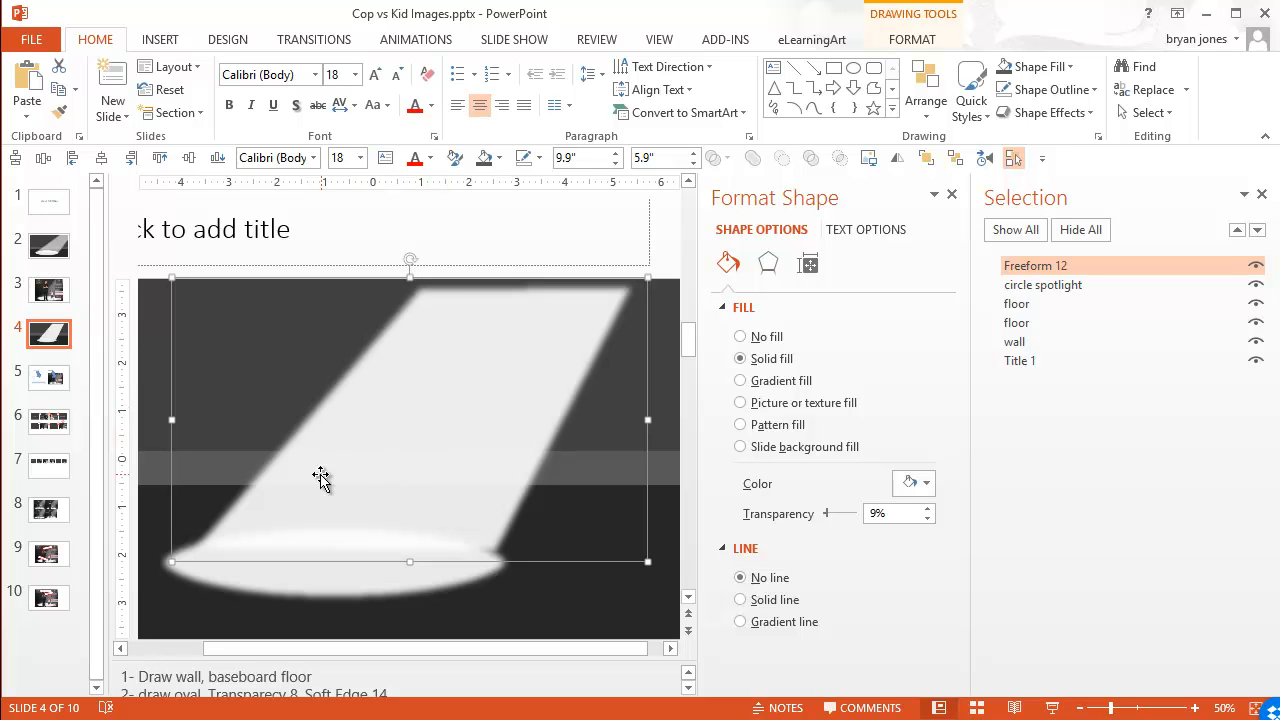
mouse_move(436, 402)
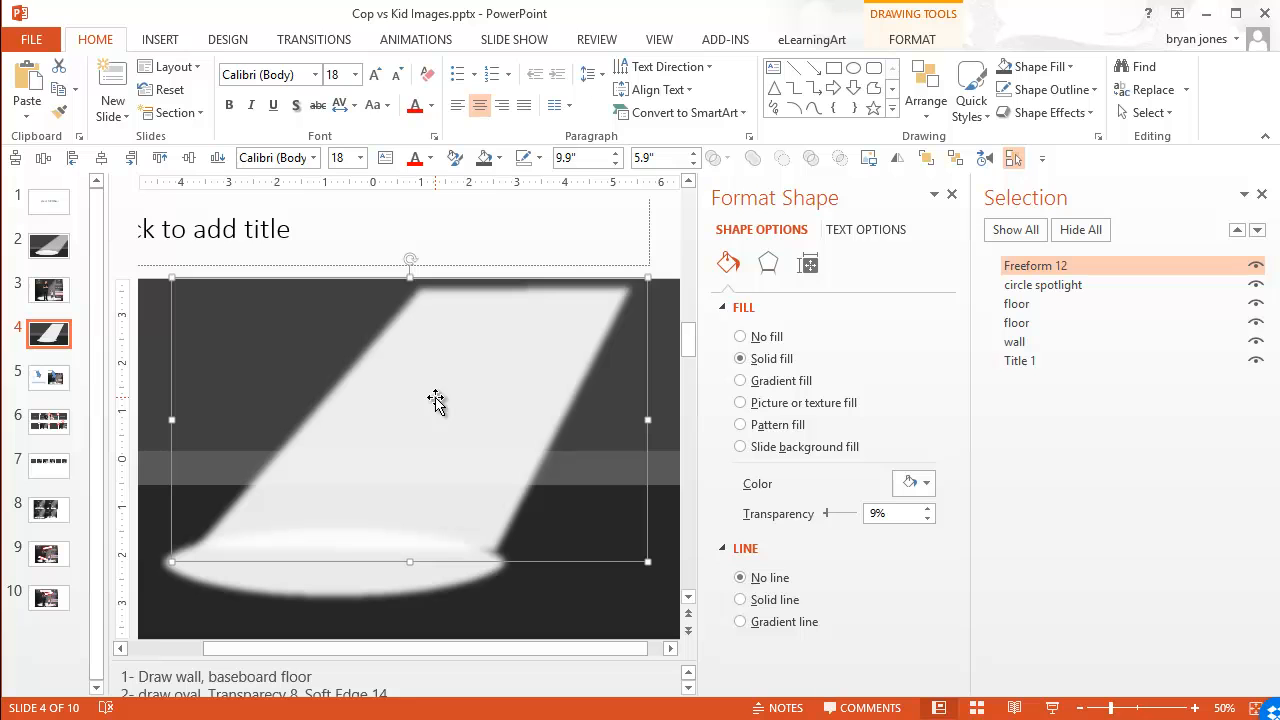
mouse_move(483, 450)
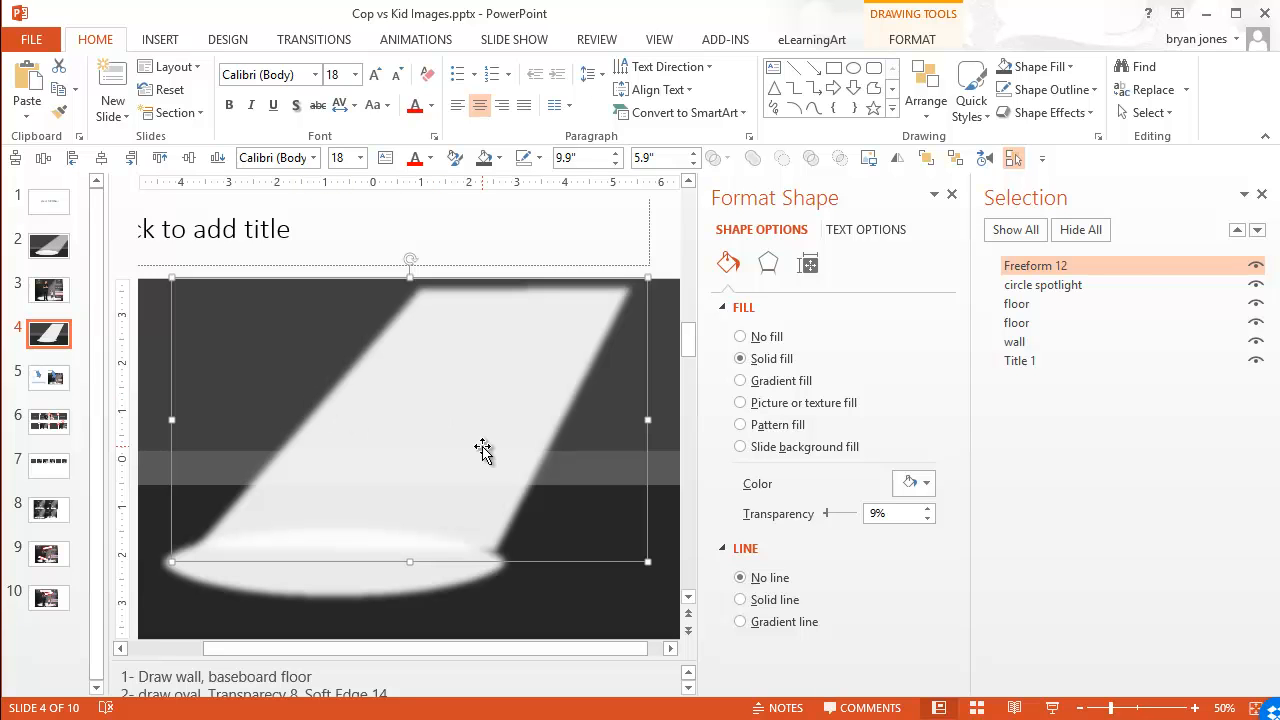
mouse_move(1187, 234)
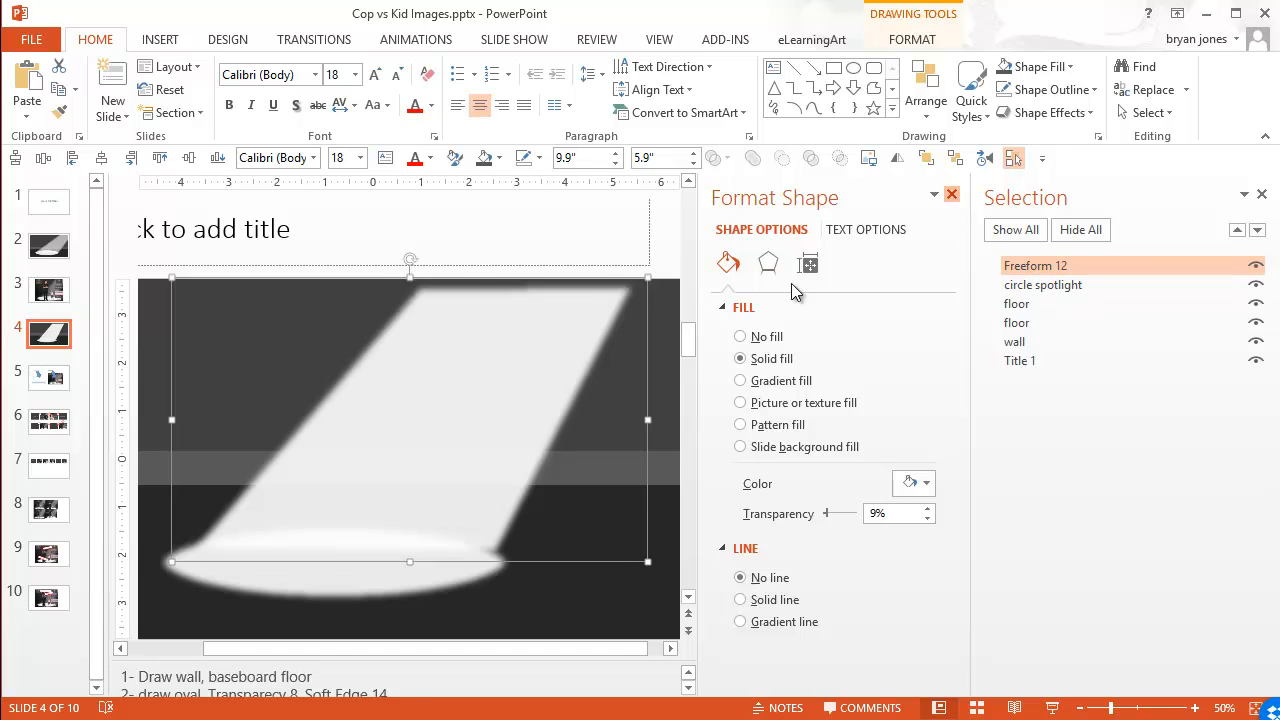
left_click(951, 193)
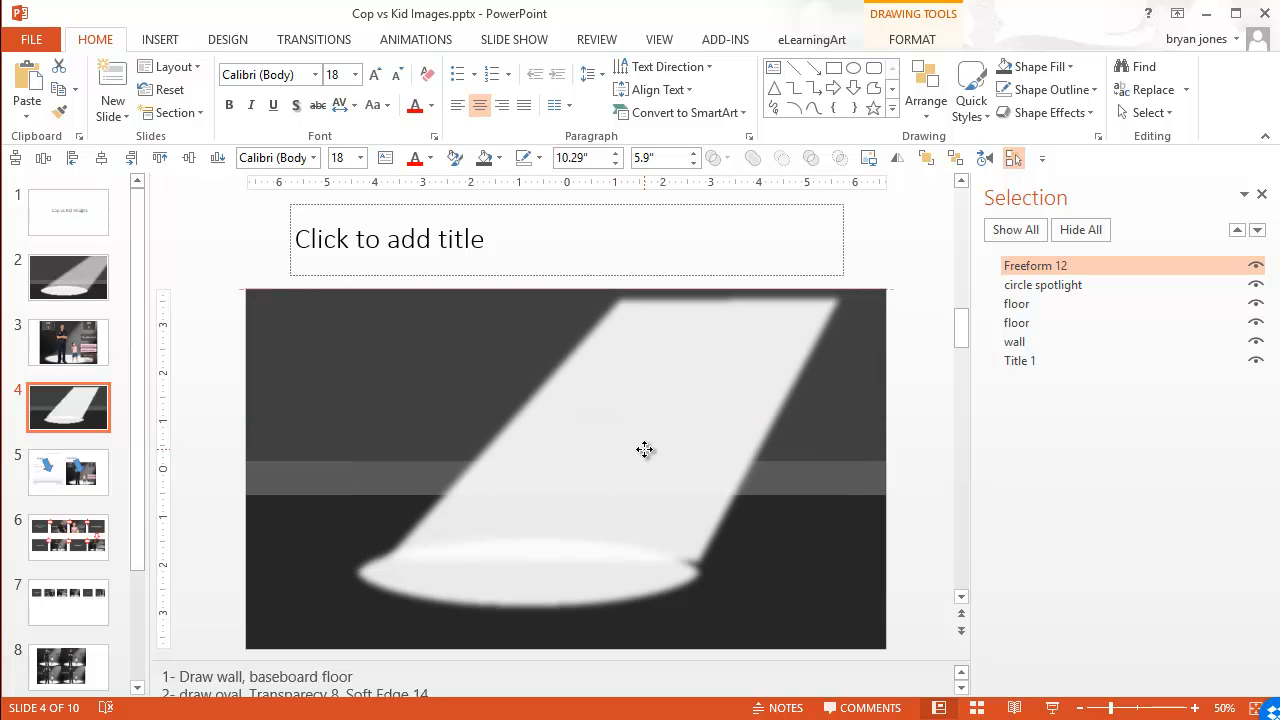
- Widen the beam slightly by dragging its right handle outward, then right-click it
left_click(645, 449)
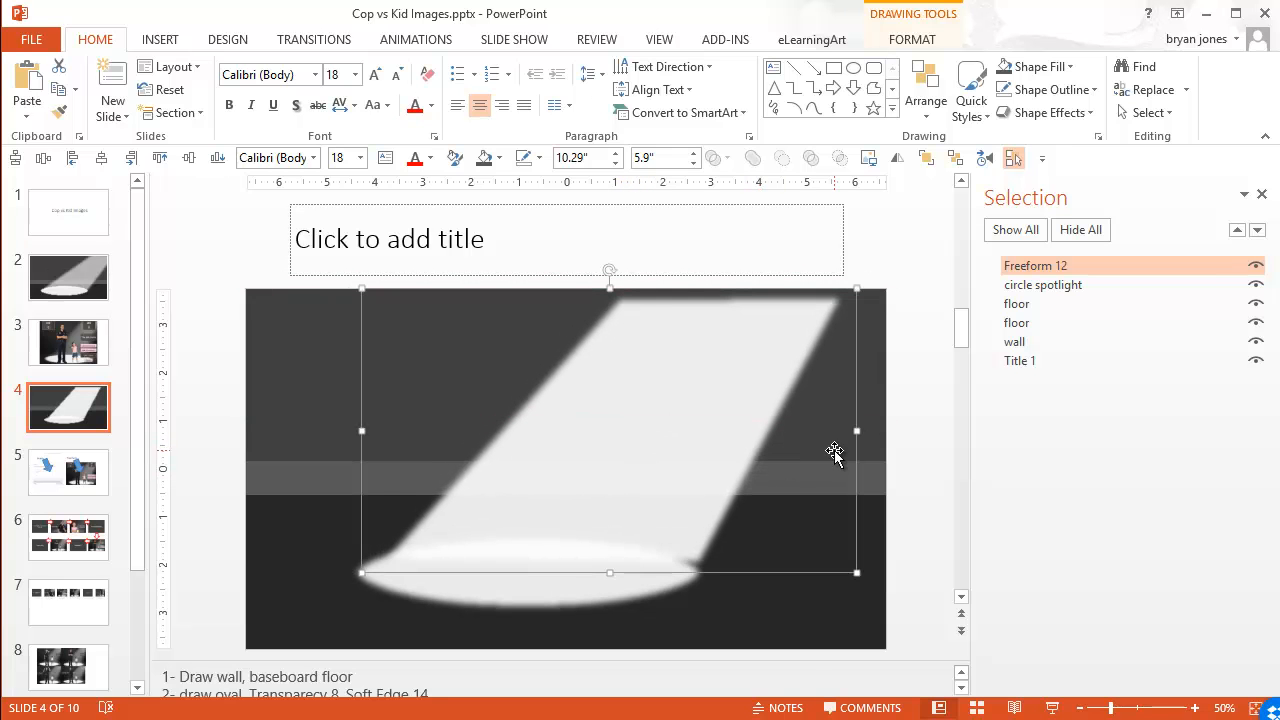
left_click_drag(857, 431, 862, 437)
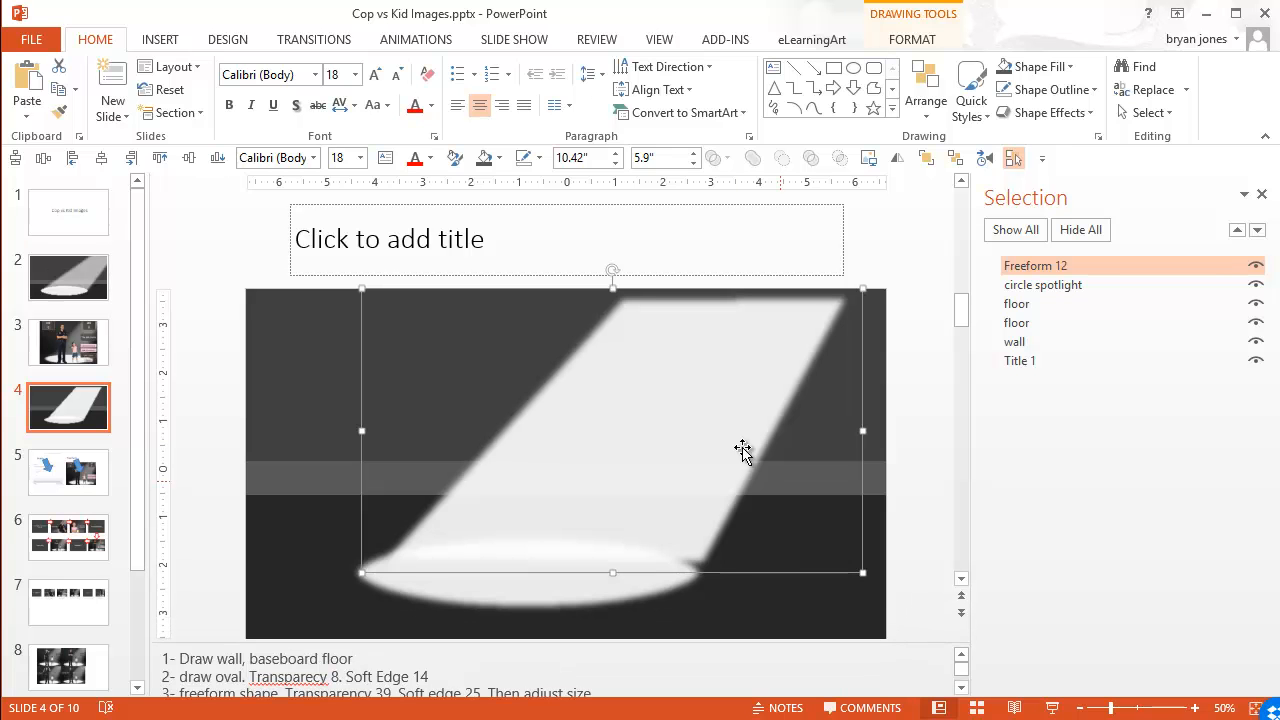
right_click(744, 448)
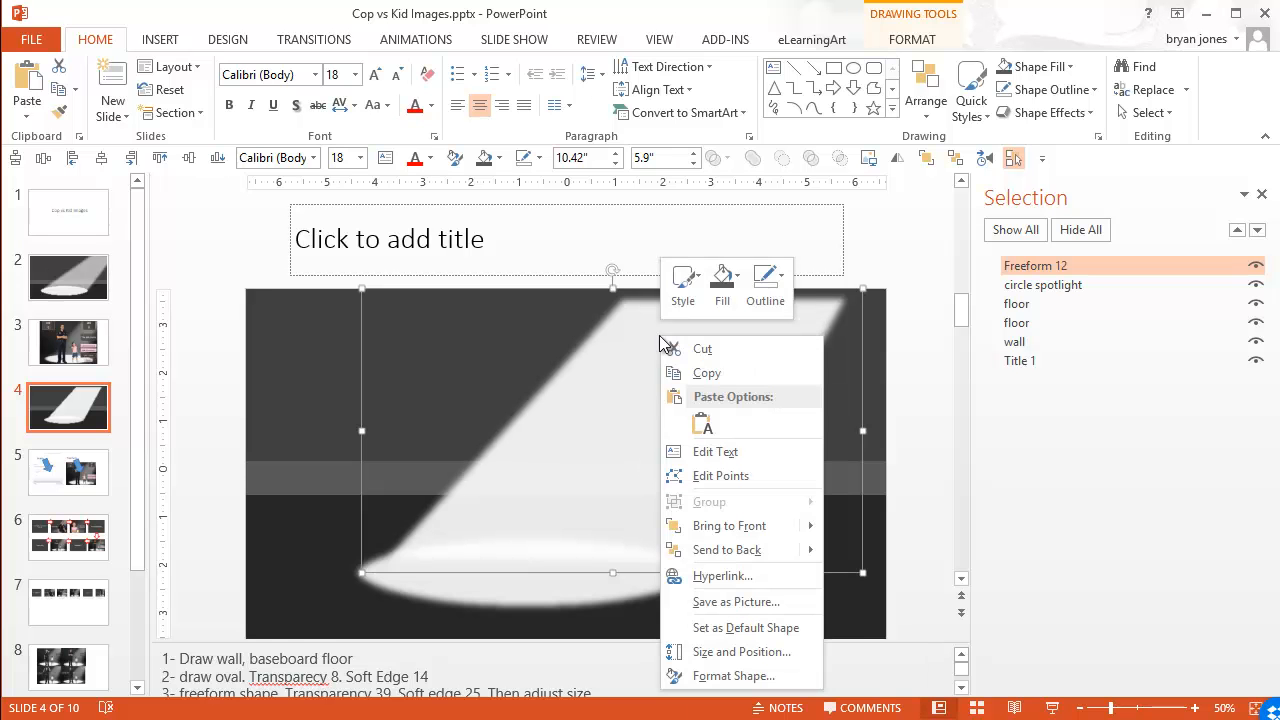
- Raise the beam's fill transparency to 40% in Format Shape and deselect it
left_click(734, 676)
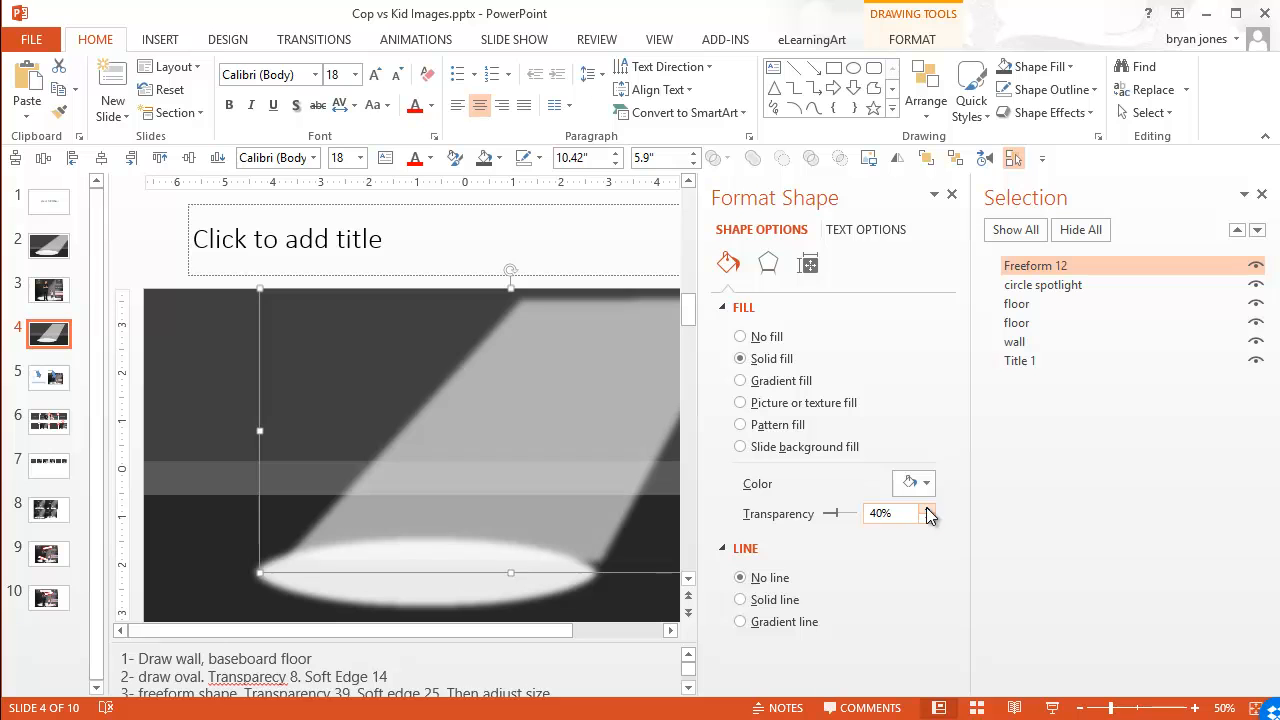
left_click(924, 508)
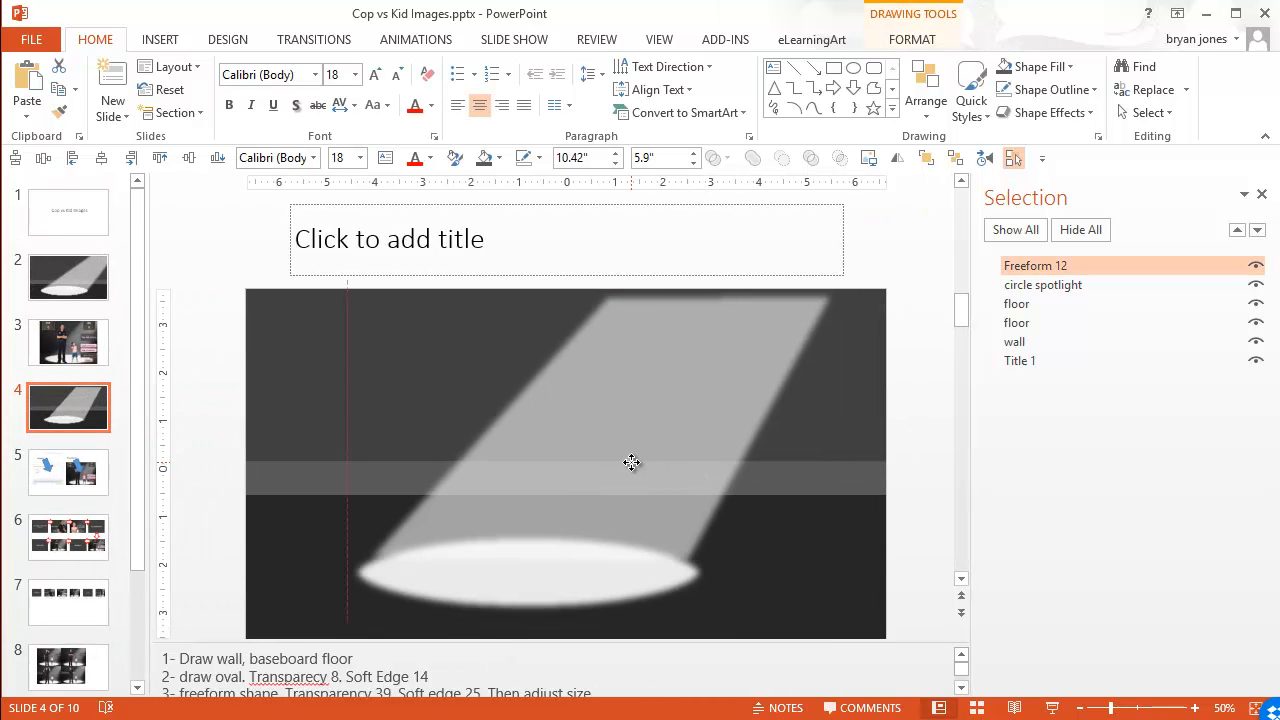
left_click(630, 461)
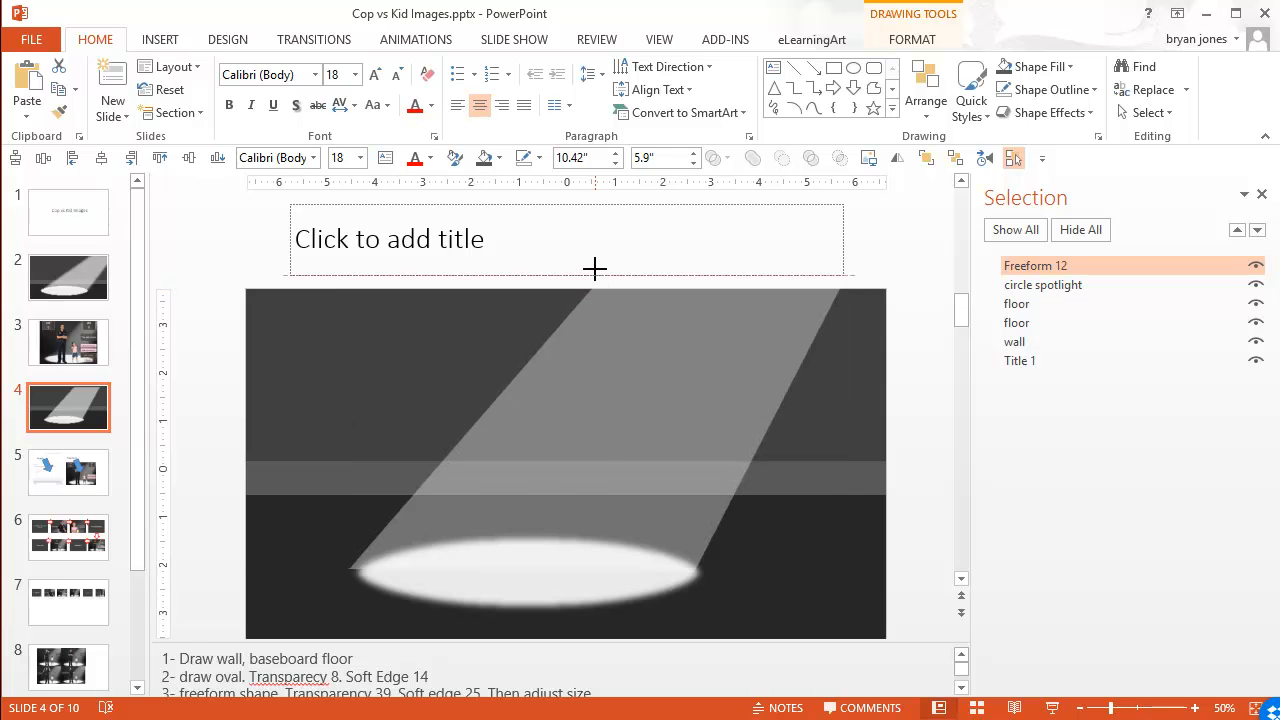
- Stretch the beam's top up past the slide edge, then right-click it
left_click(715, 415)
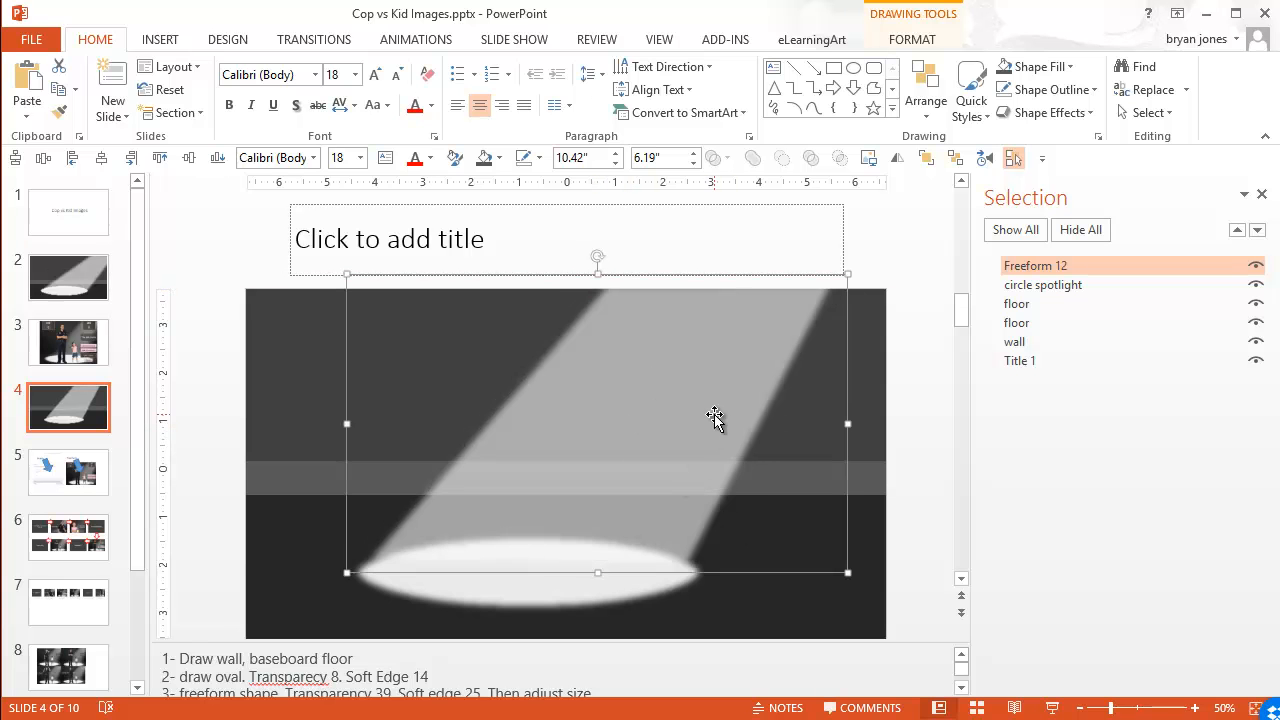
mouse_move(688, 404)
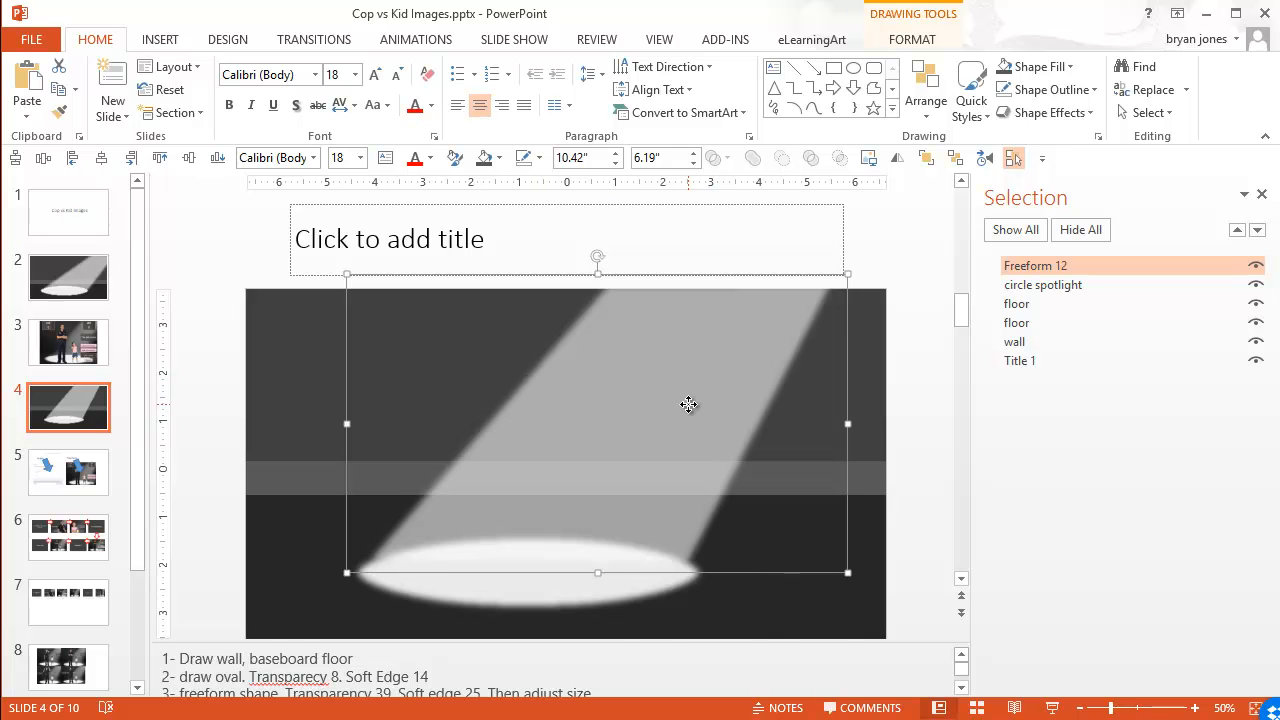
right_click(688, 404)
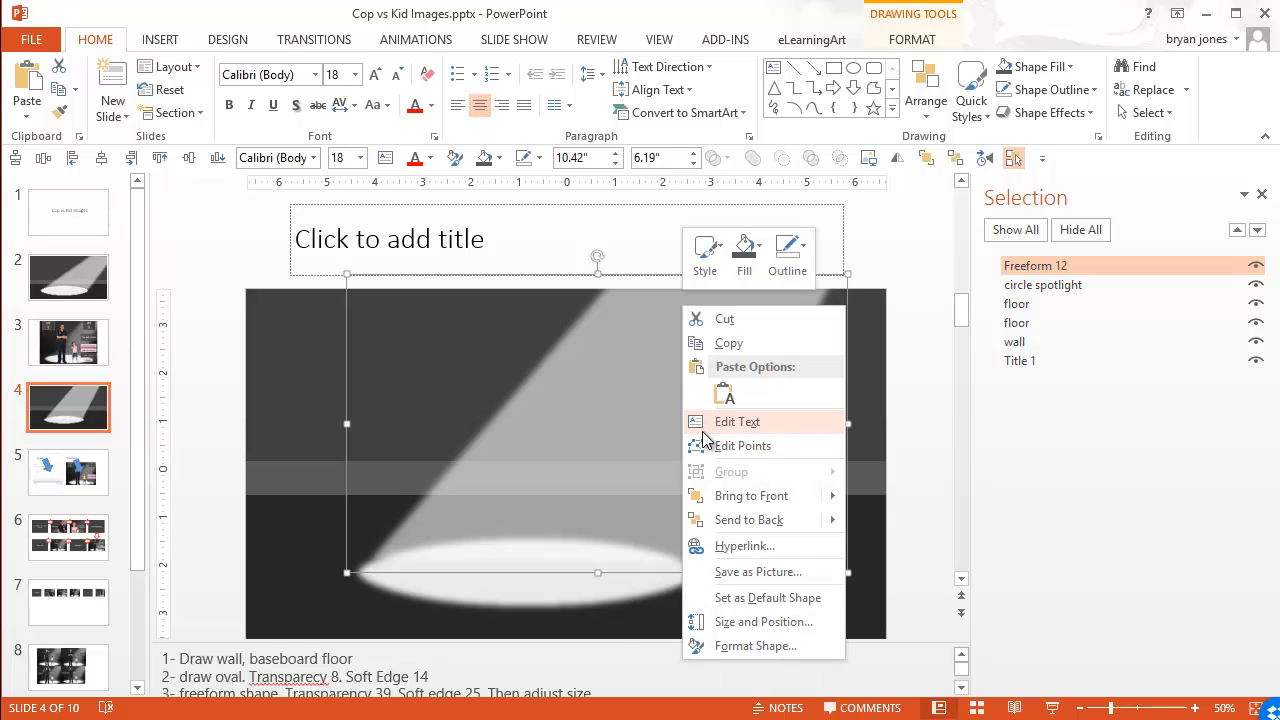
- Give the beam 42% transparency and 30 pt soft edges, then close the pane
left_click(756, 645)
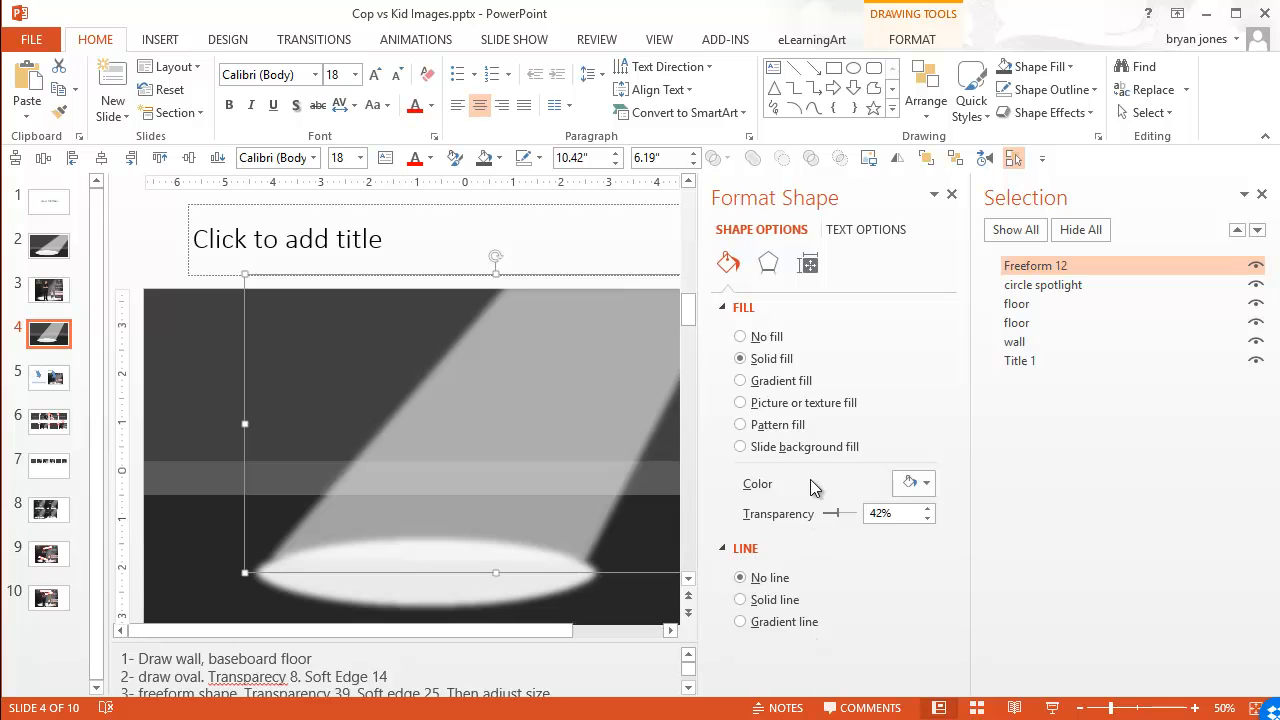
left_click(768, 263)
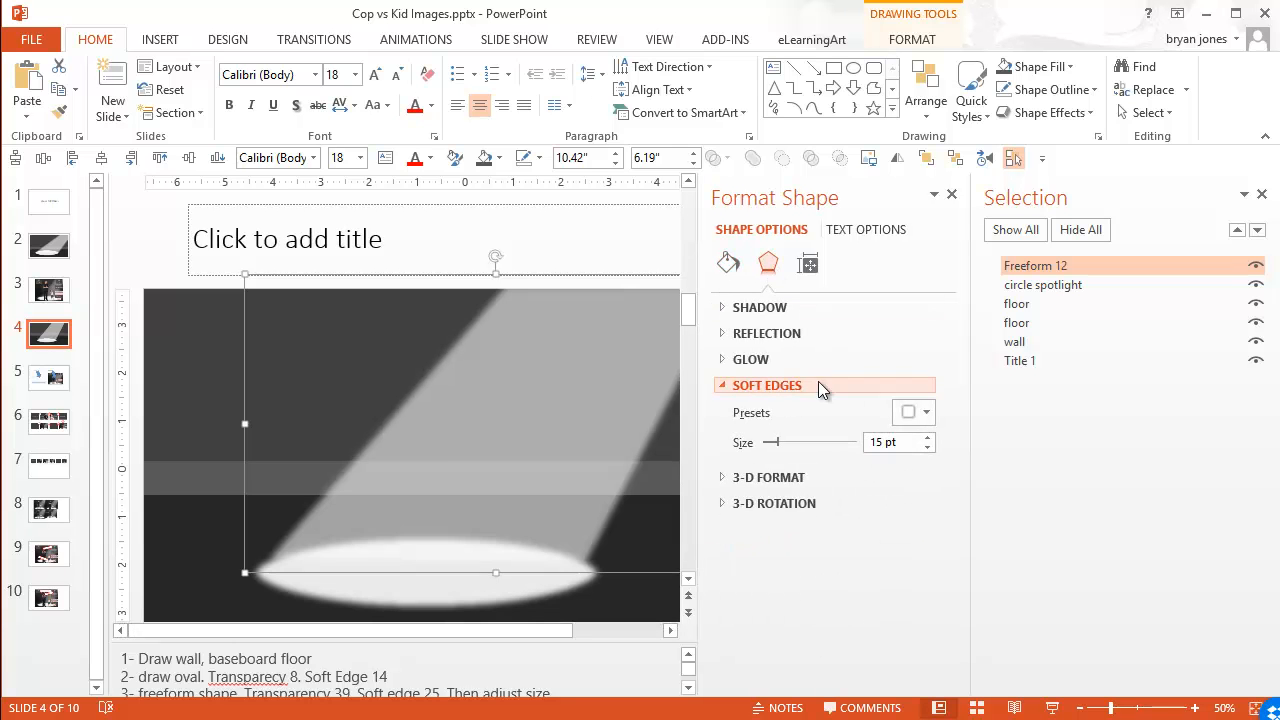
left_click(927, 437)
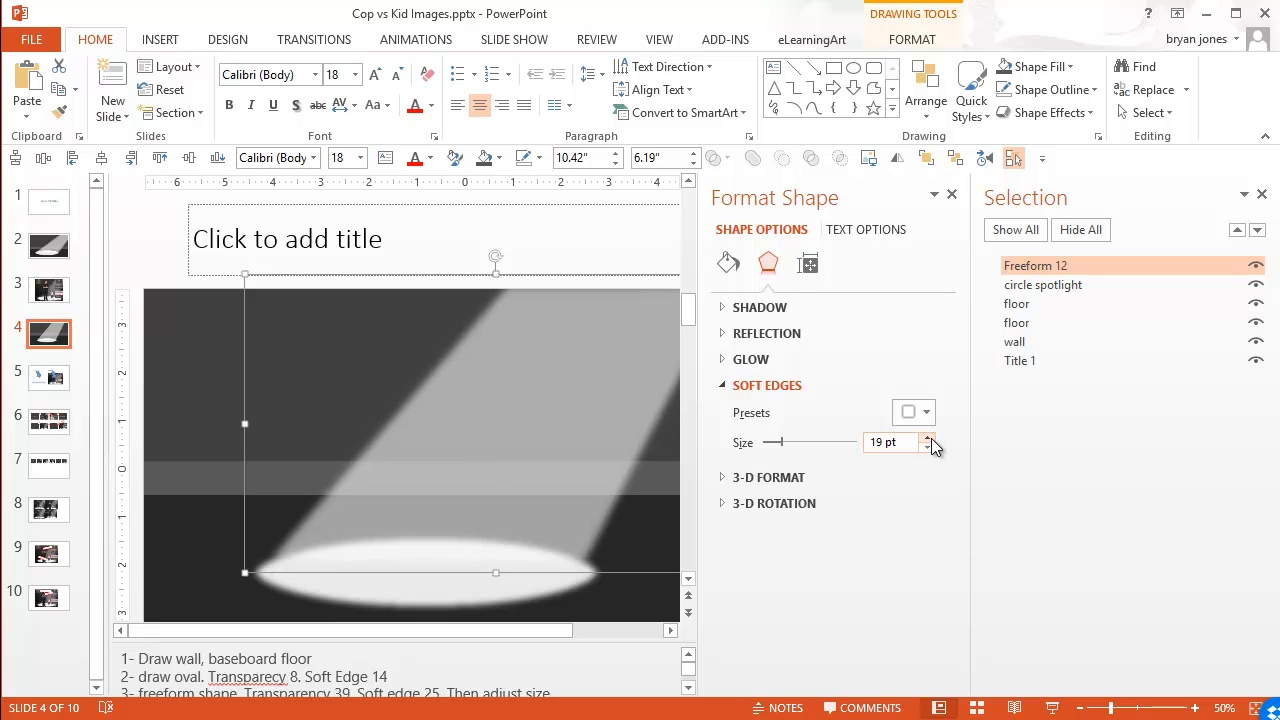
left_click(930, 438)
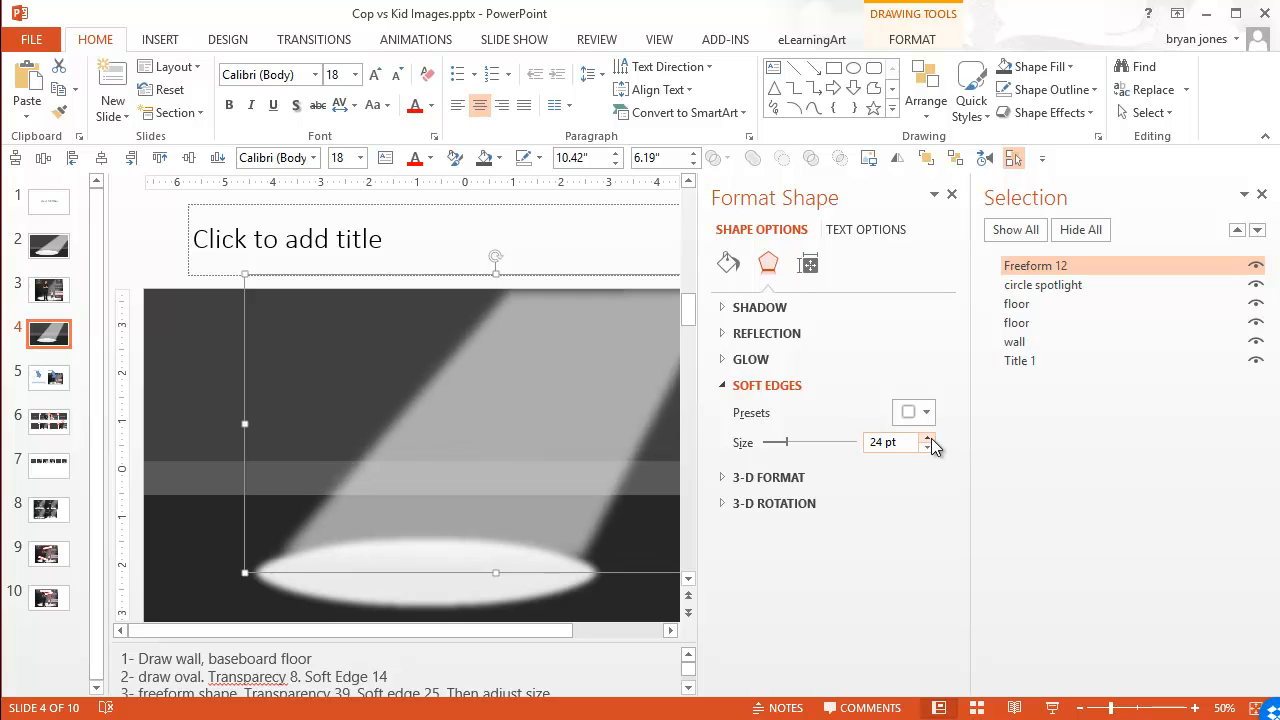
left_click(929, 437)
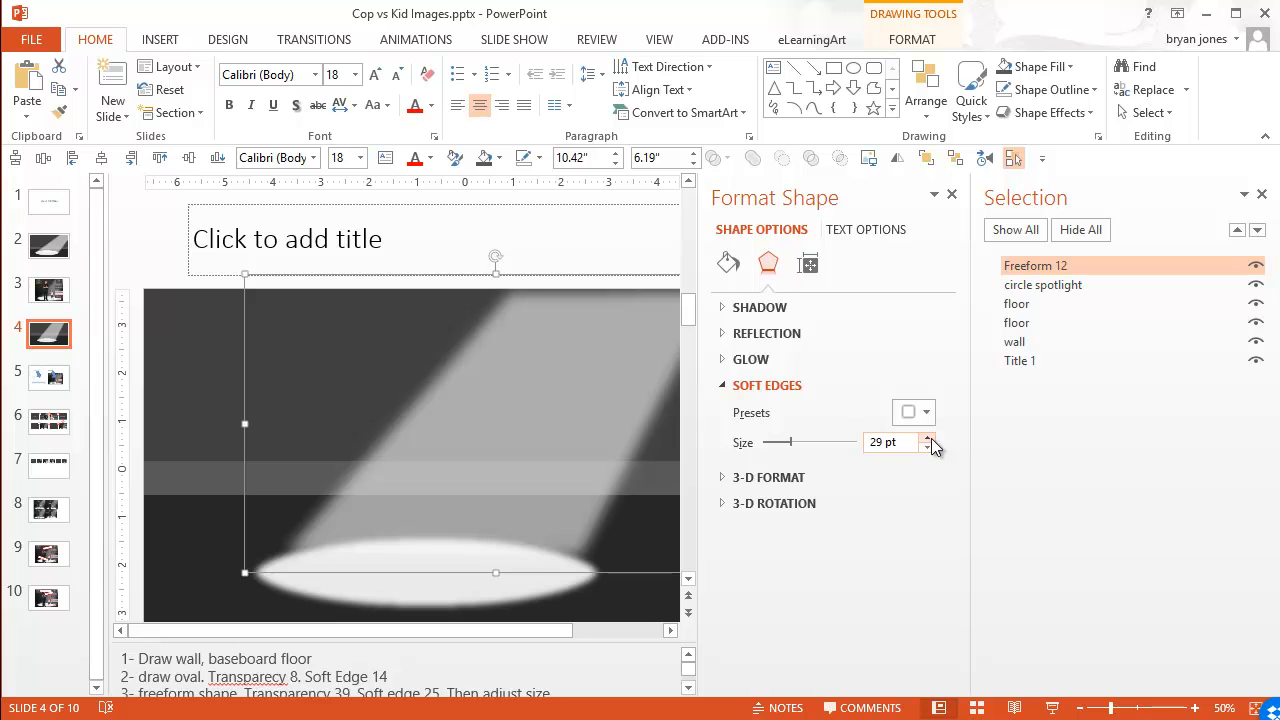
left_click(928, 437)
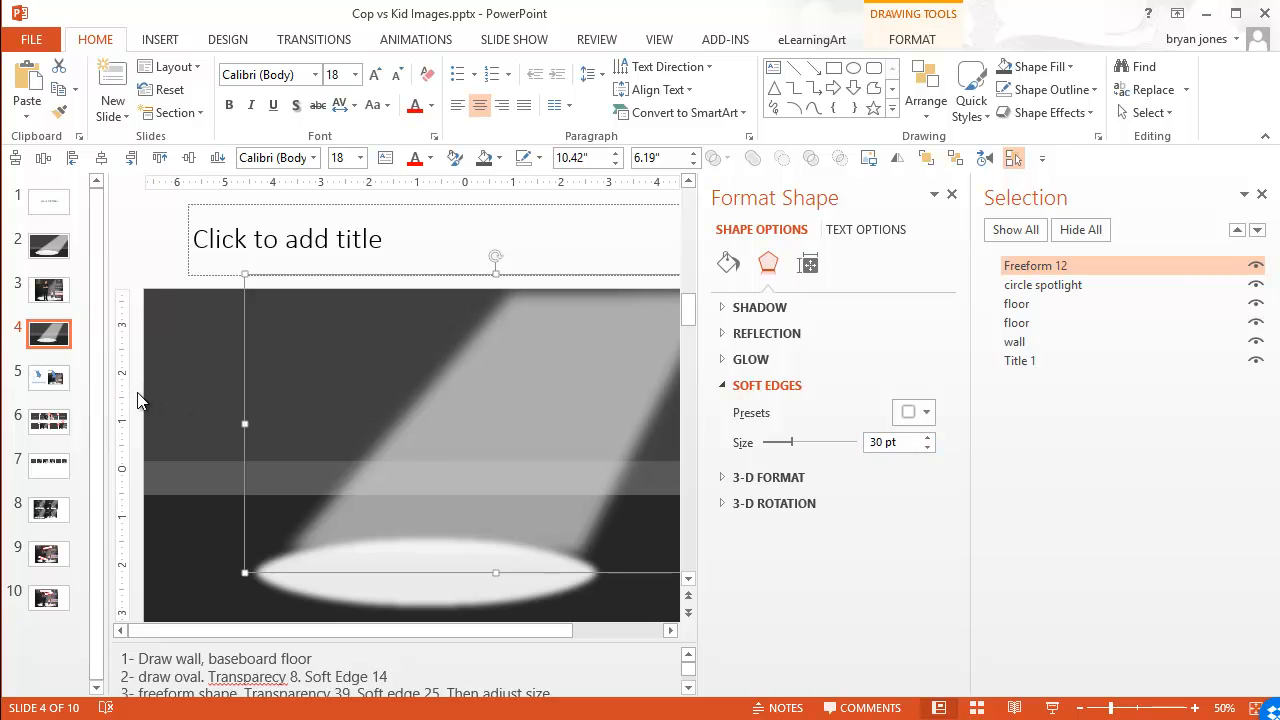
mouse_move(951, 194)
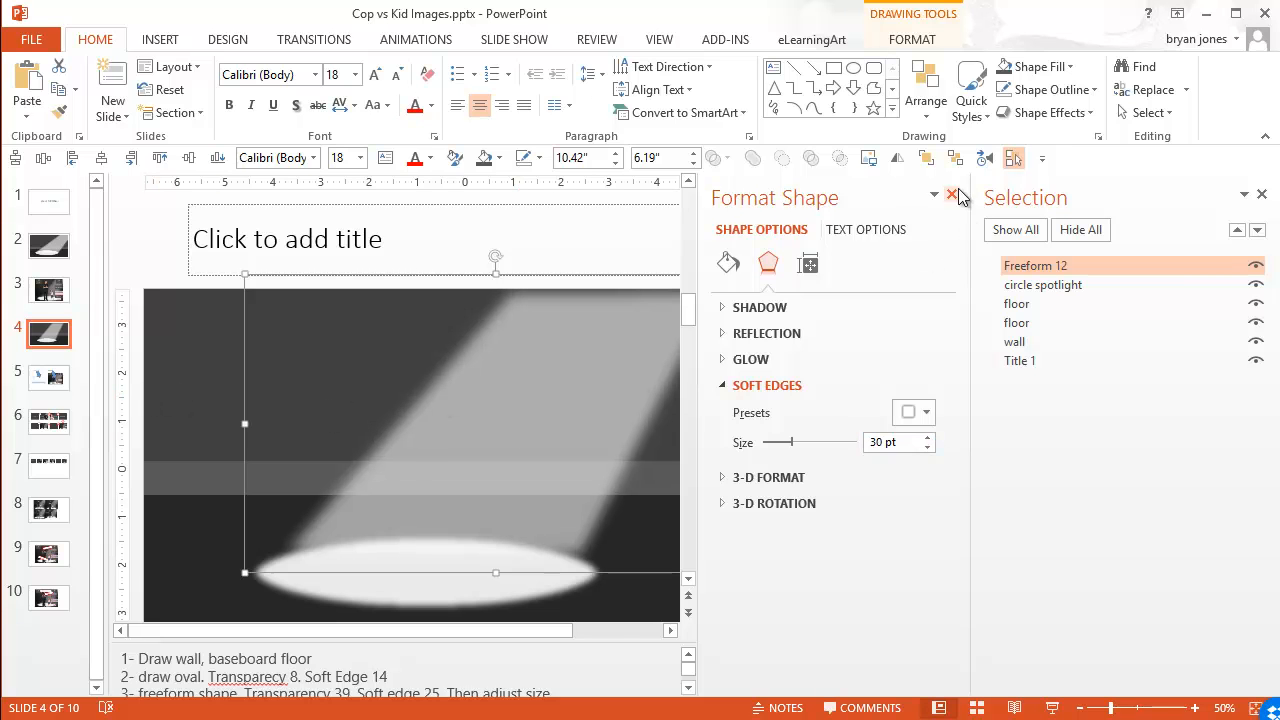
left_click(951, 194)
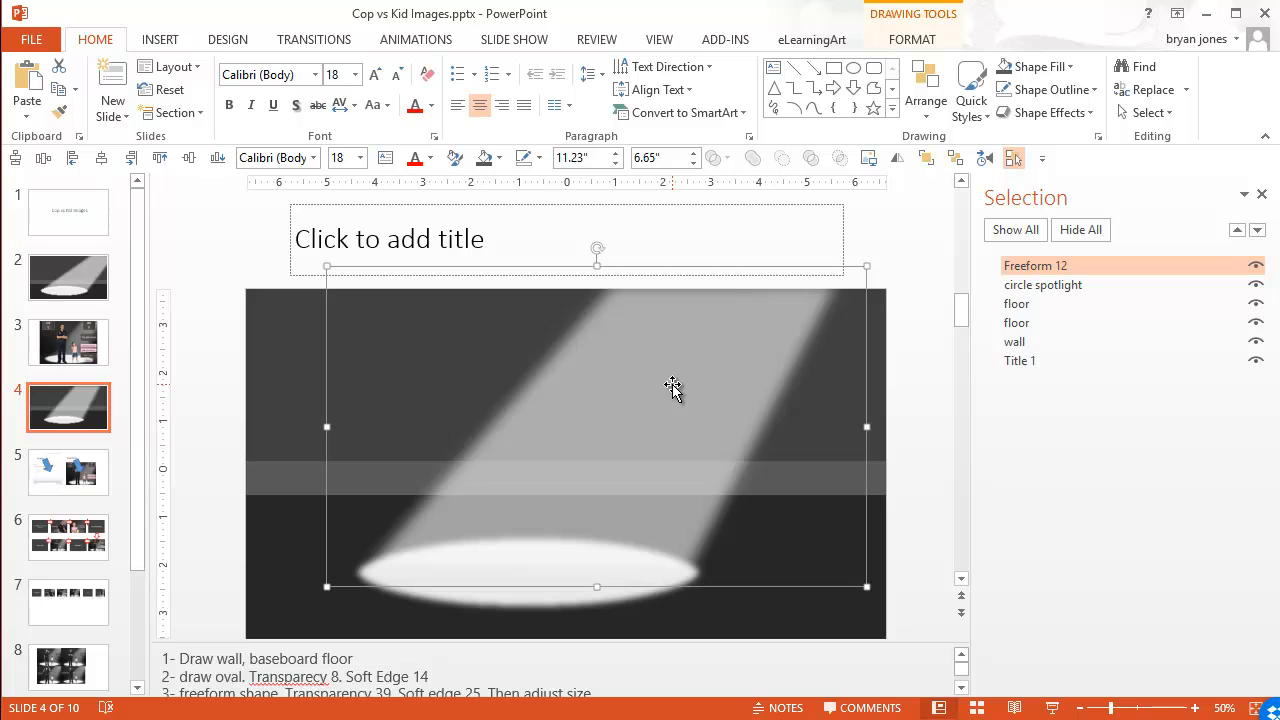
mouse_move(340, 433)
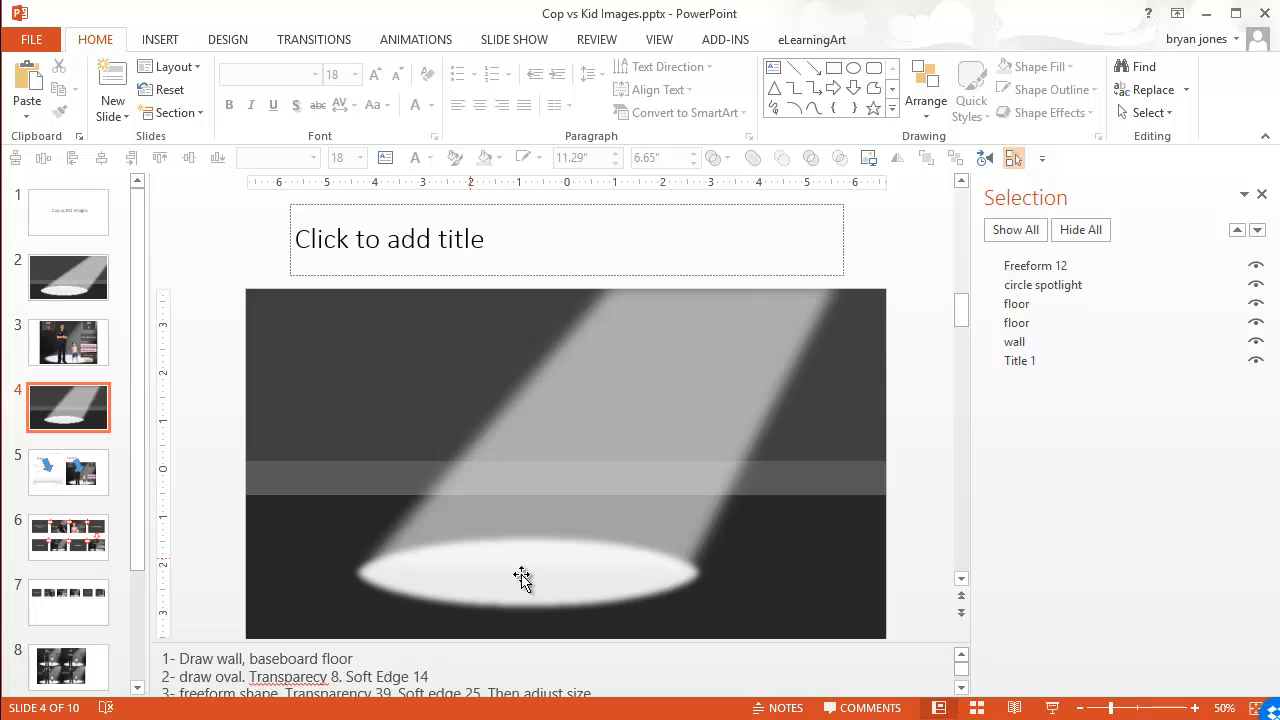
mouse_move(68, 342)
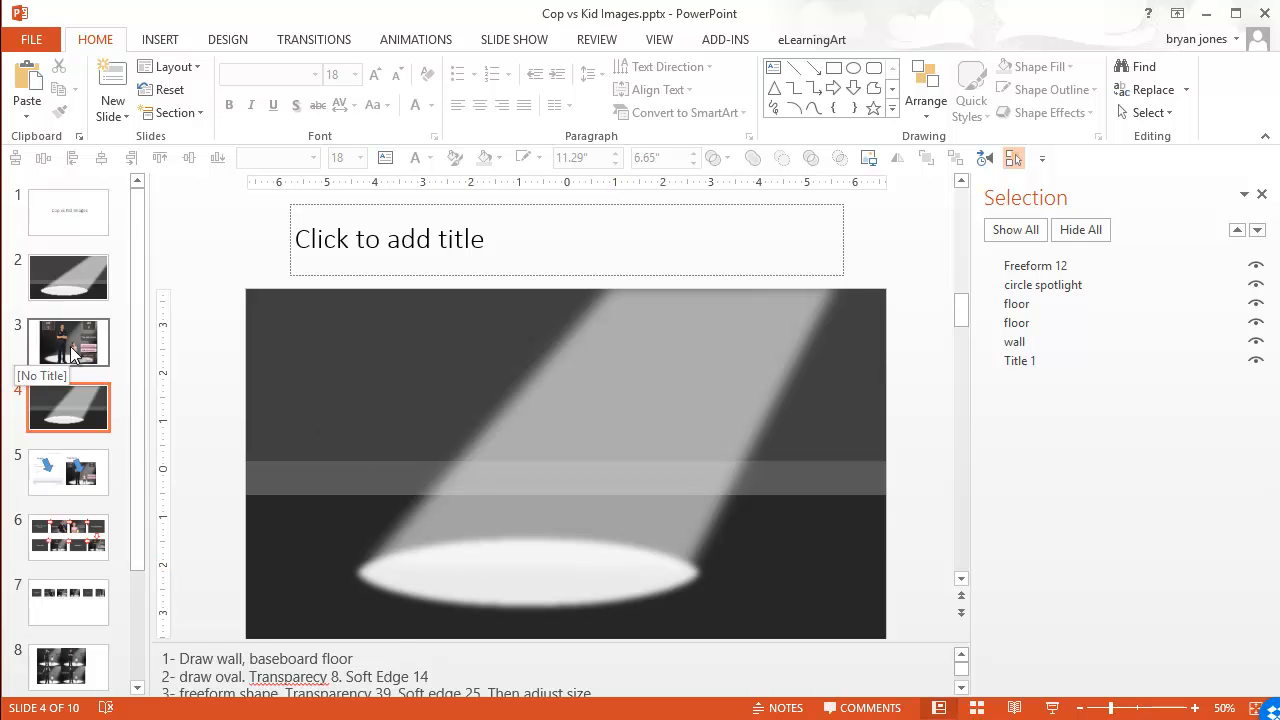
- Compare with the cop and kid slide 3, then return to slide 4
left_click(68, 342)
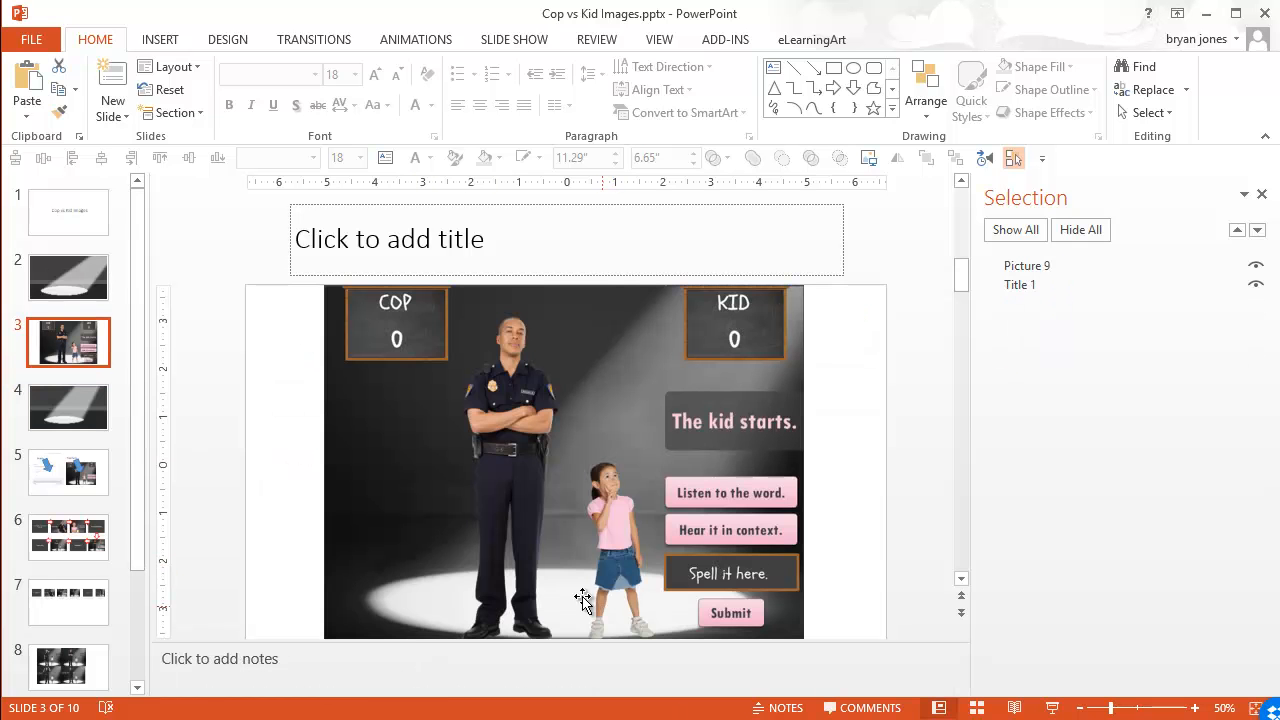
left_click(68, 407)
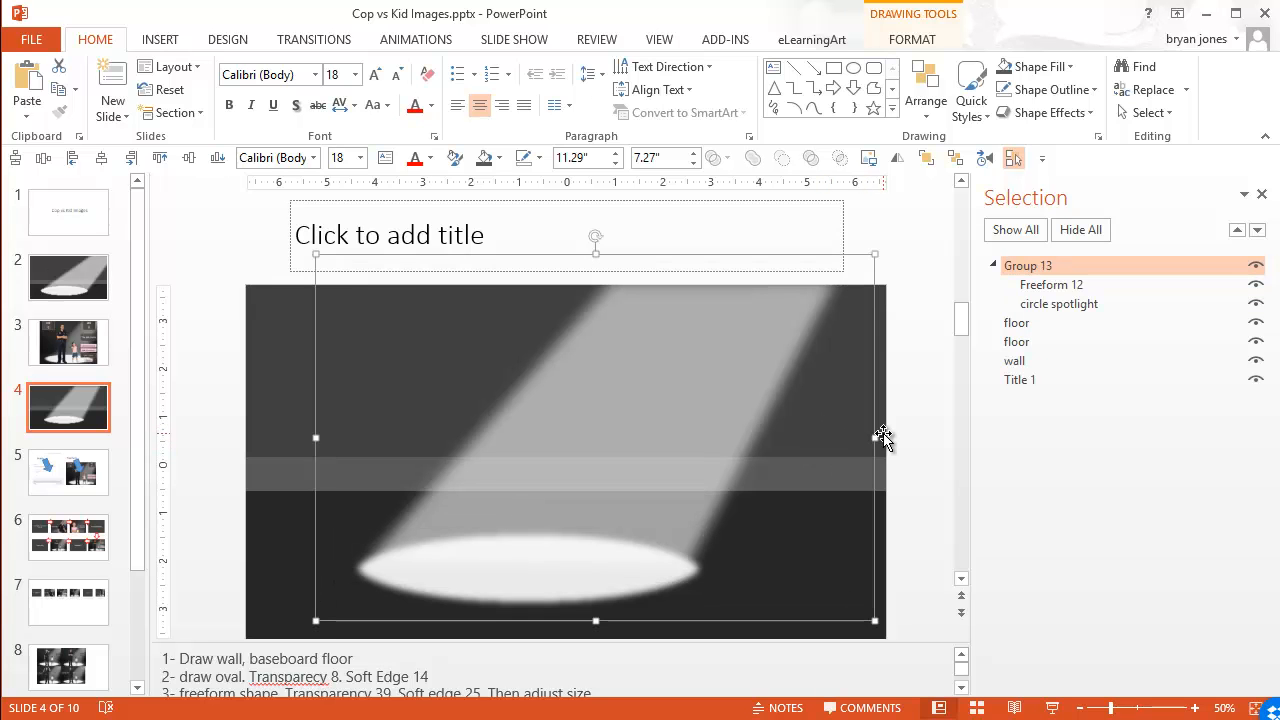
mouse_move(881, 438)
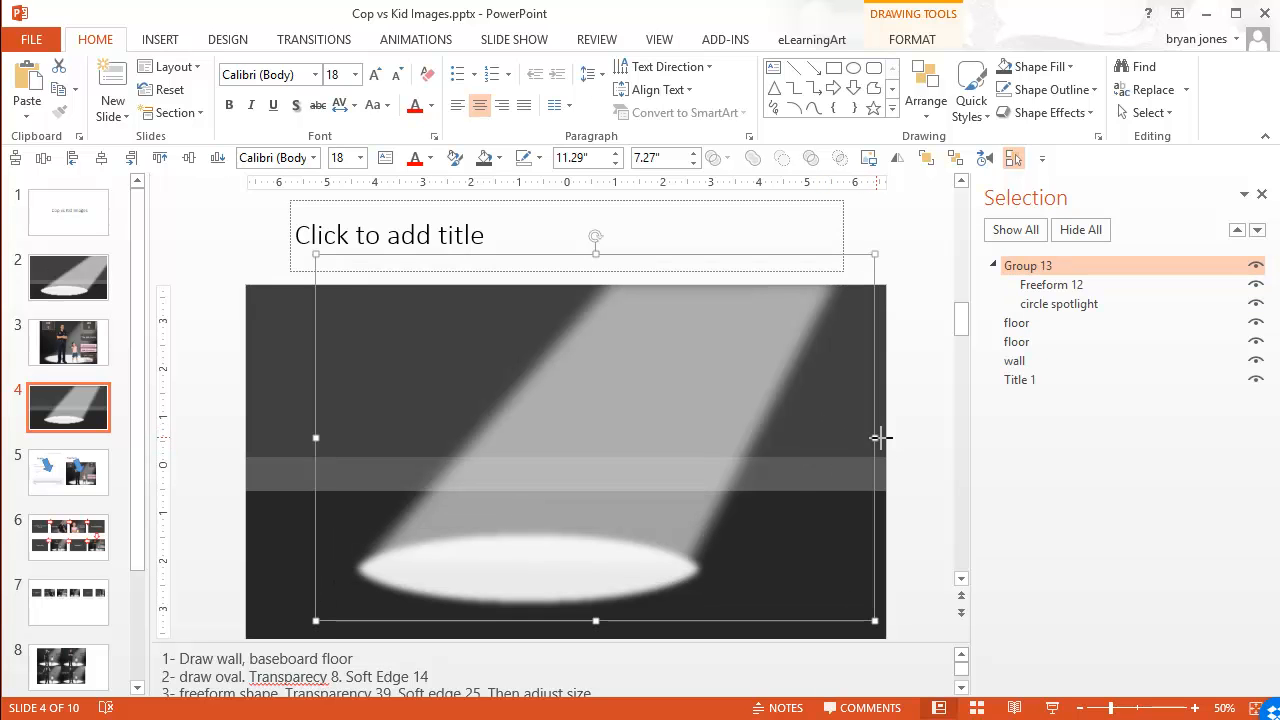